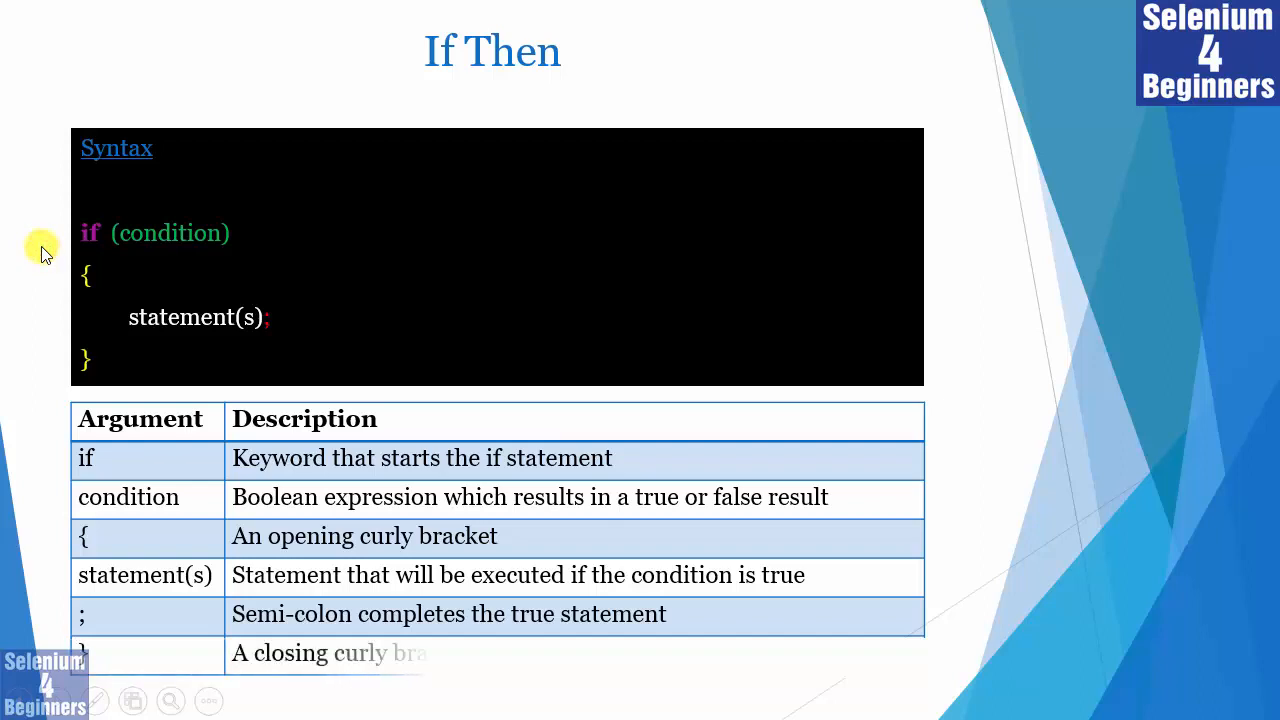
Advance to the If Then Else slide and reveal its if-else syntax box
key(Right)
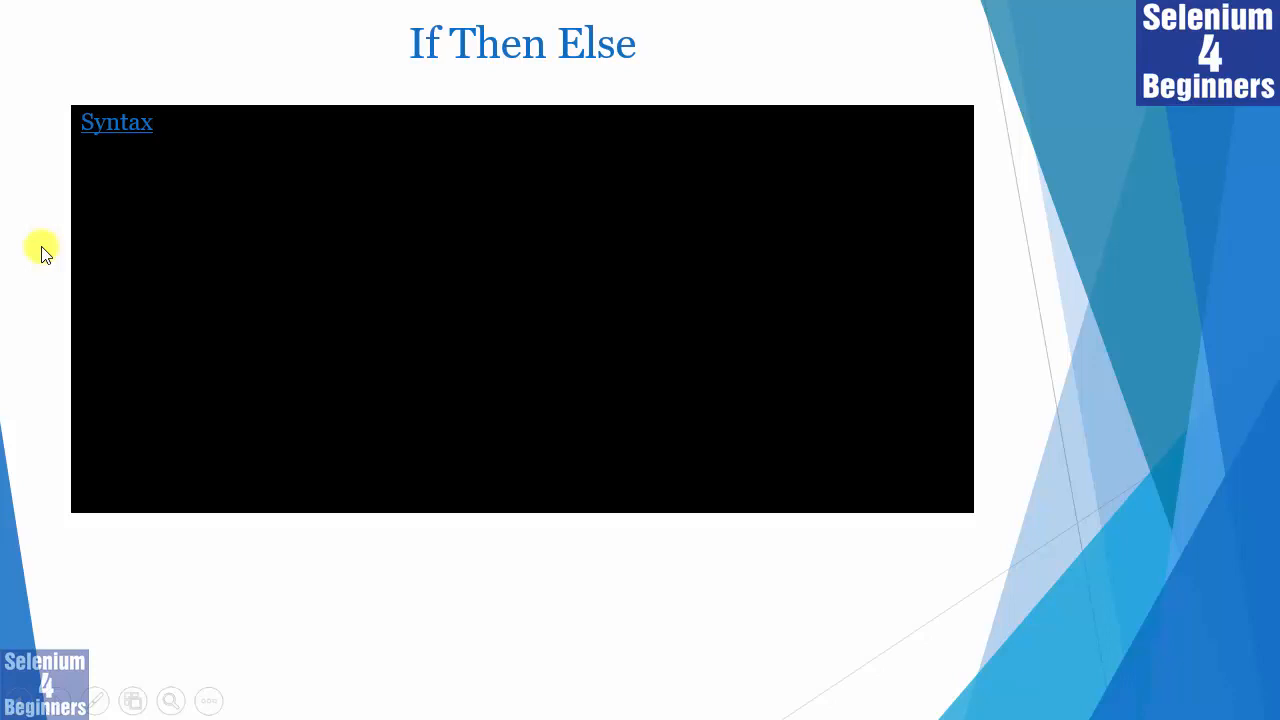
click(42, 247)
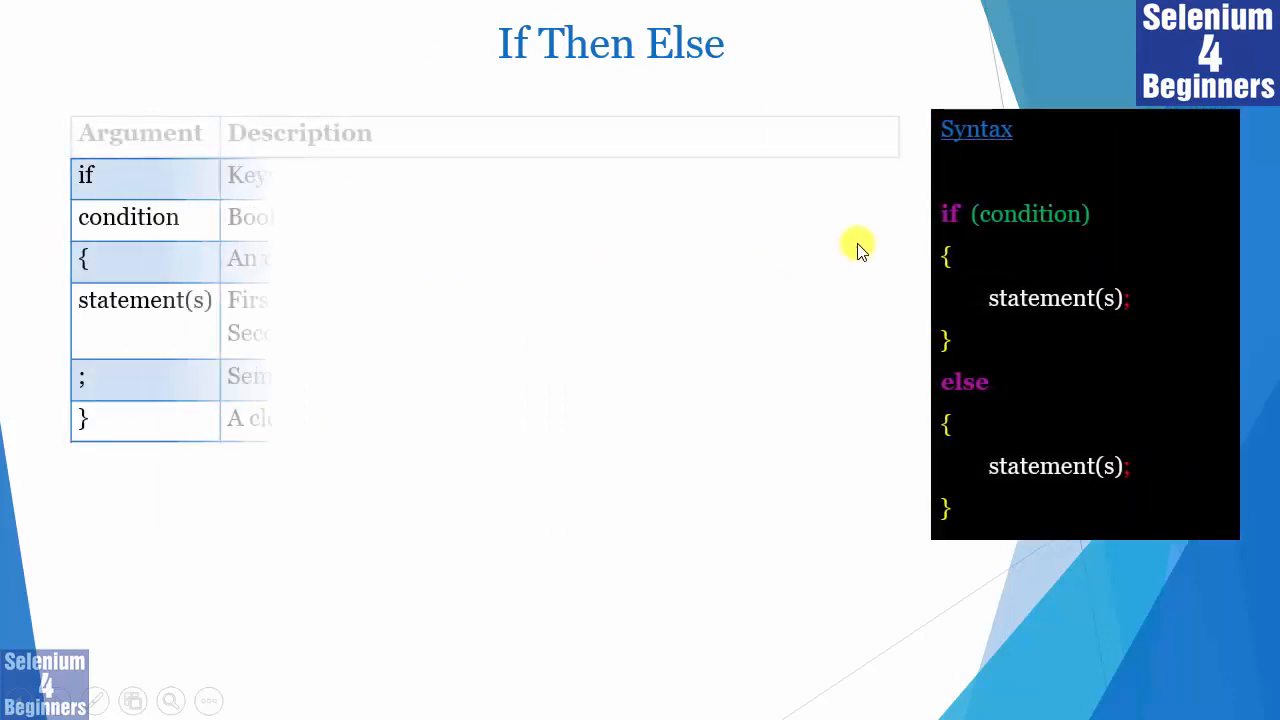
Continue the If Then Else slide animations to show the argument table
key(Right)
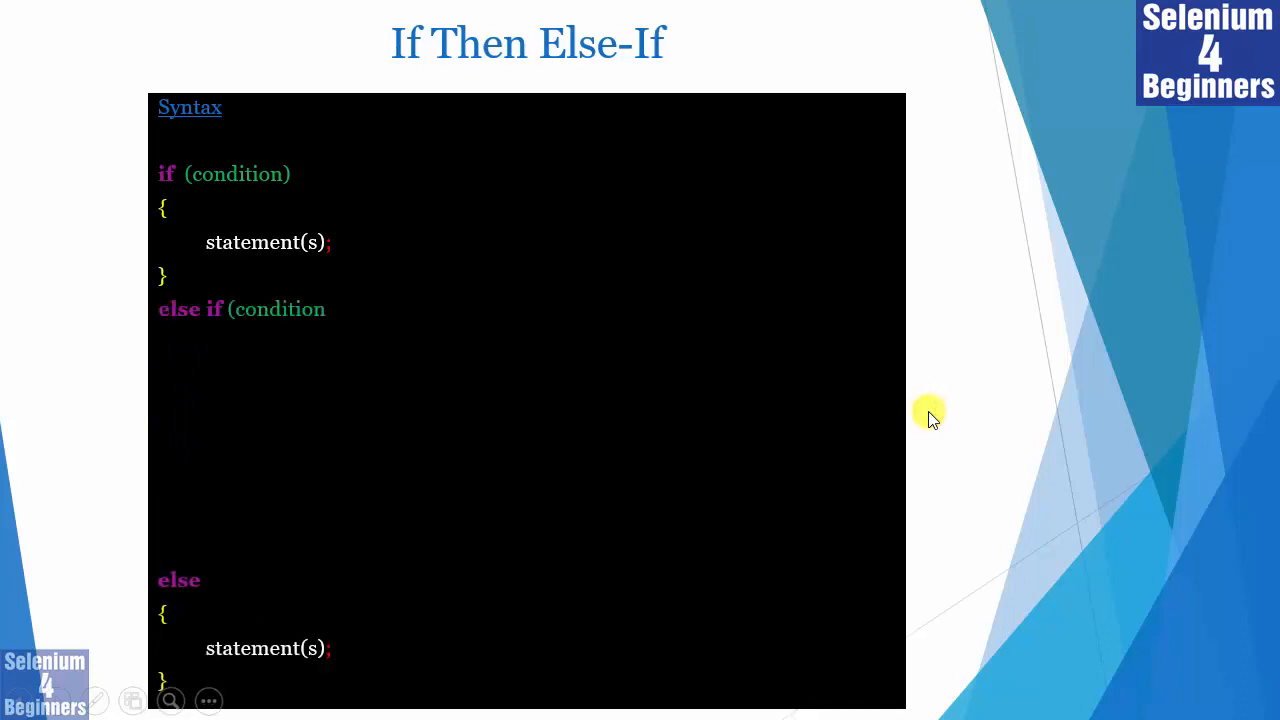
Step through the If Then Else-If syntax animation and switch to the Eclipse class
text())
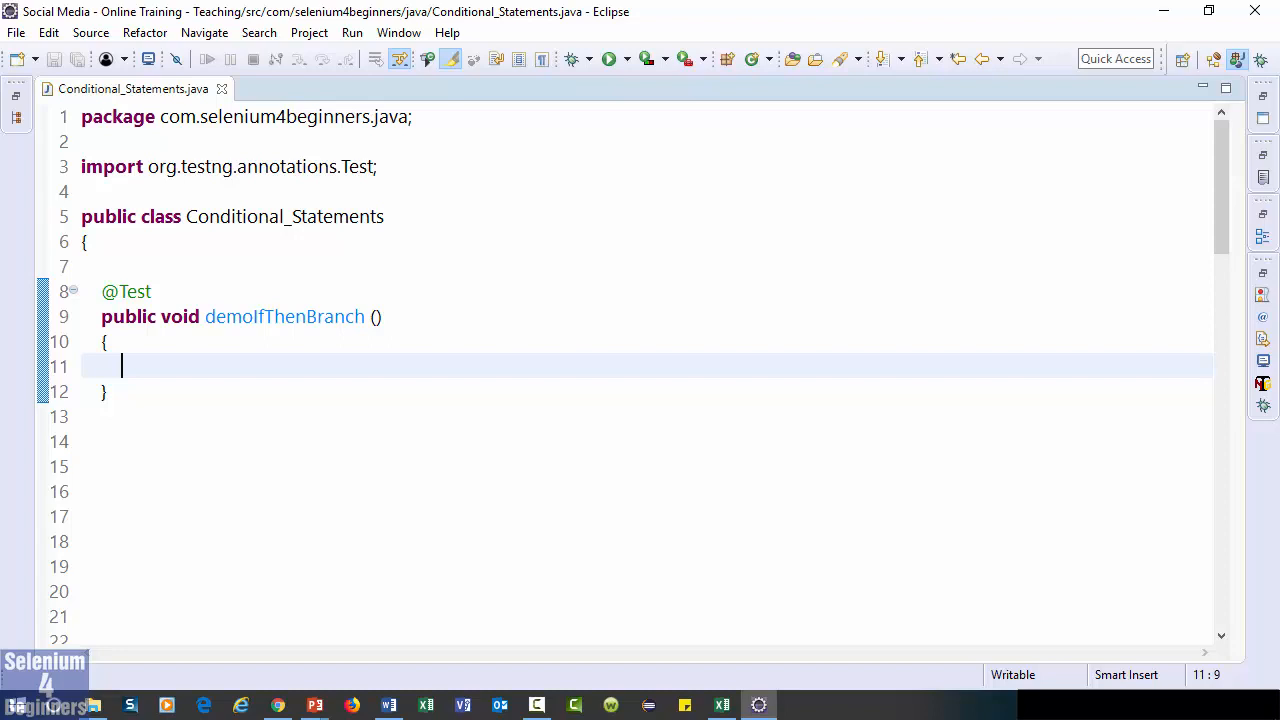
Declare int age = 34 in demoIfThenBranch and insert an if template
text(int age =)
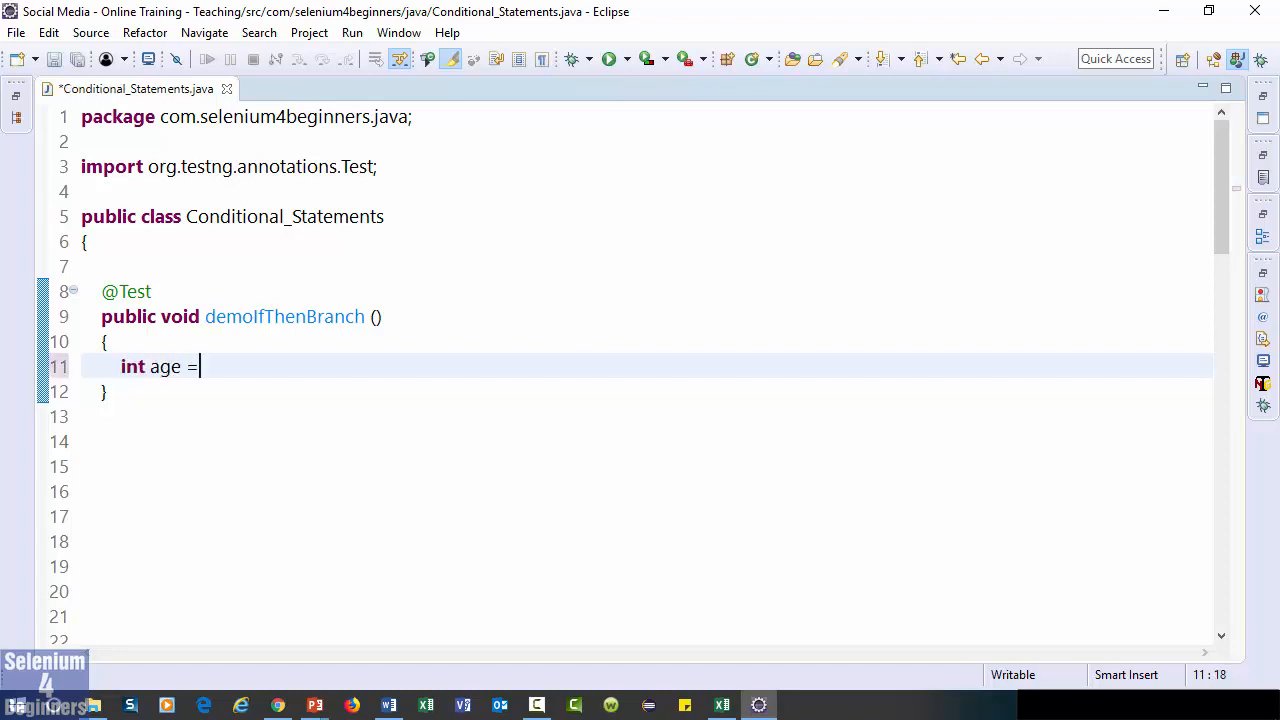
text(34;)
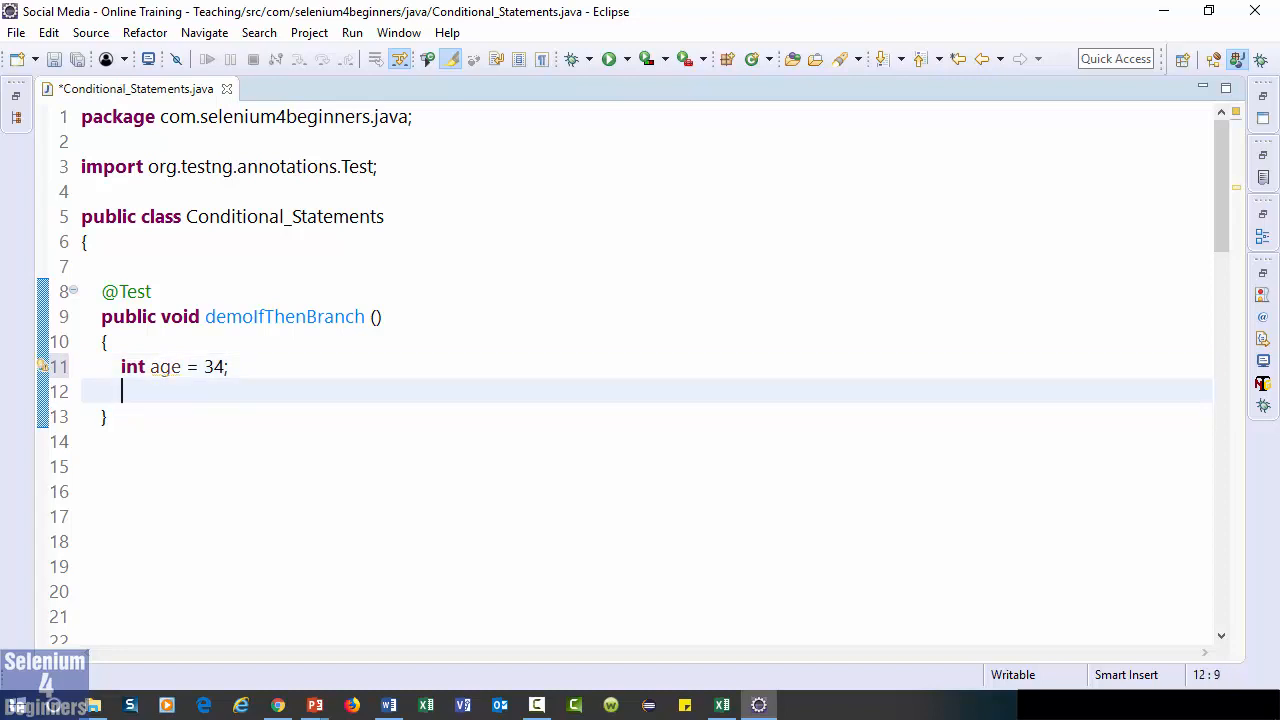
text(if (condition) {)
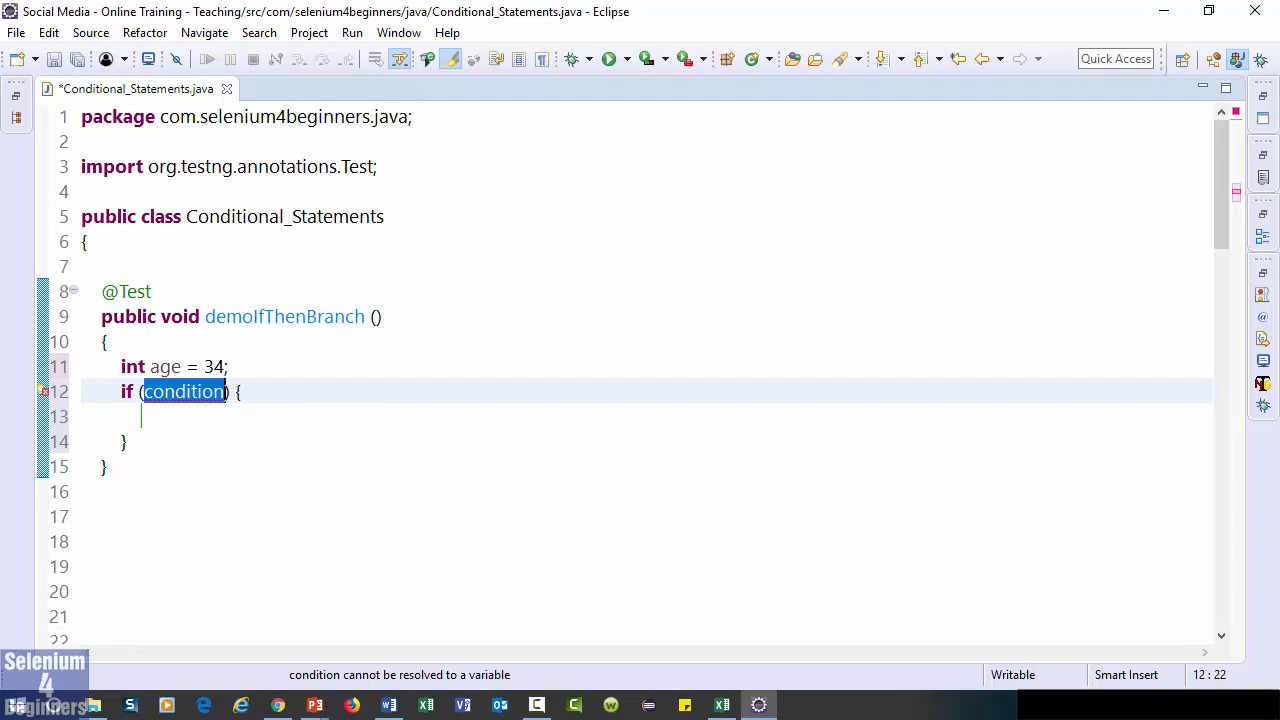
Make the if condition age == 24 with braces on separate lines
text(age == ) {)
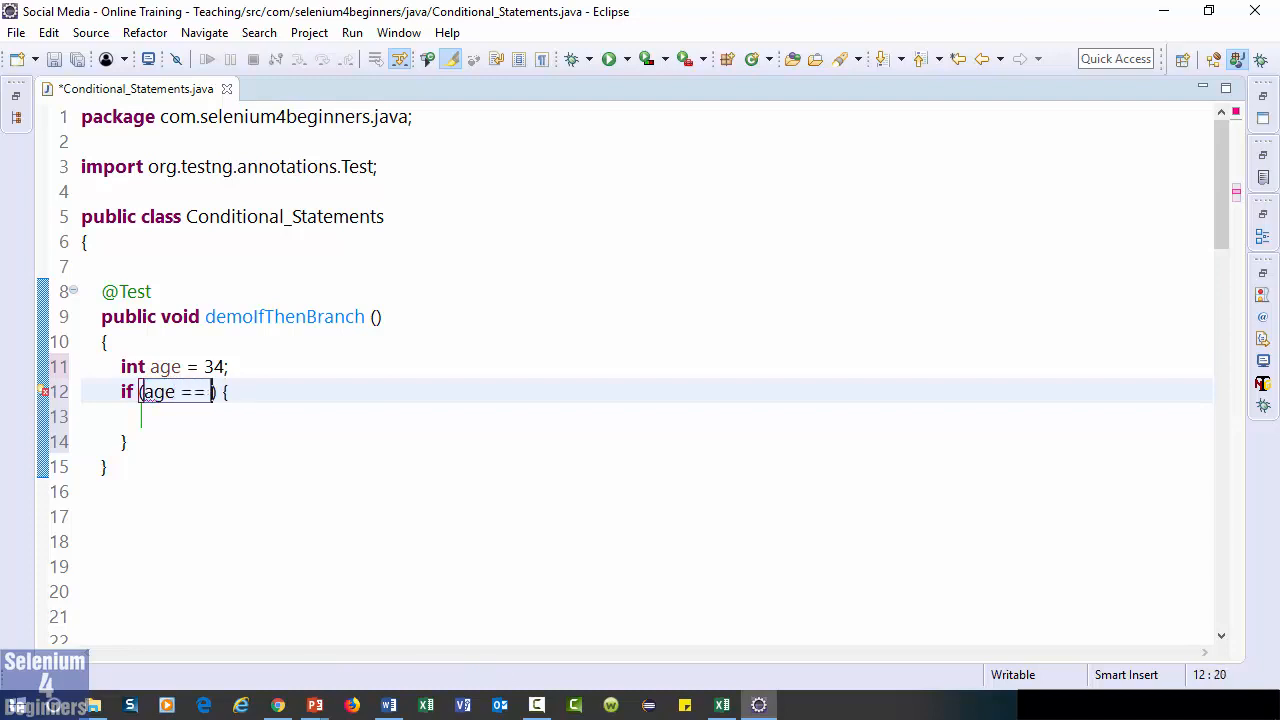
text(24)
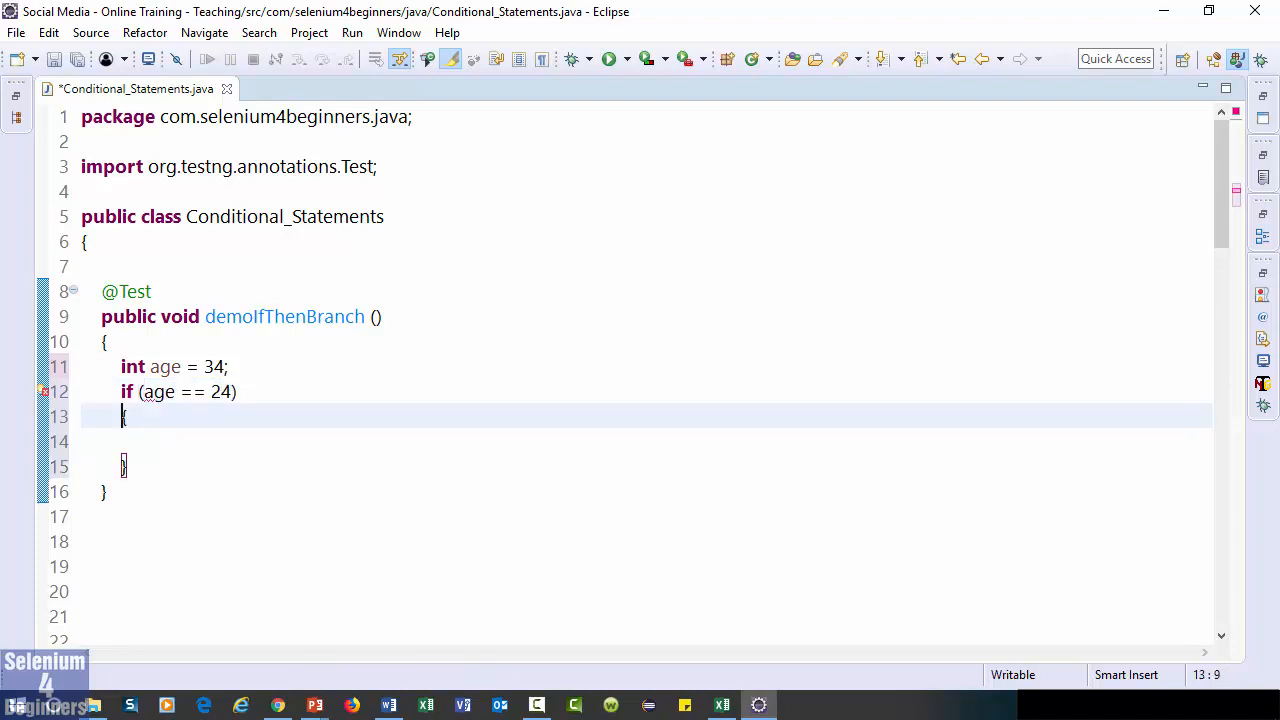
text({0)
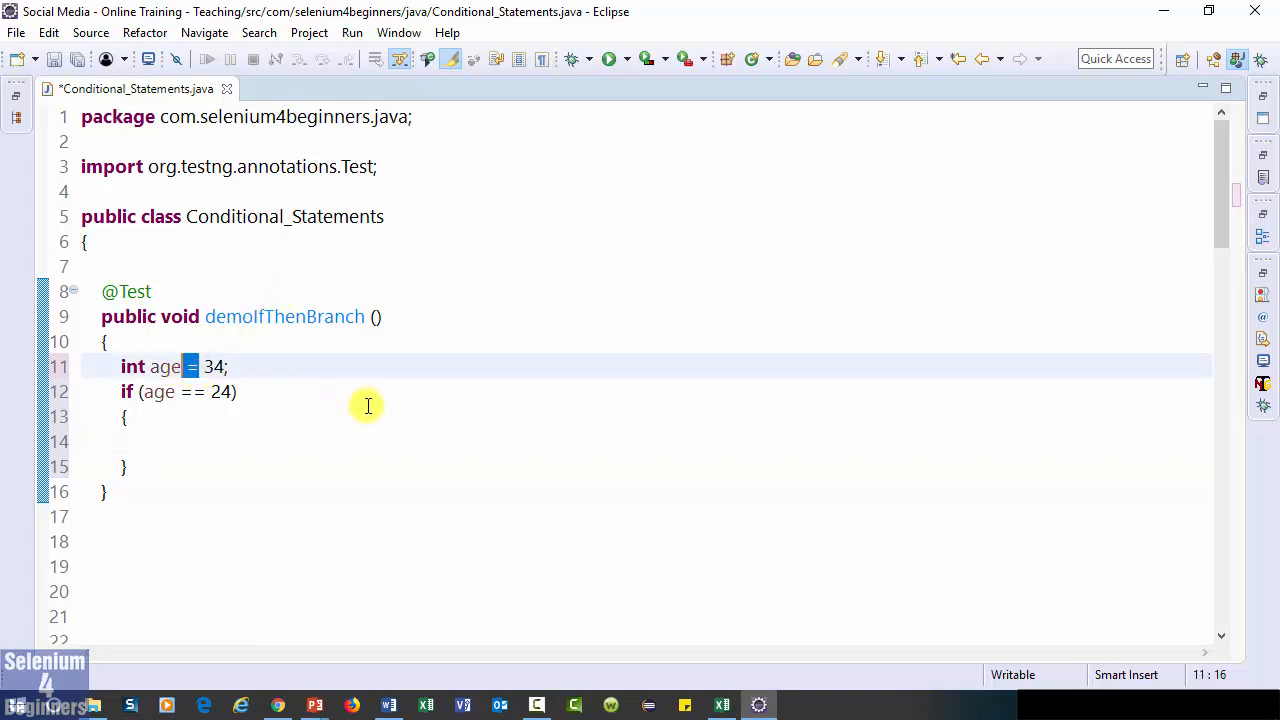
mouse_move(366, 405)
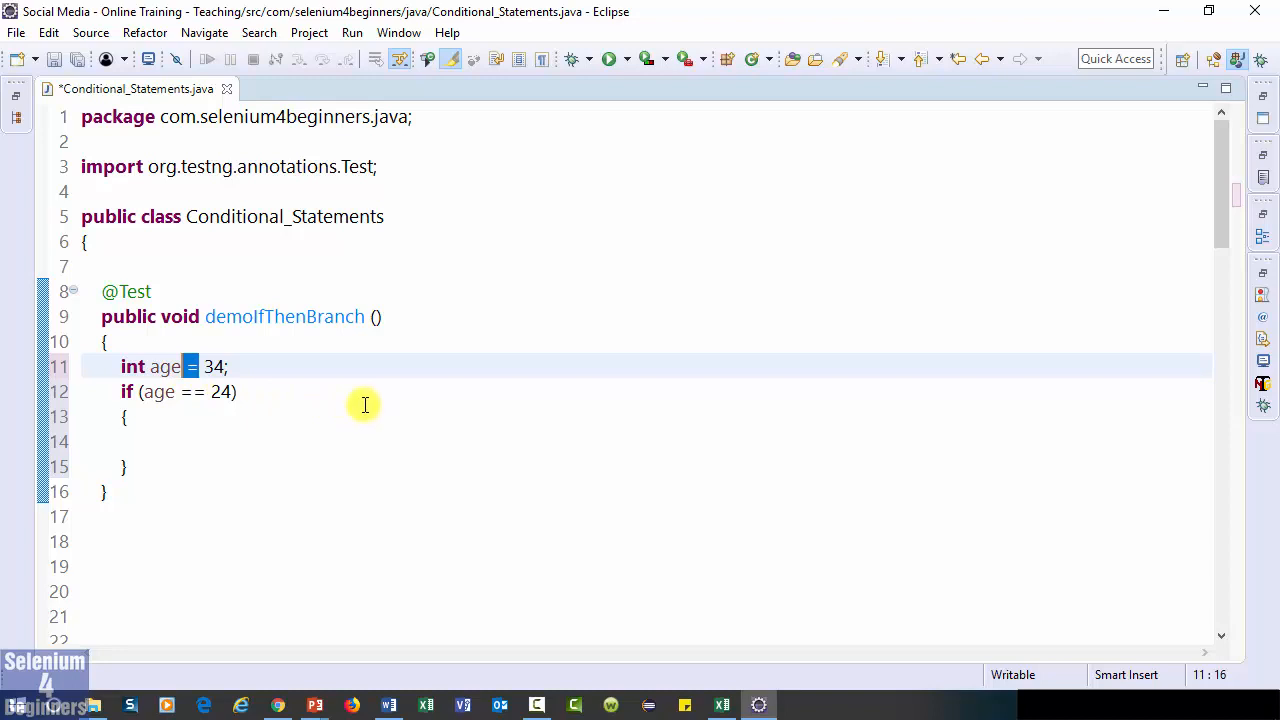
mouse_move(347, 402)
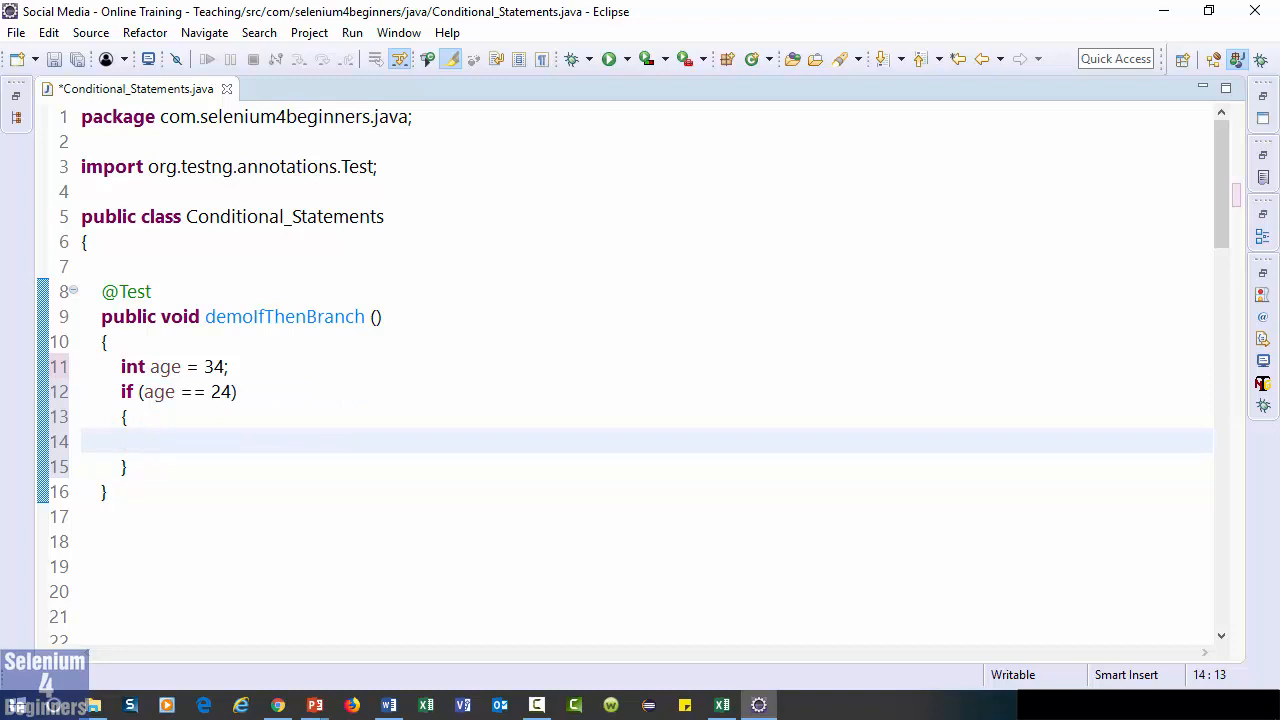
Add System.out.println("Age = 24") inside the if block via sysout and save
click(142, 441)
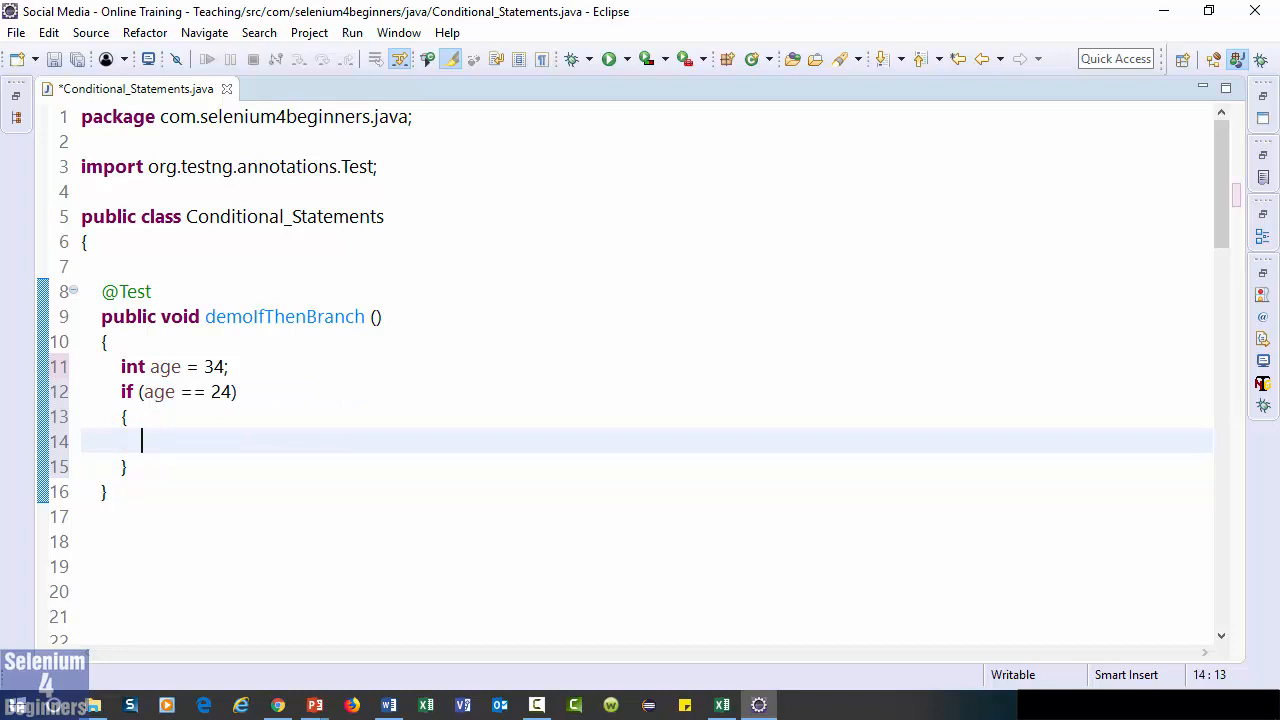
text(ss)
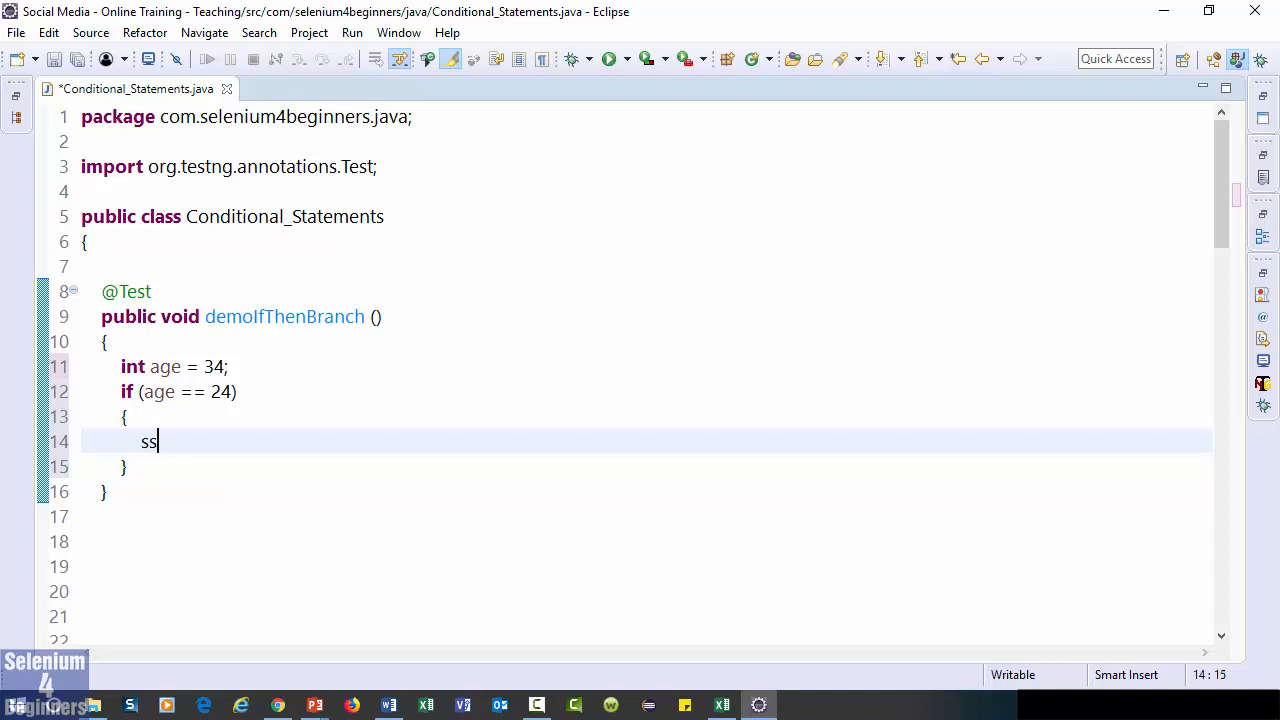
text(ysout)
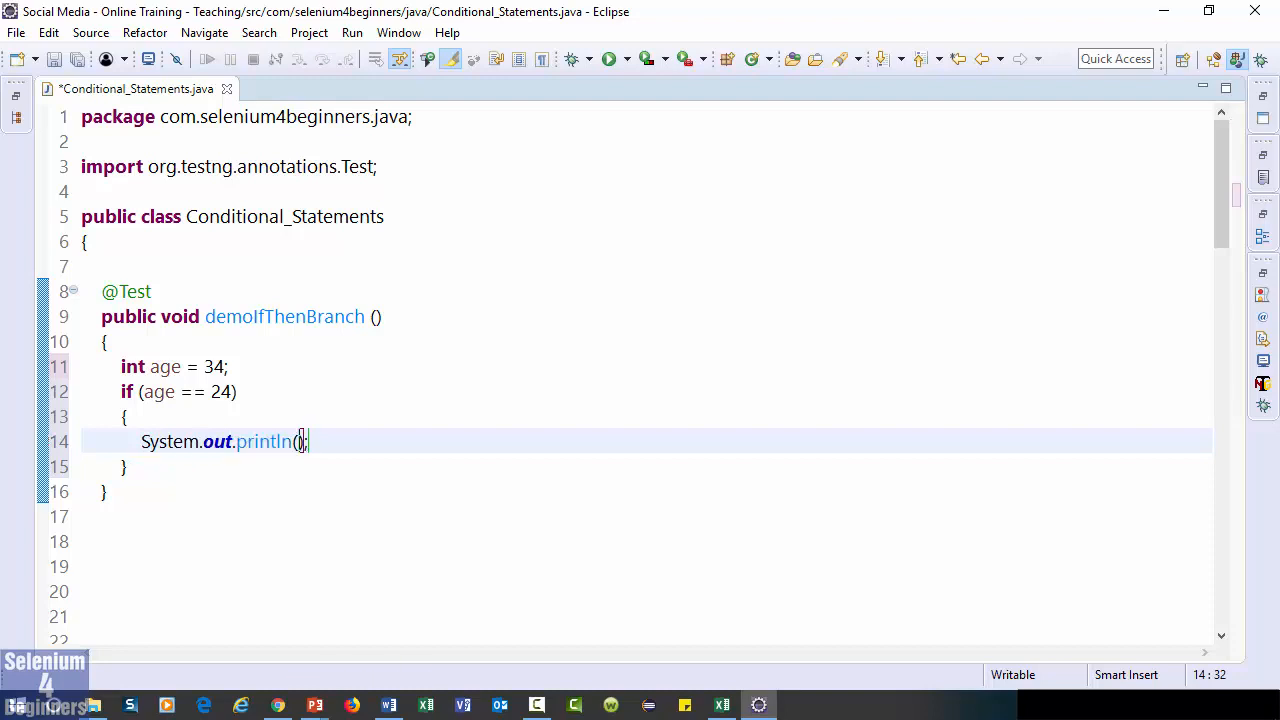
text("")
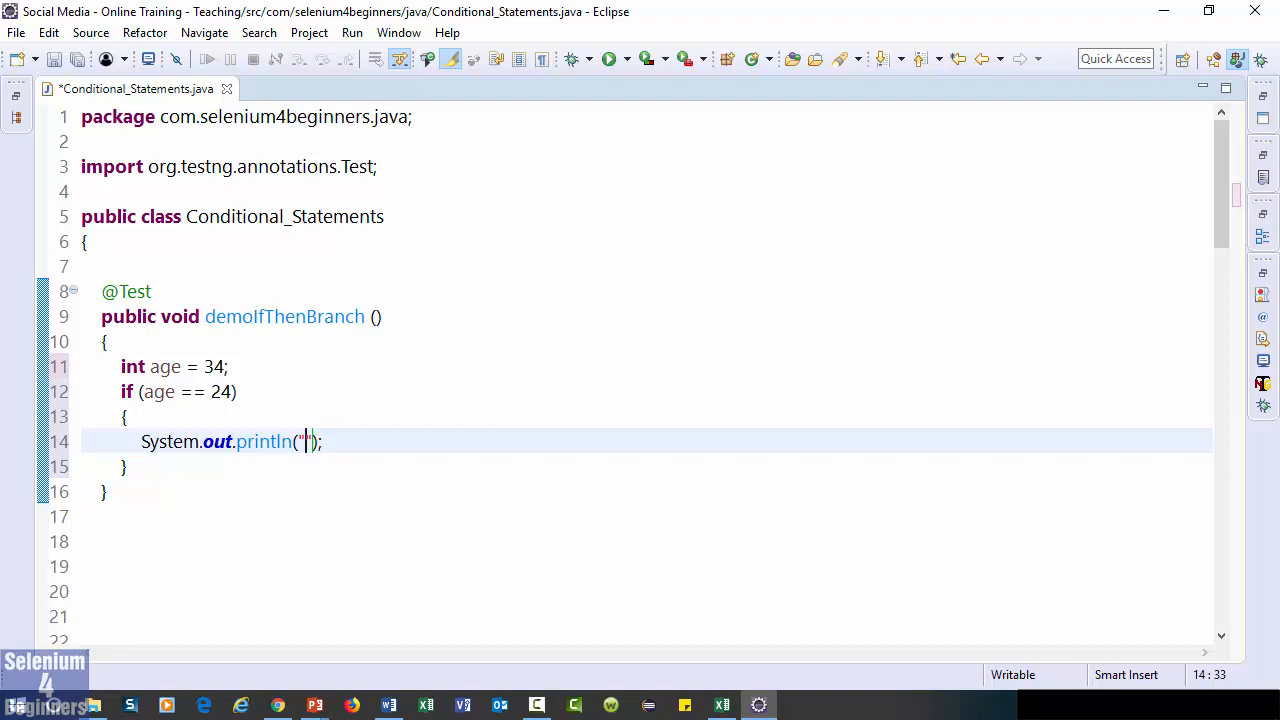
text(Age =)
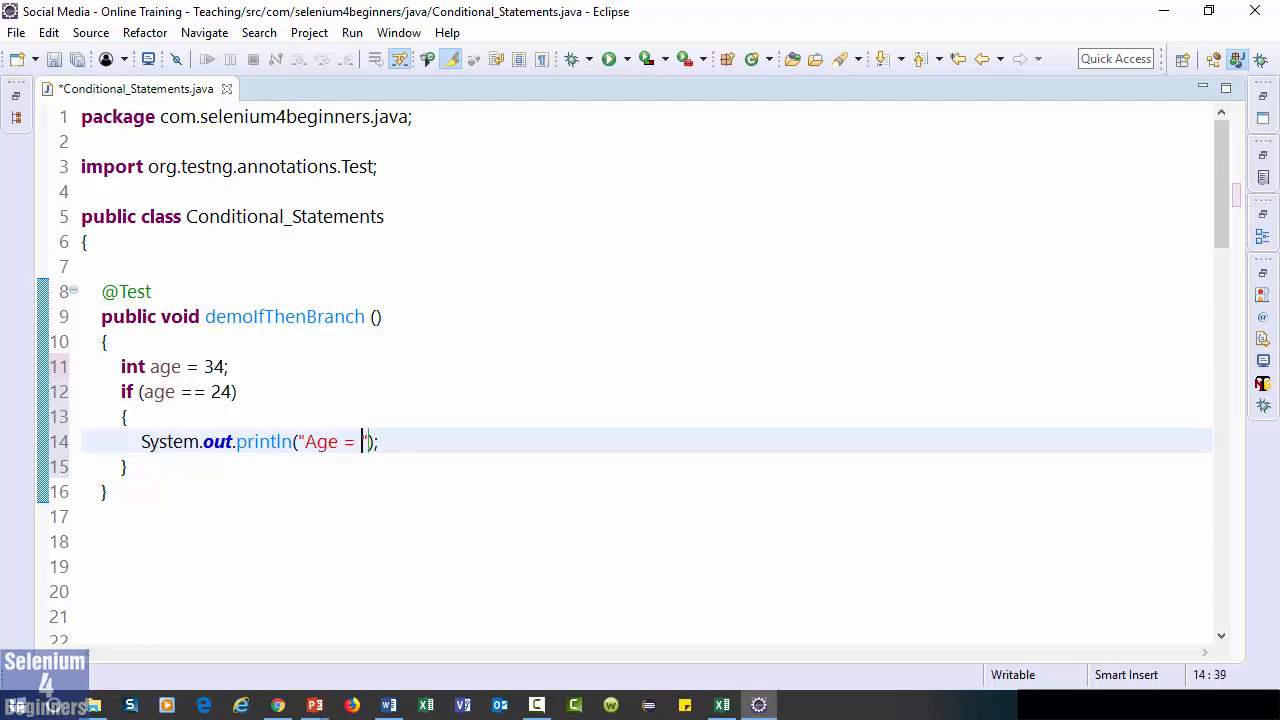
text(24)
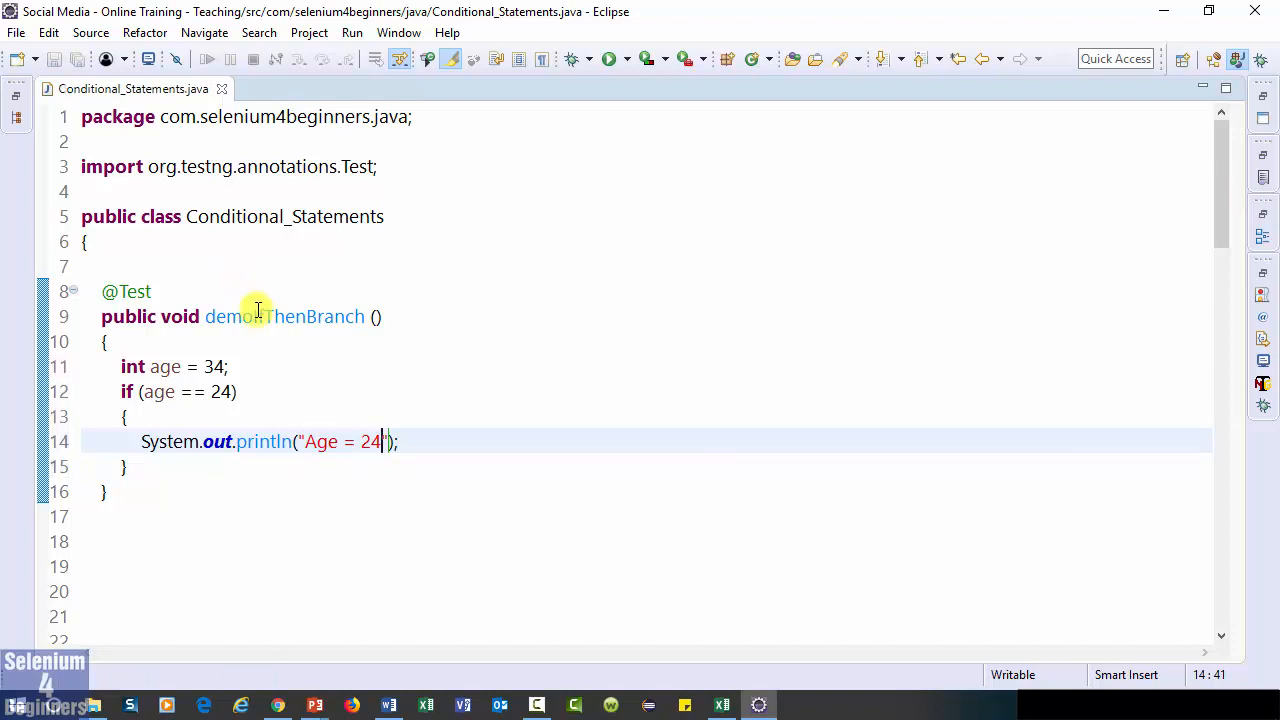
Run demoIfThenBranch as a TestNG test from the context menu
right_click(230, 316)
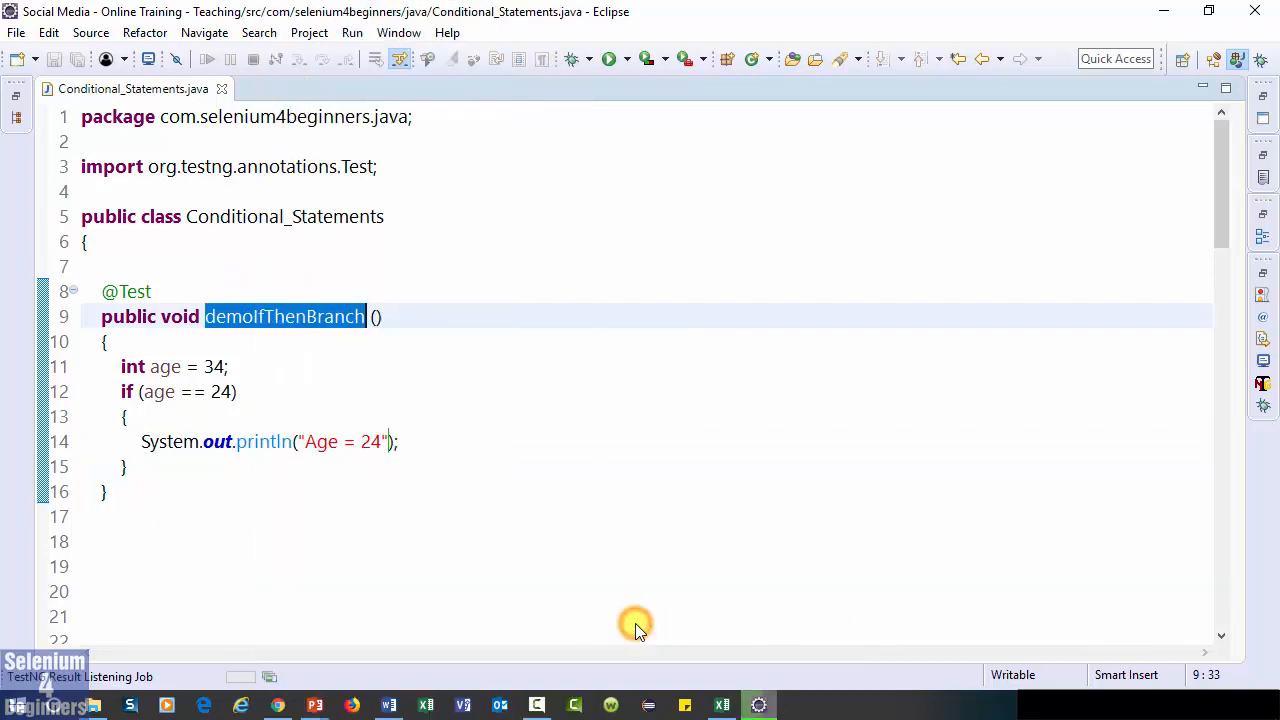
click(609, 58)
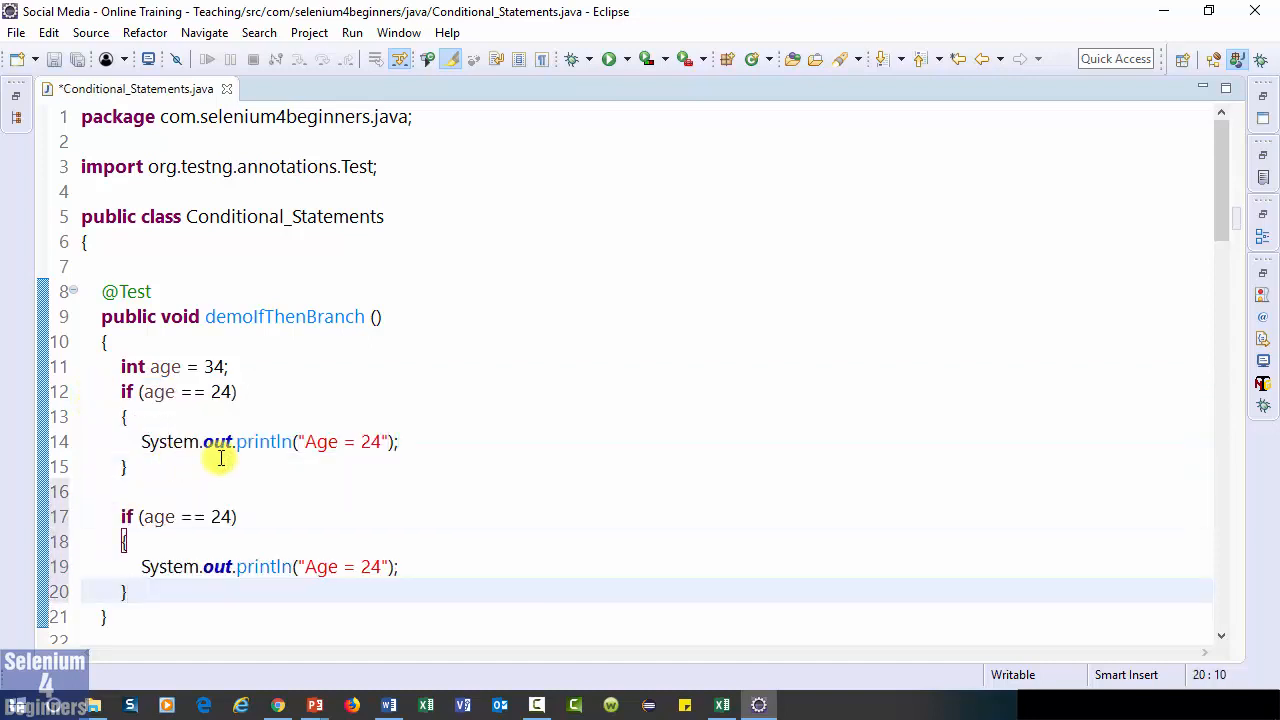
Change the second if block to test and print 34, then save
click(213, 516)
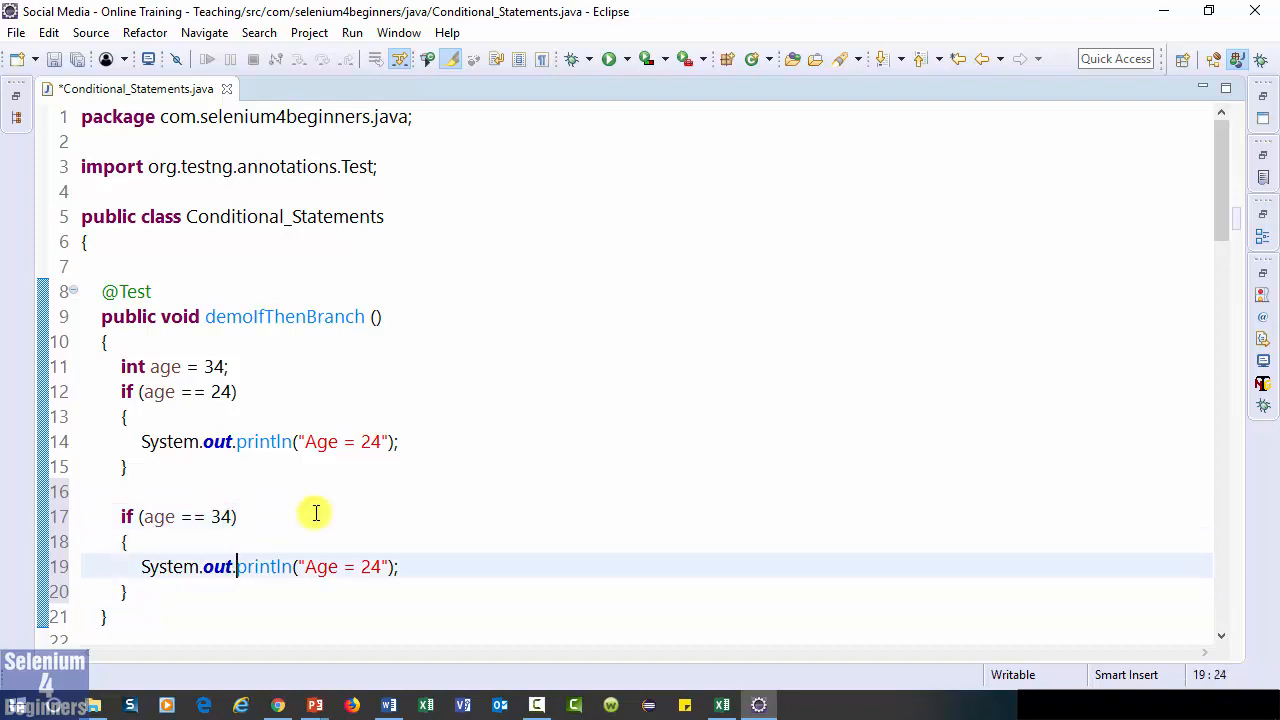
text(34)
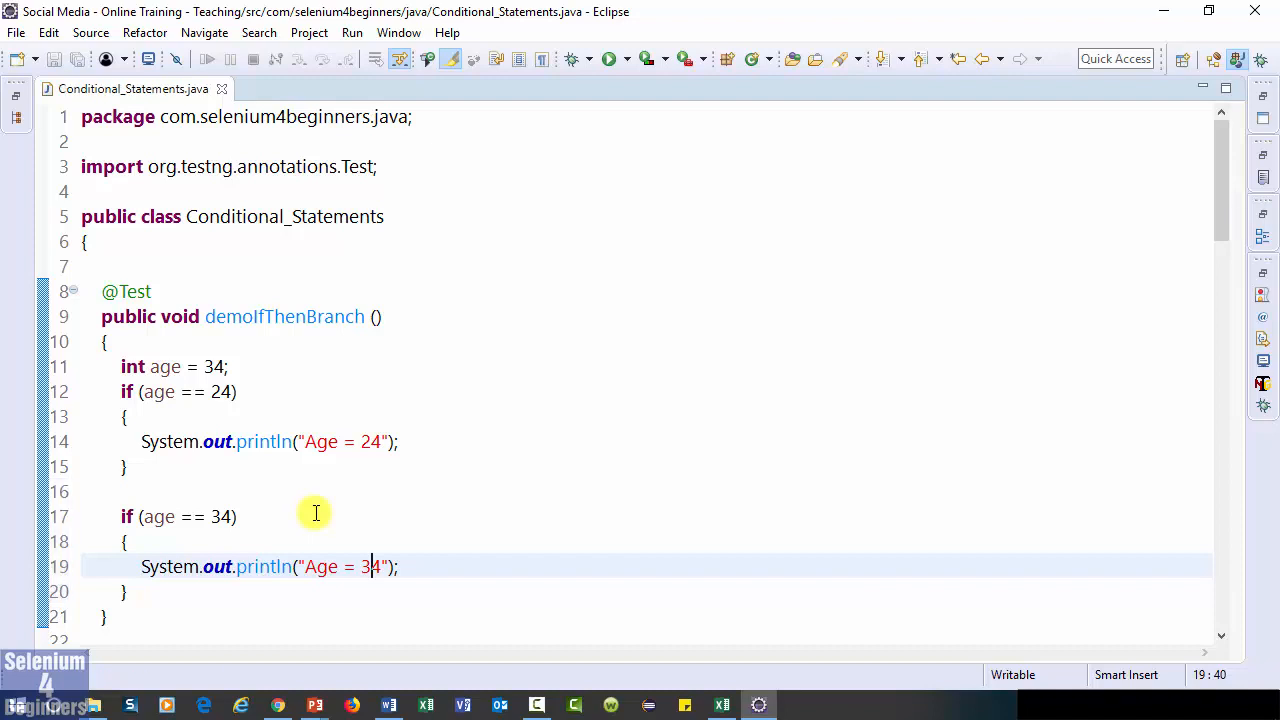
Rerun the demoIfThenBranch TestNG test and confirm only "Age = 34" prints
double_click(285, 316)
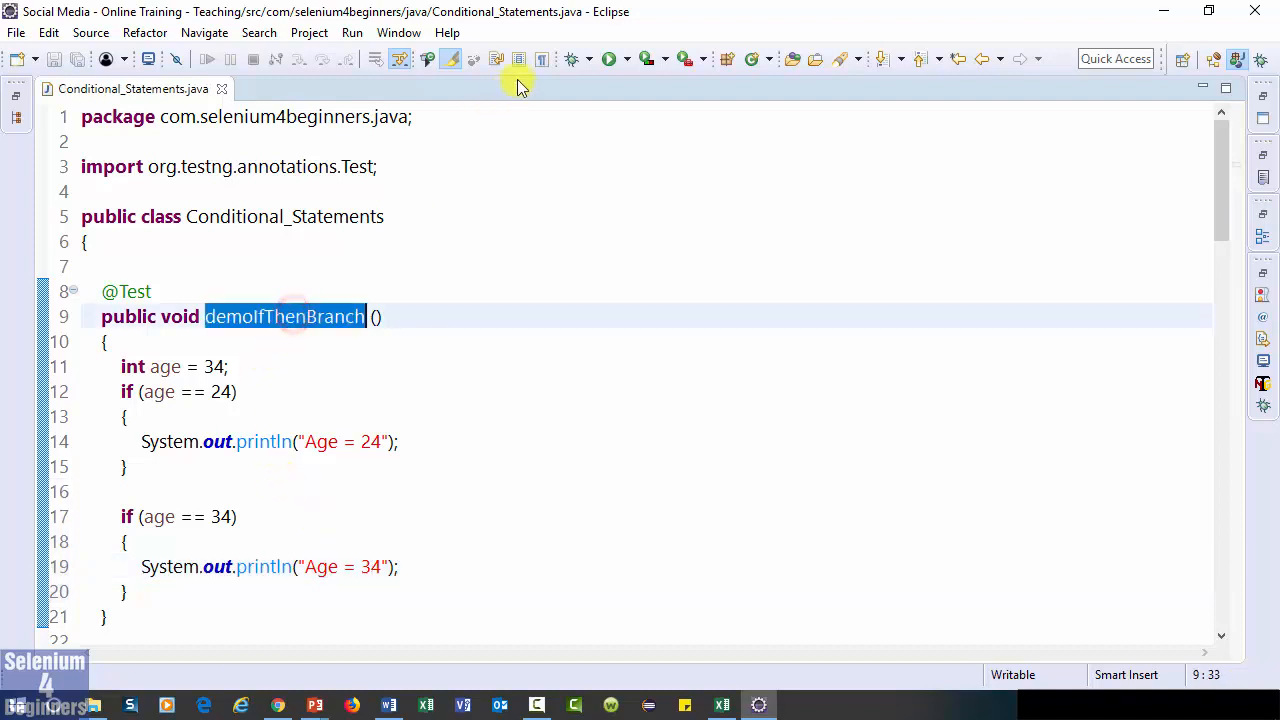
click(607, 58)
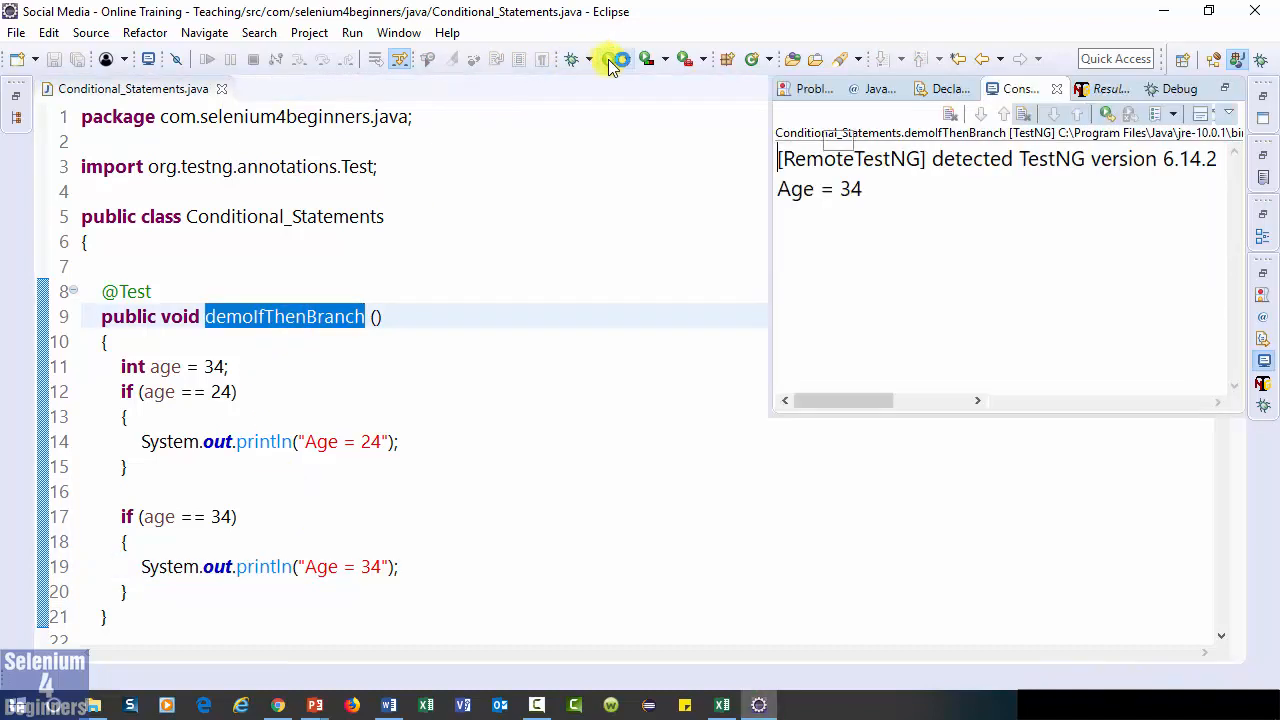
click(610, 58)
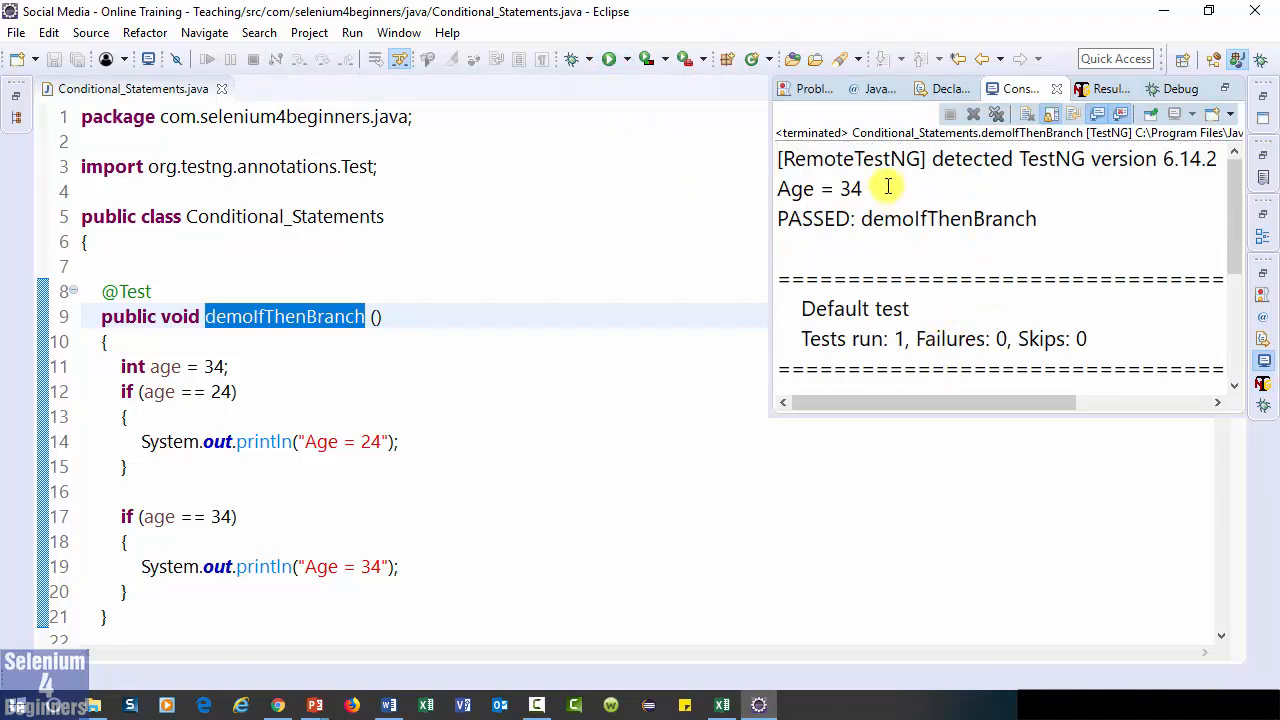
double_click(818, 188)
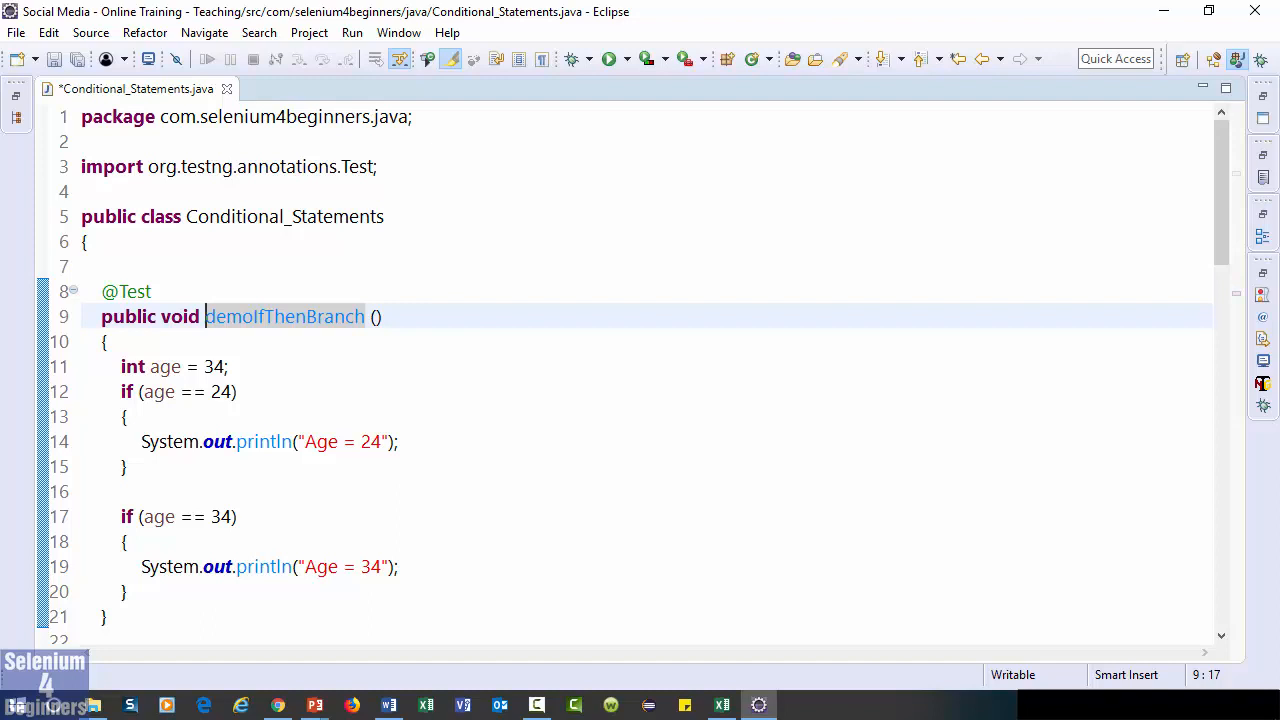
Turn the second if (age == 34) in demoIfThenElseBranch into an else
click(124, 591)
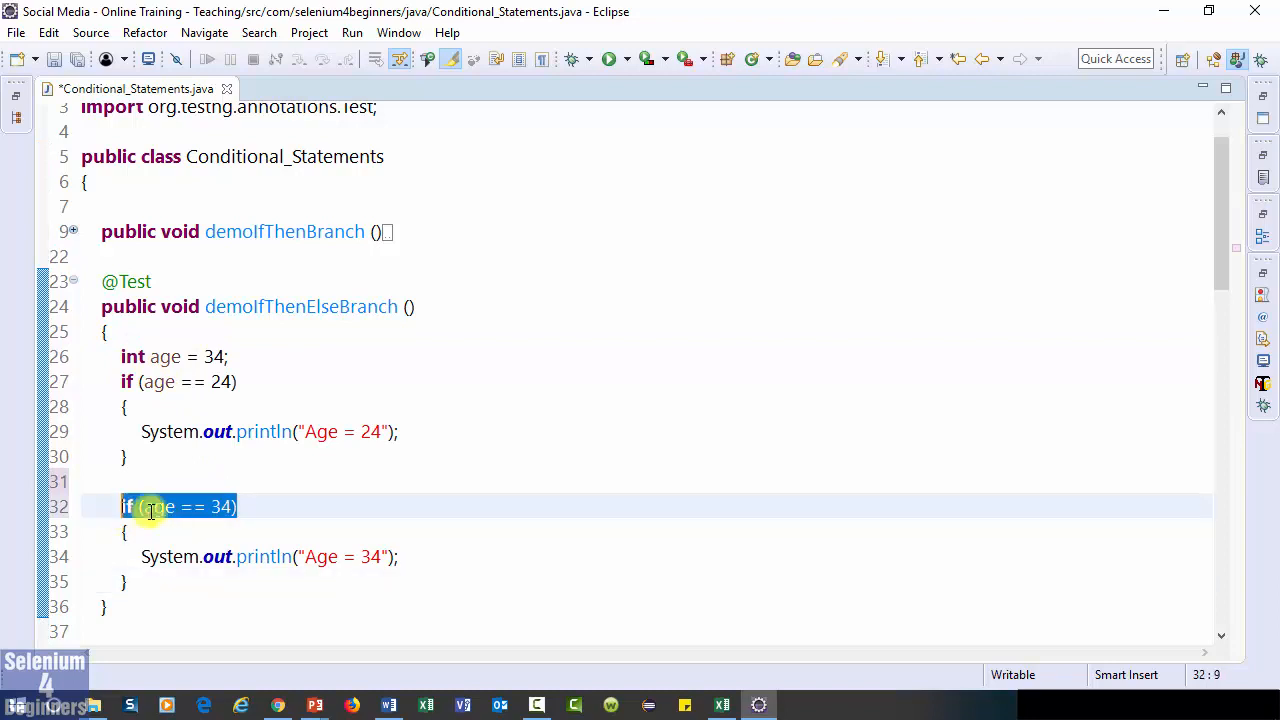
text(els)
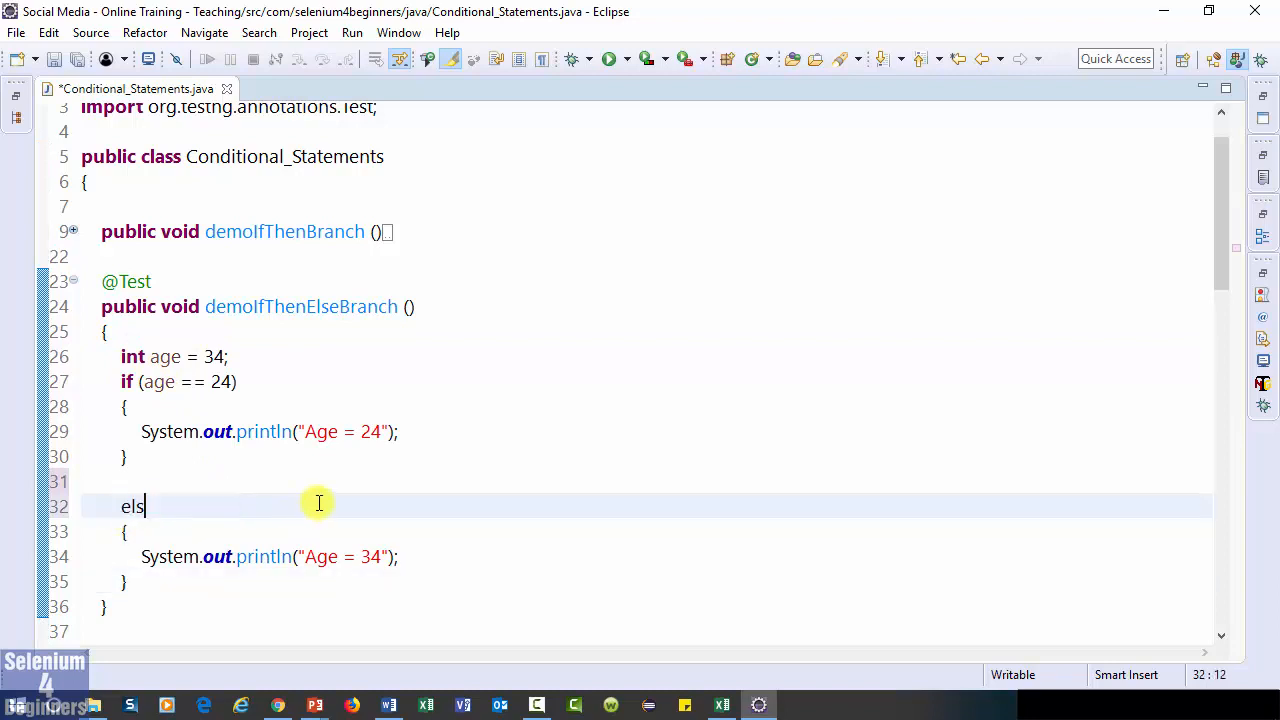
text(e)
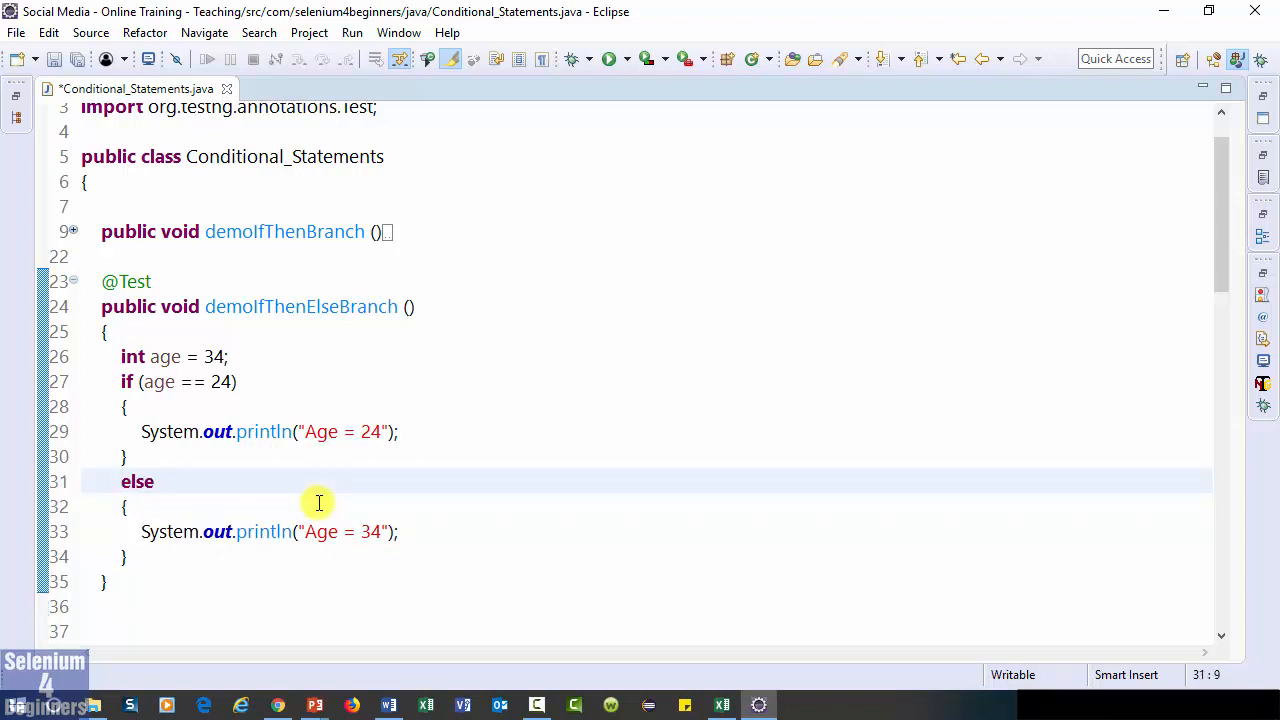
Run demoIfThenElseBranch as a TestNG test and confirm the console prints Age = 34
double_click(300, 306)
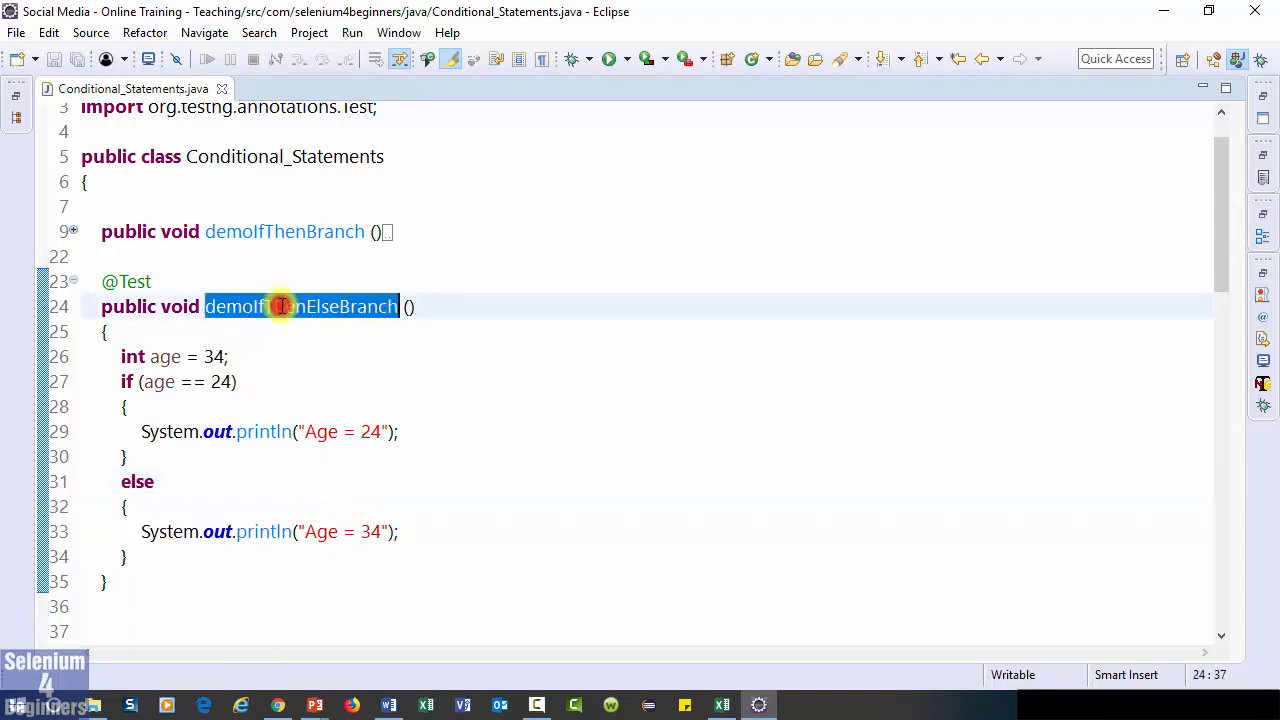
click(609, 58)
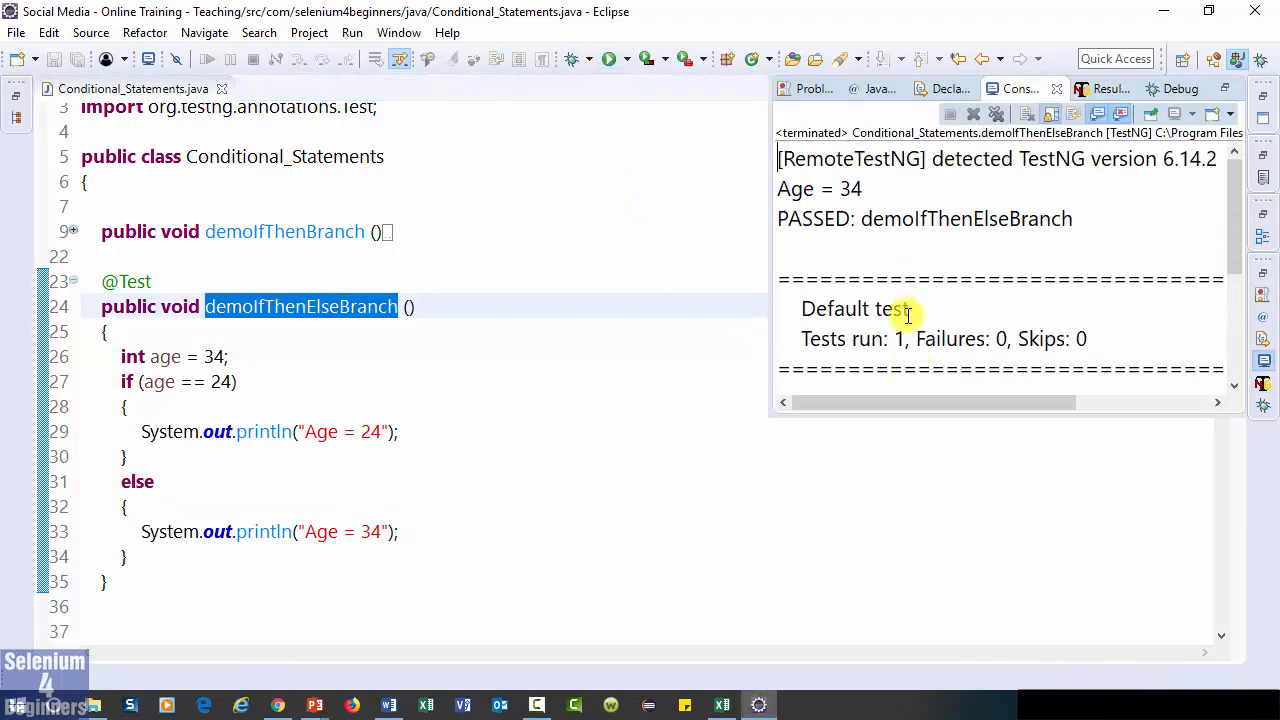
mouse_move(857, 290)
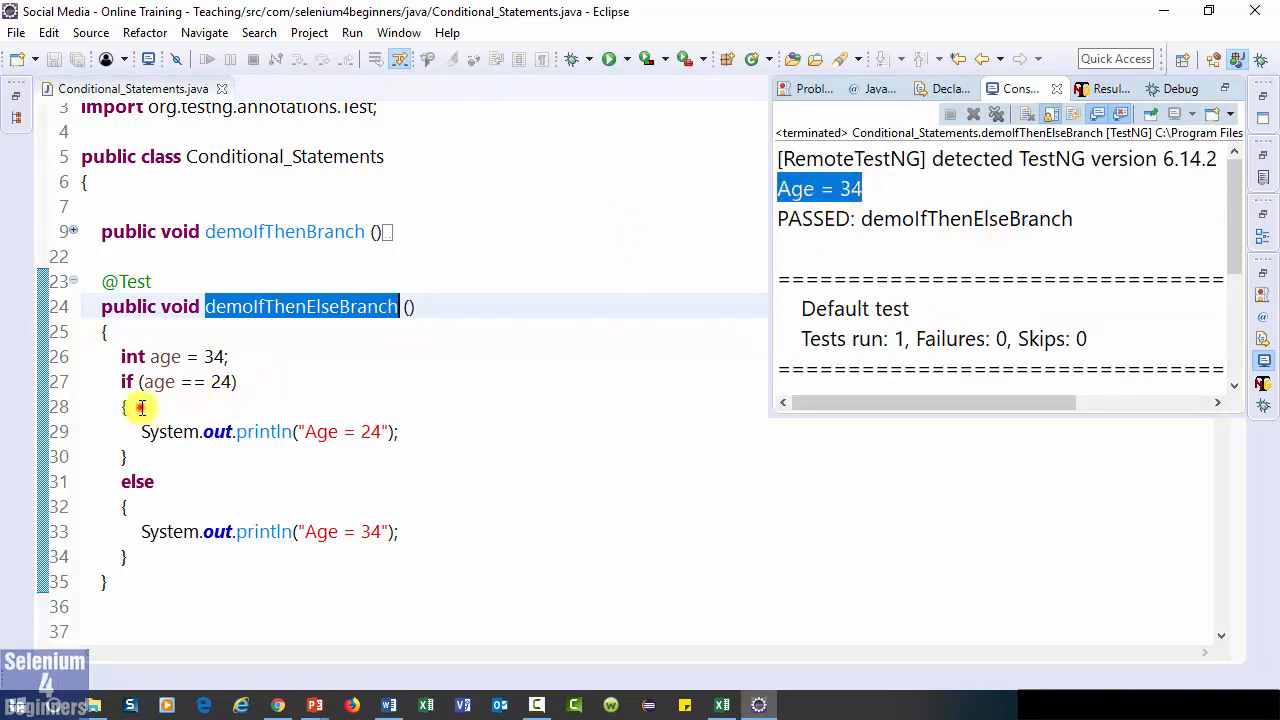
click(125, 406)
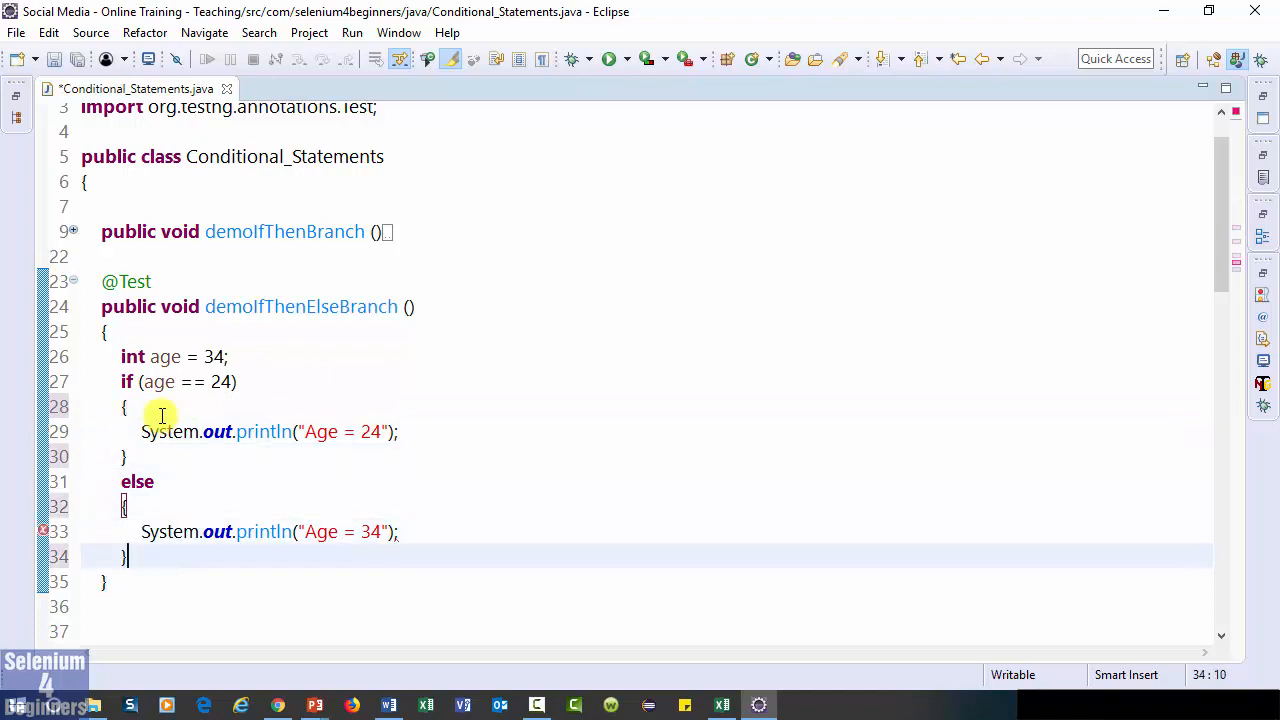
Save the class, highlight the if and else parts of demoIfThenElseBranch, and scroll below it
key(ctrl+s)
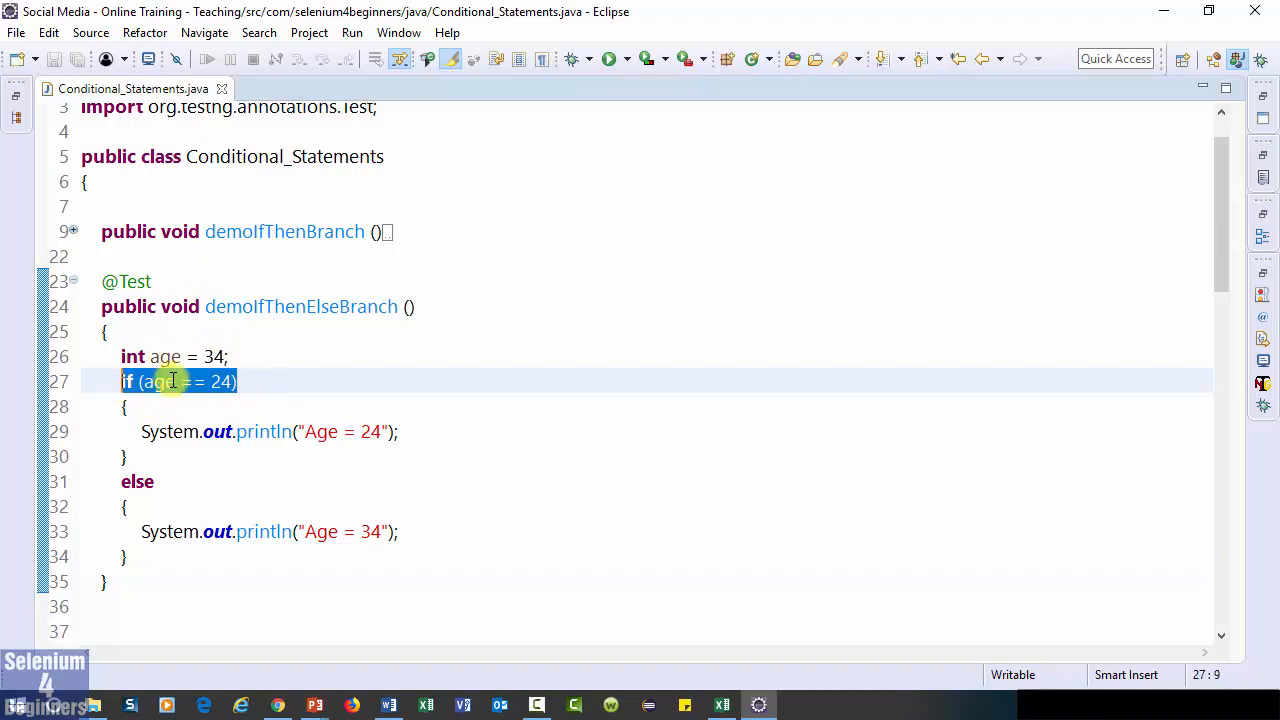
mouse_move(391, 389)
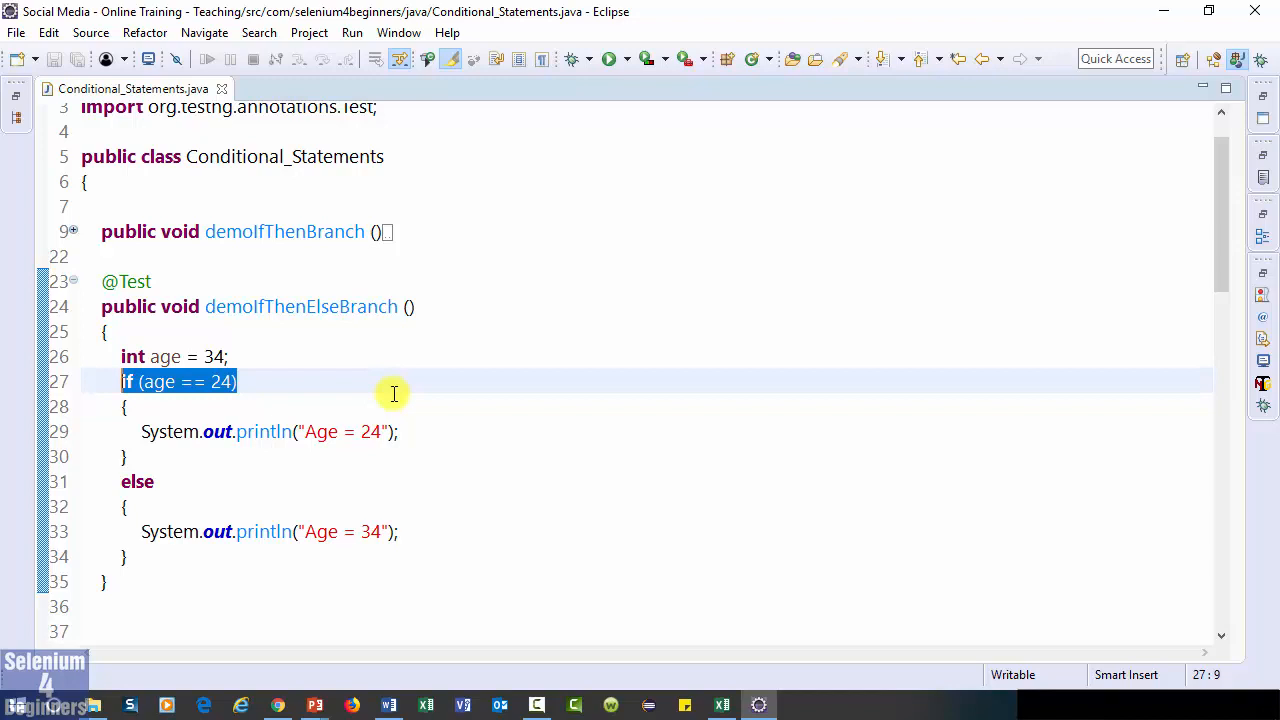
click(131, 431)
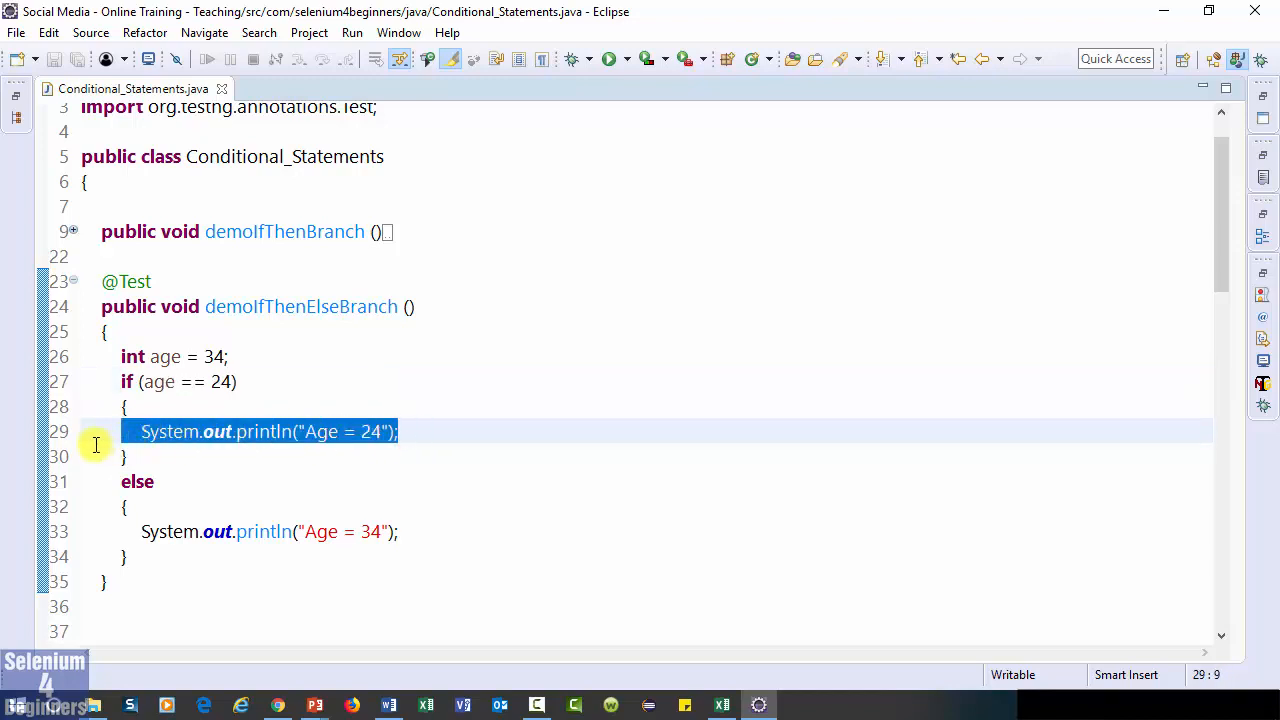
double_click(137, 481)
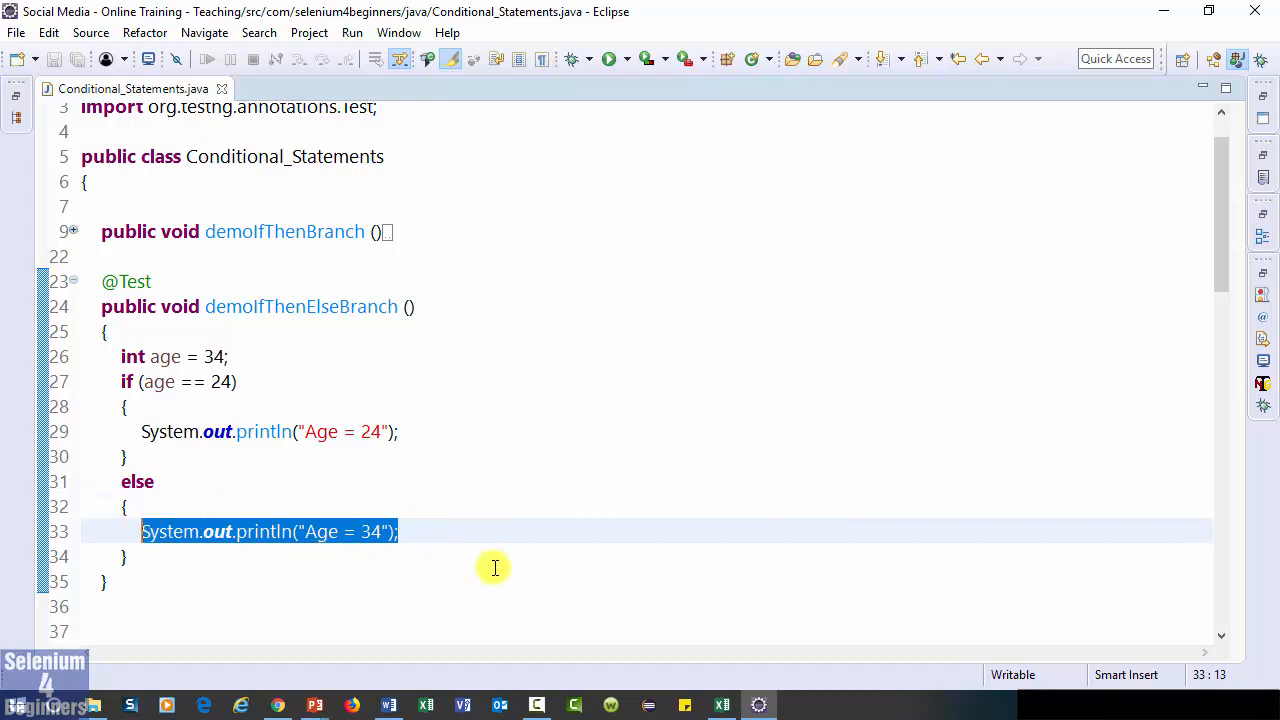
click(400, 531)
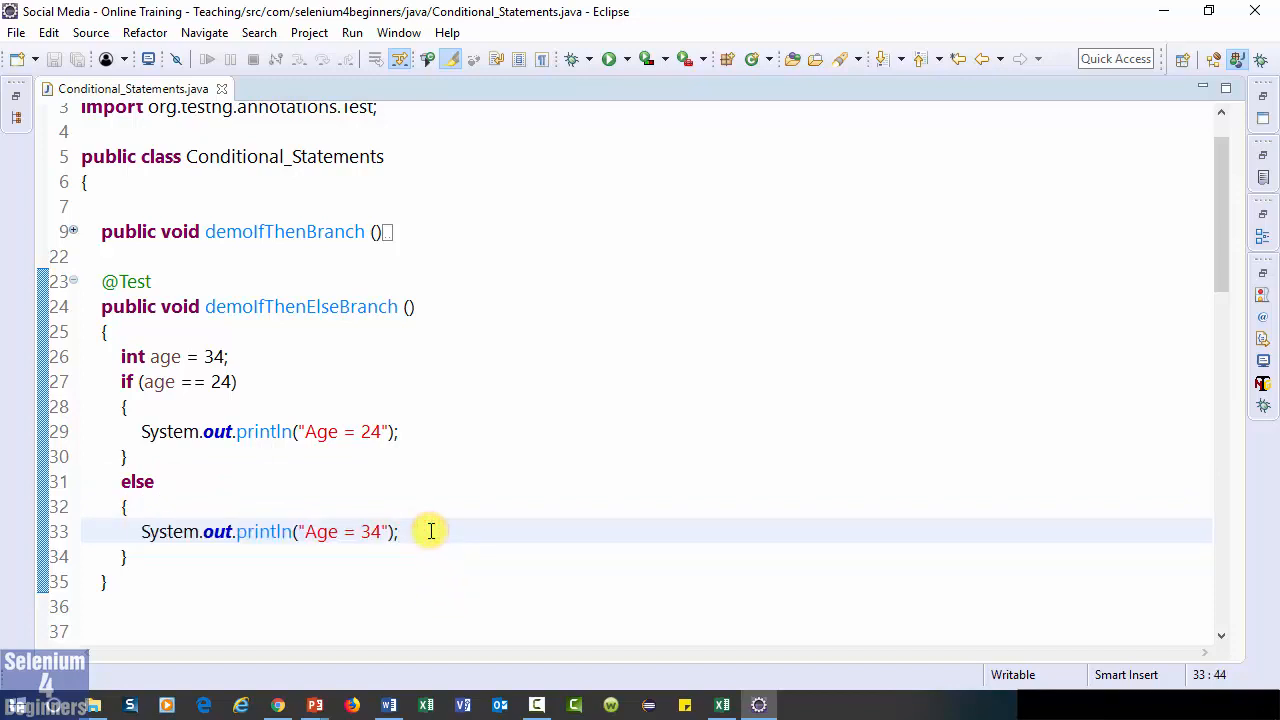
click(396, 531)
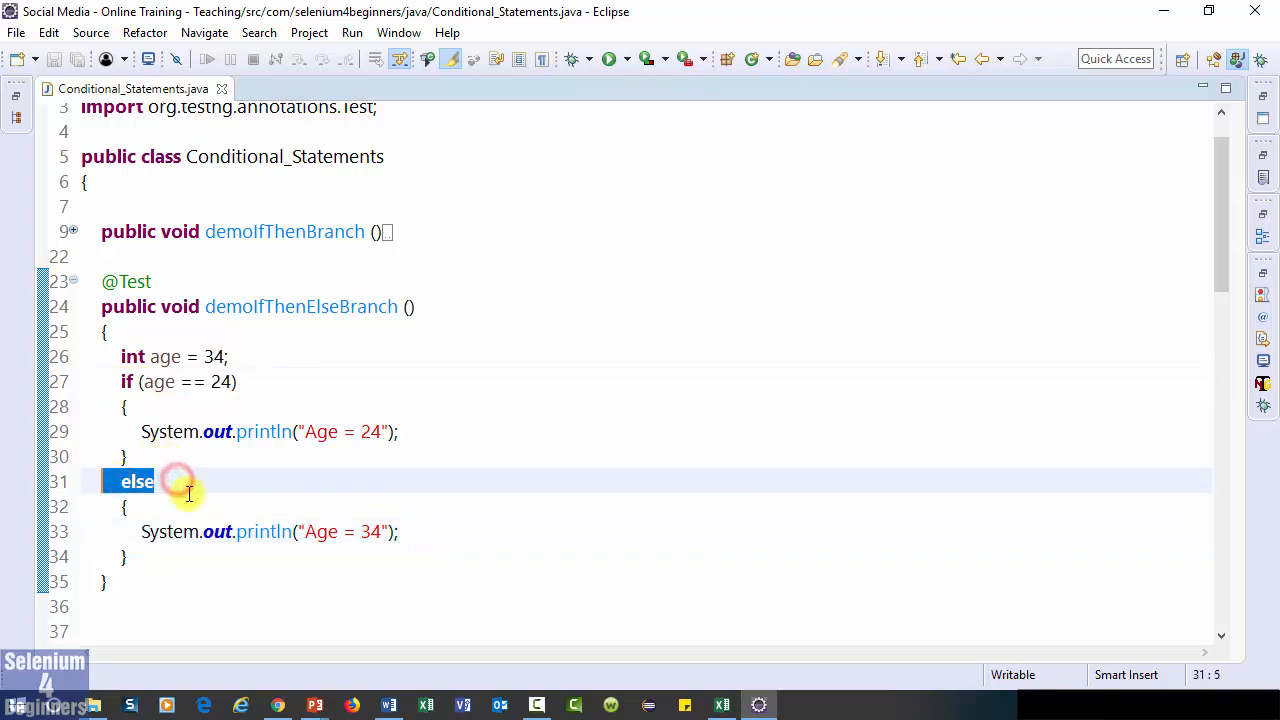
scroll(down, 3)
text(public void demoIfThenElseIfBranch()
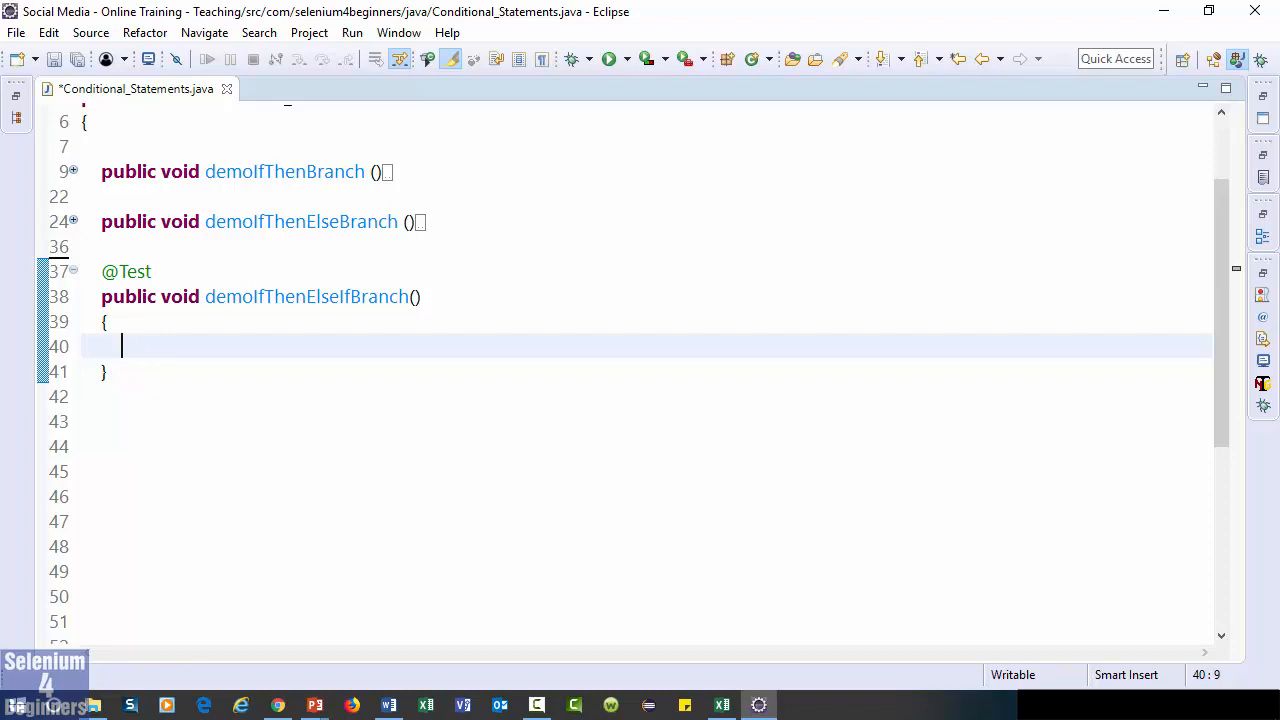
Declare int age = 65 and add if (age >= 65) printing "You Are Eligible To Retire At " + age
text(int age)
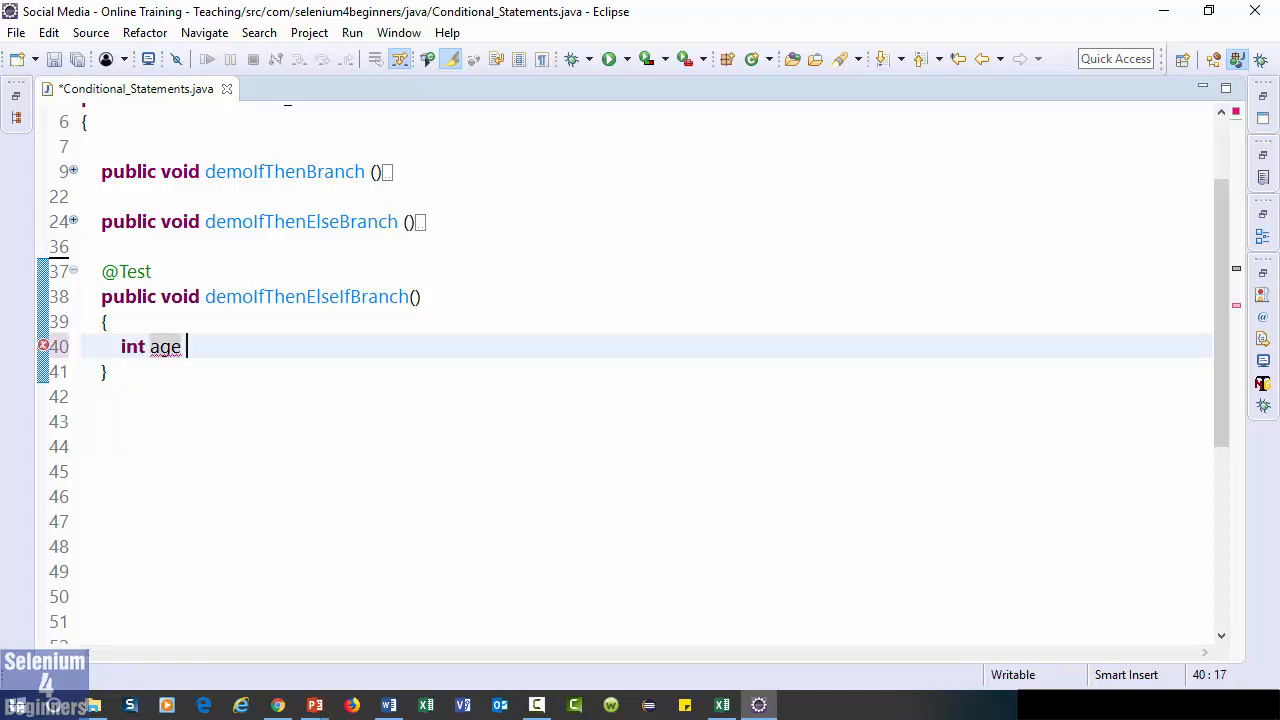
text(=)
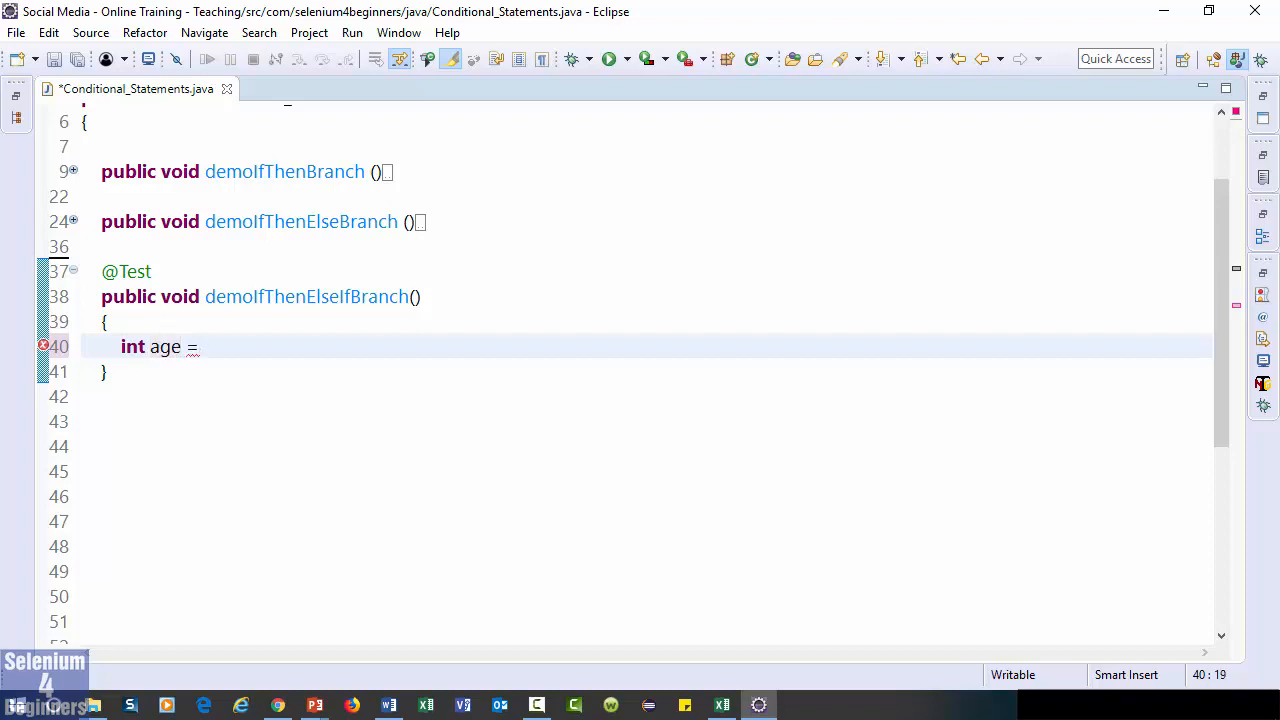
text(65;)
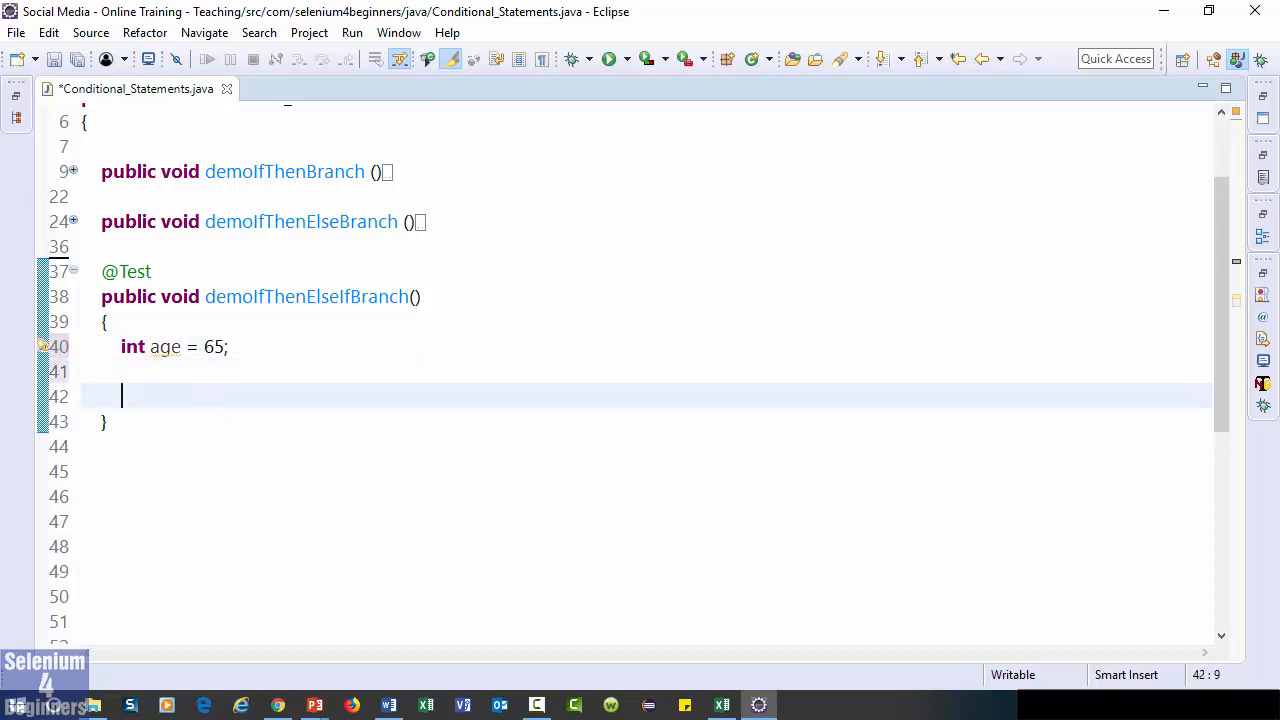
text(if)
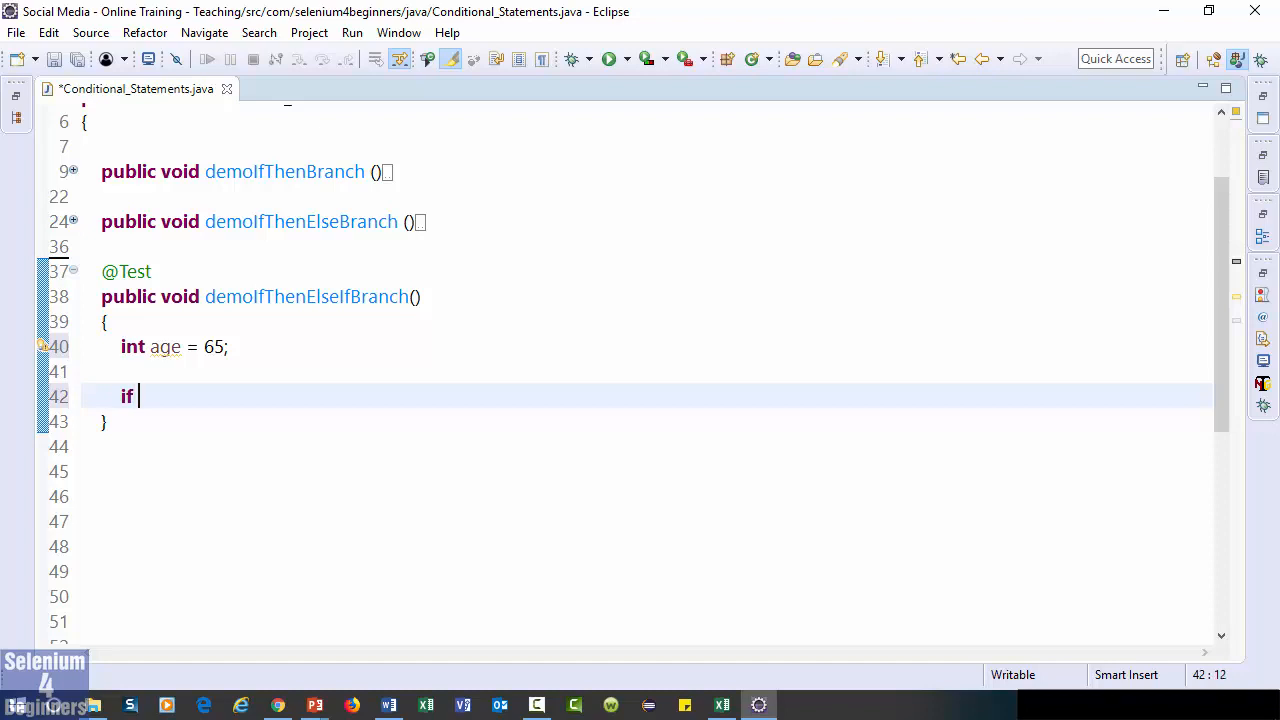
text((age))
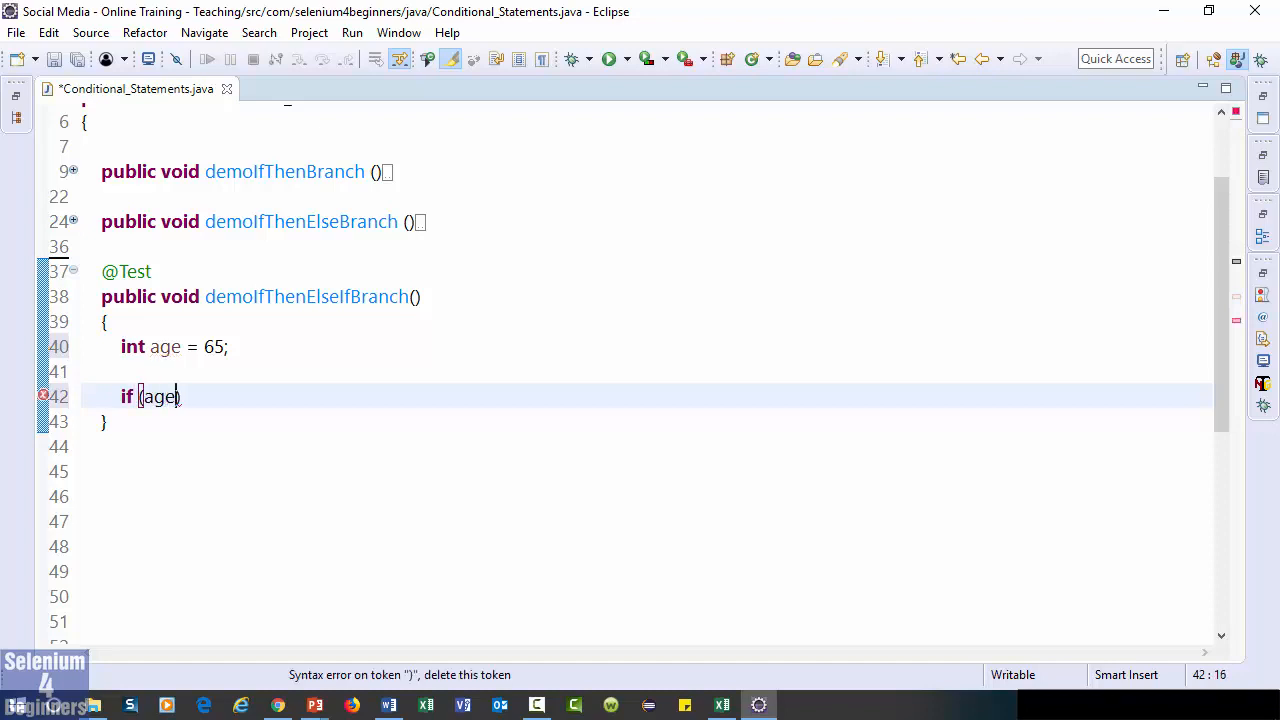
text(>)
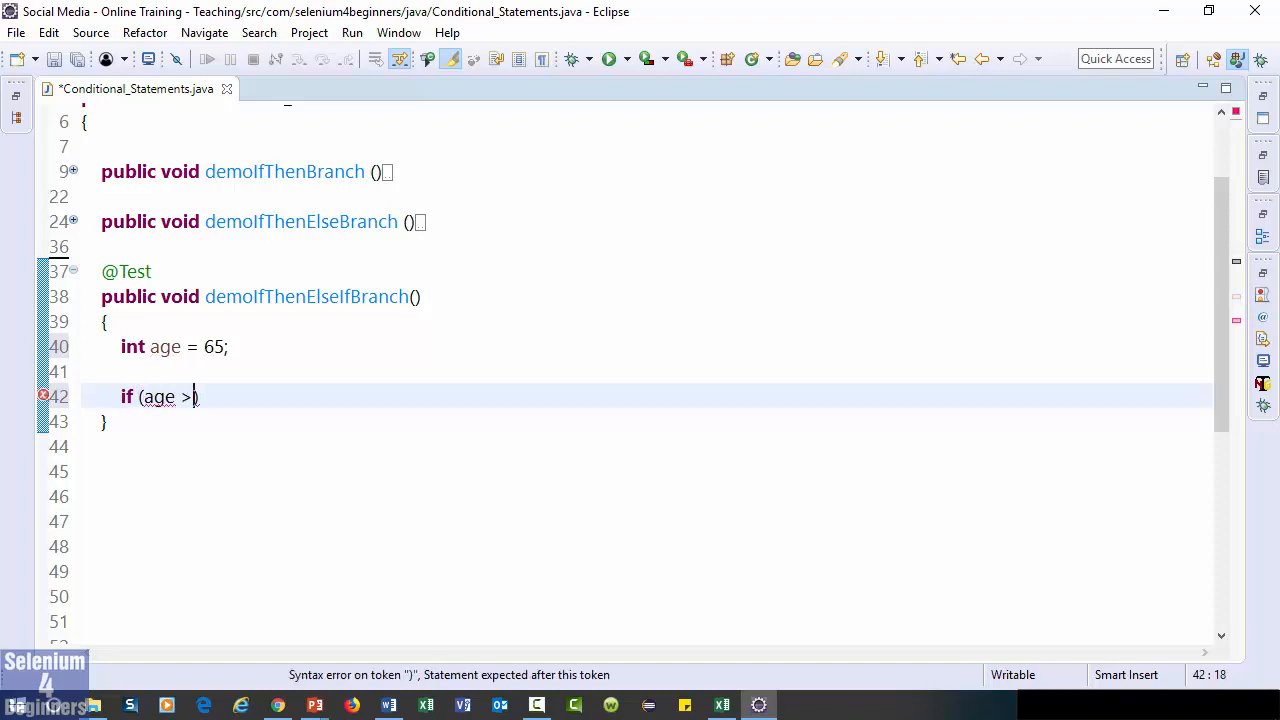
text(= 65))
text({)
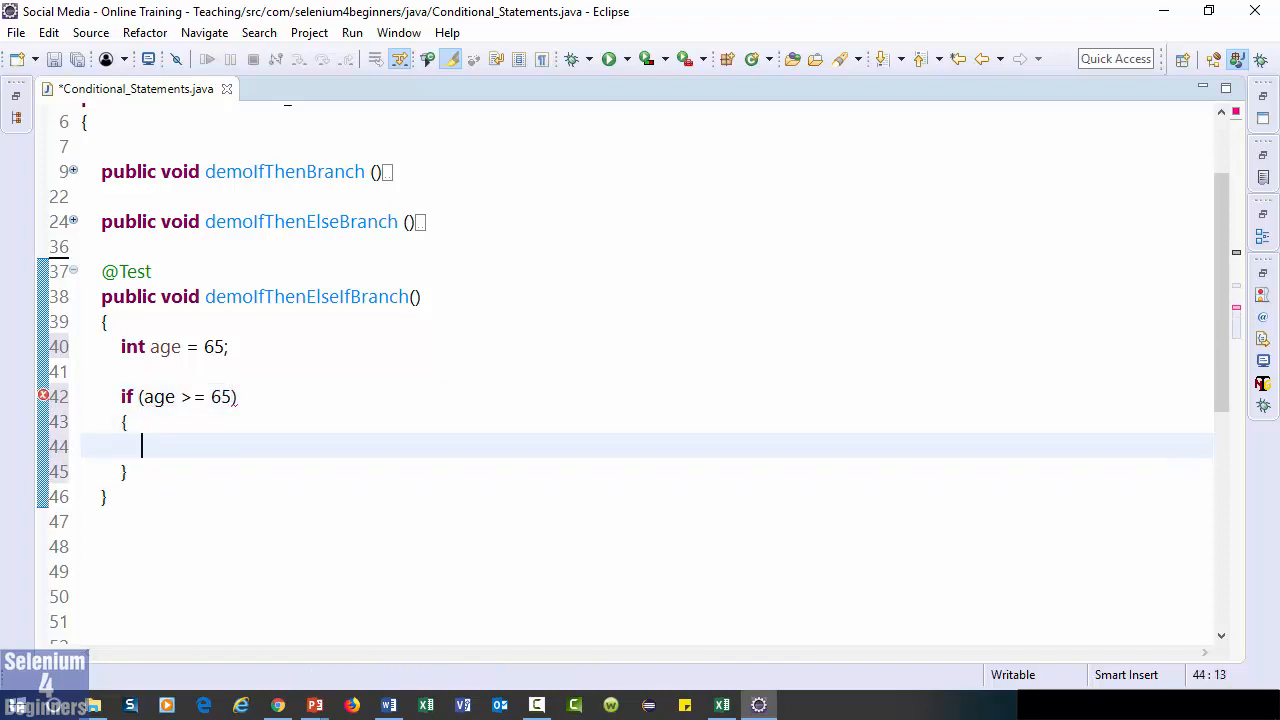
text(System.out.println();)
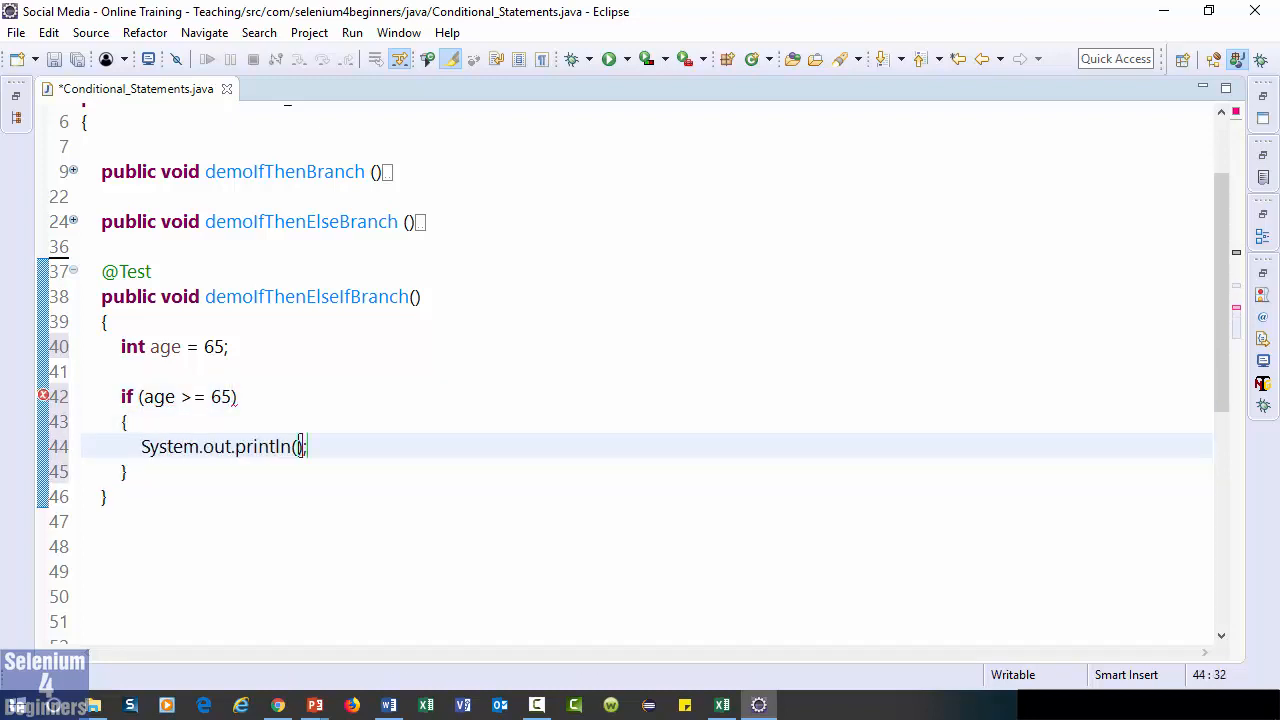
text("You Are El)
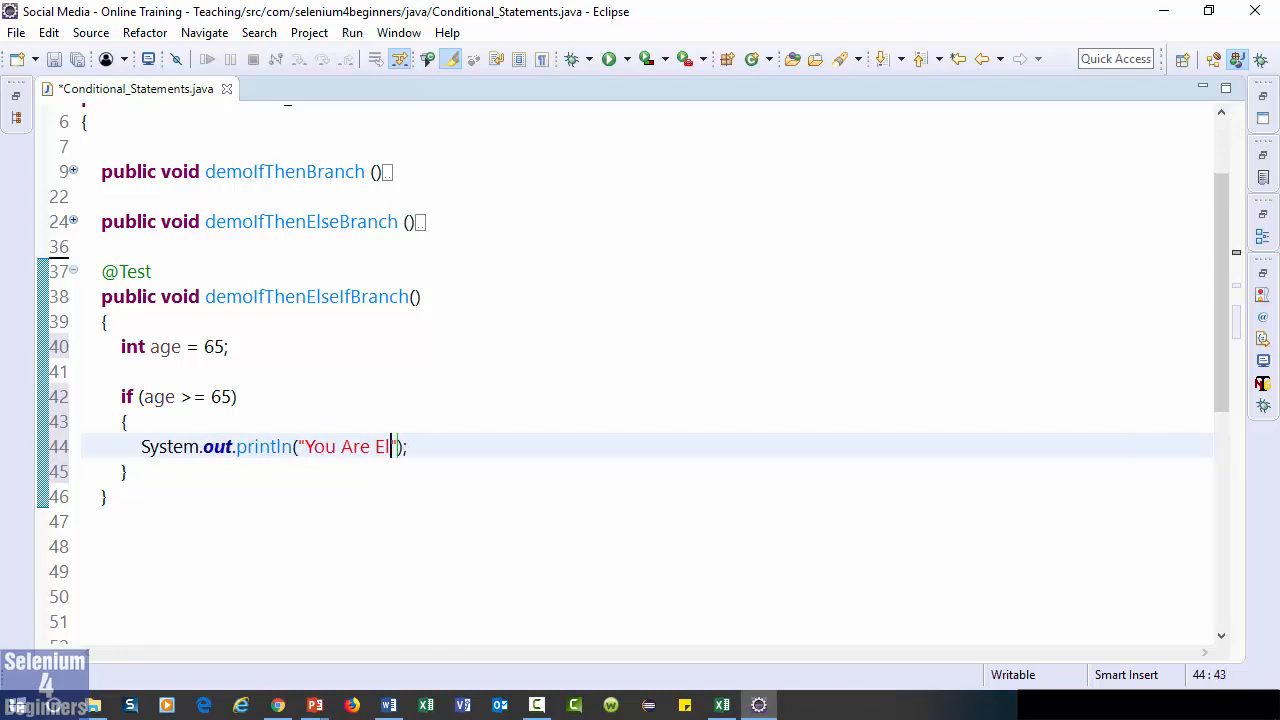
text(igible)
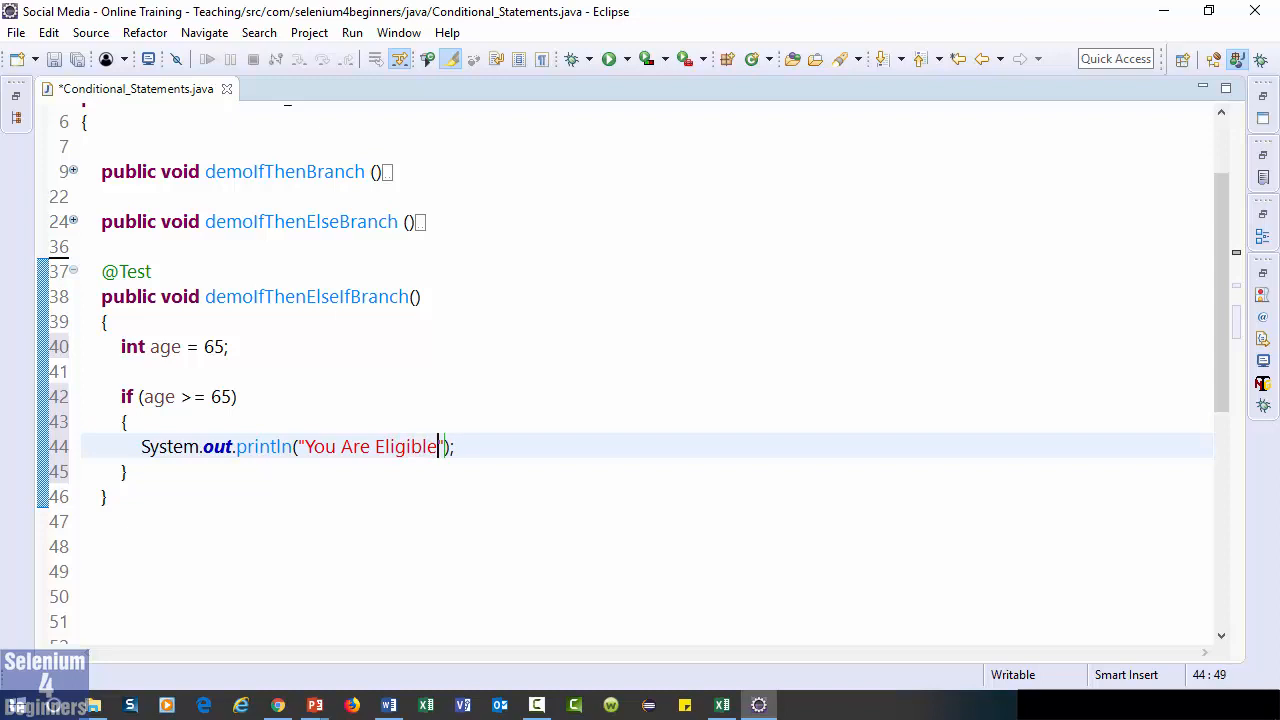
text(To Retire At)
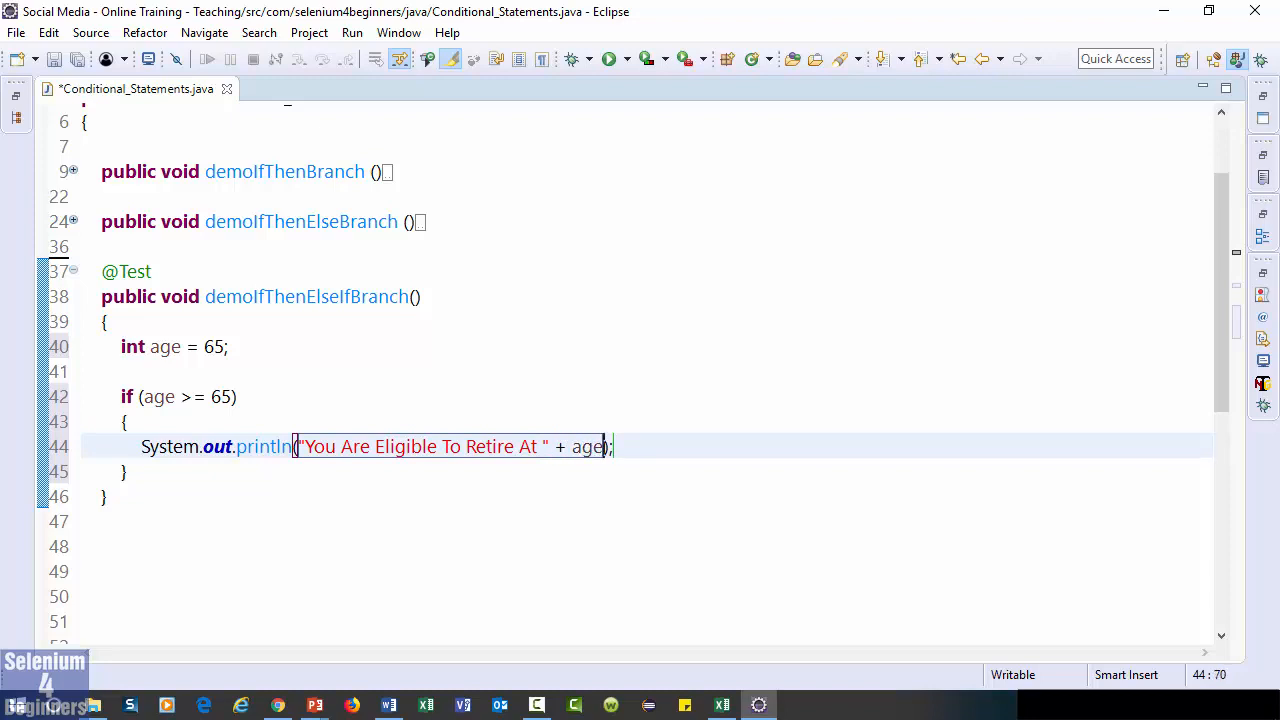
Add else if (age >= 20) printing "You Are Not Eligible To Retire At " + age
text(else if)
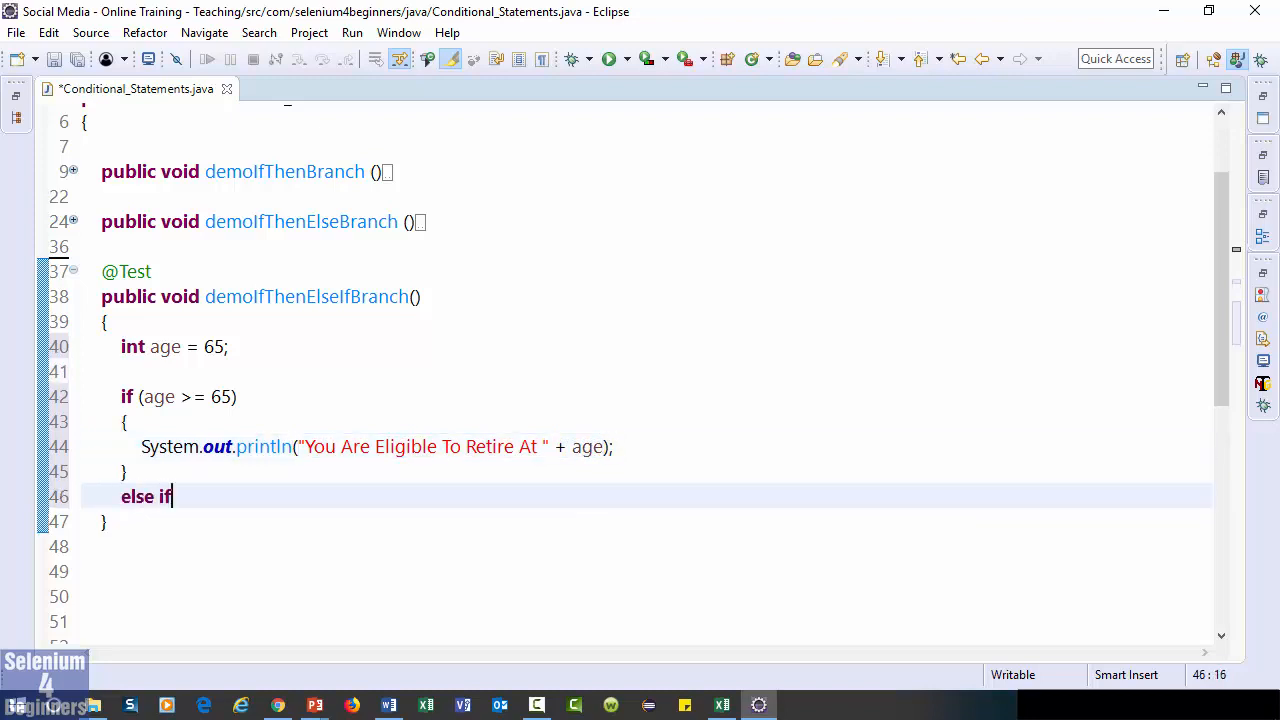
text((age))
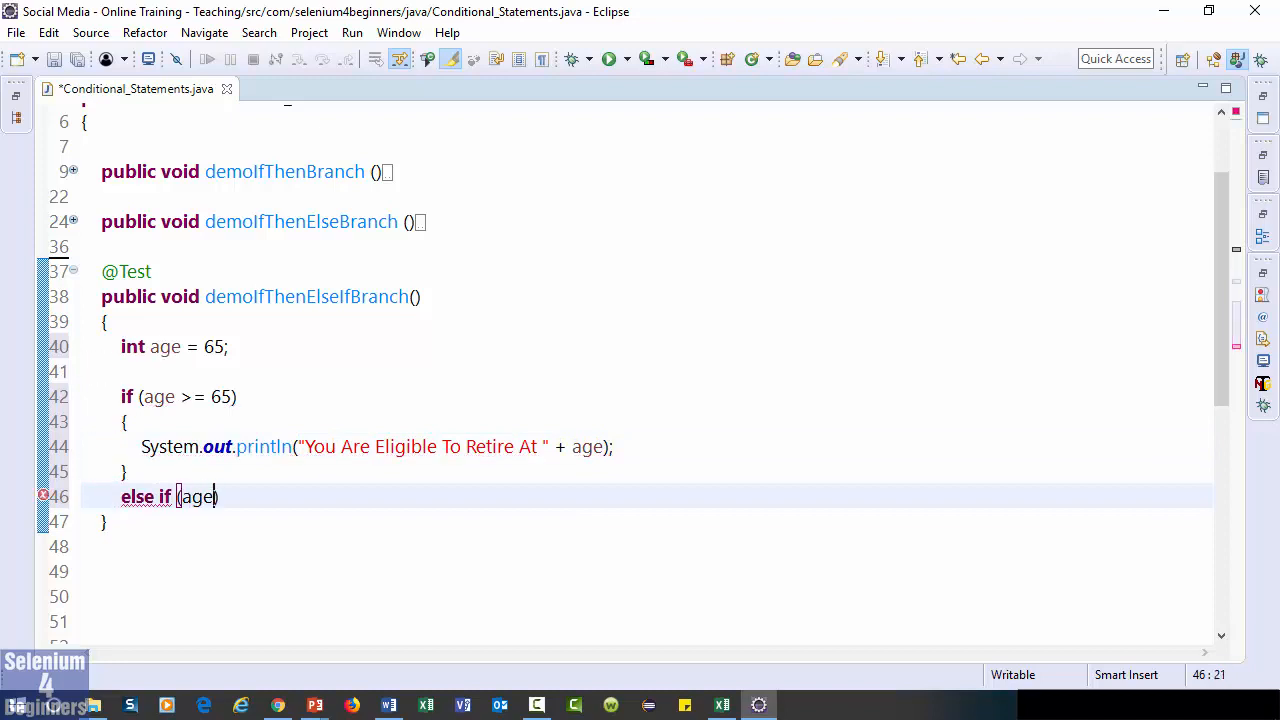
text(>= 20)
text({)
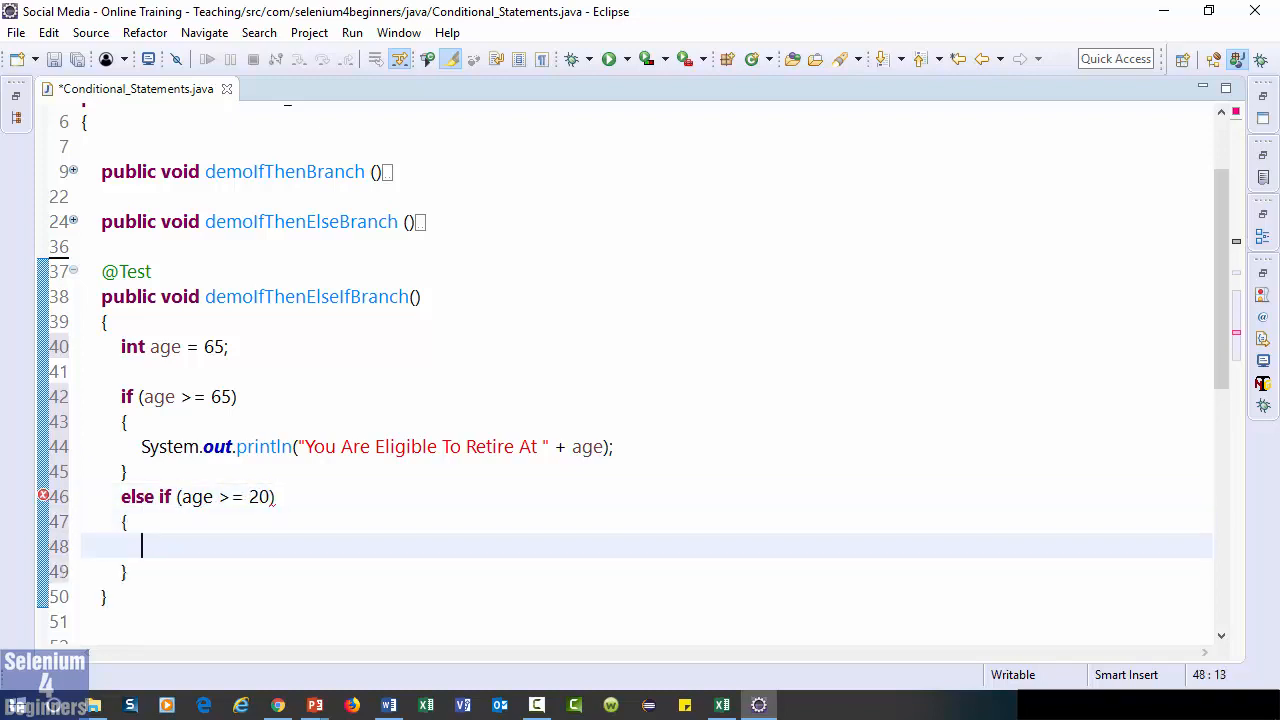
text(syso)
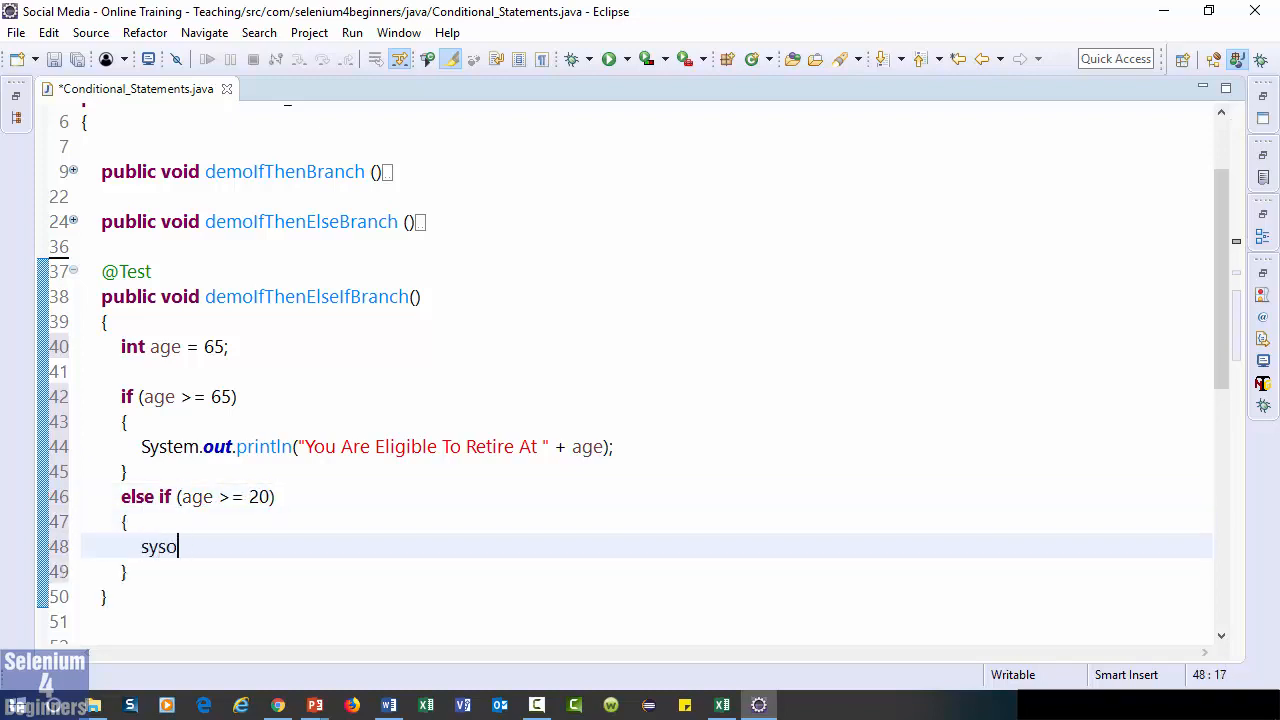
text(ut.println();)
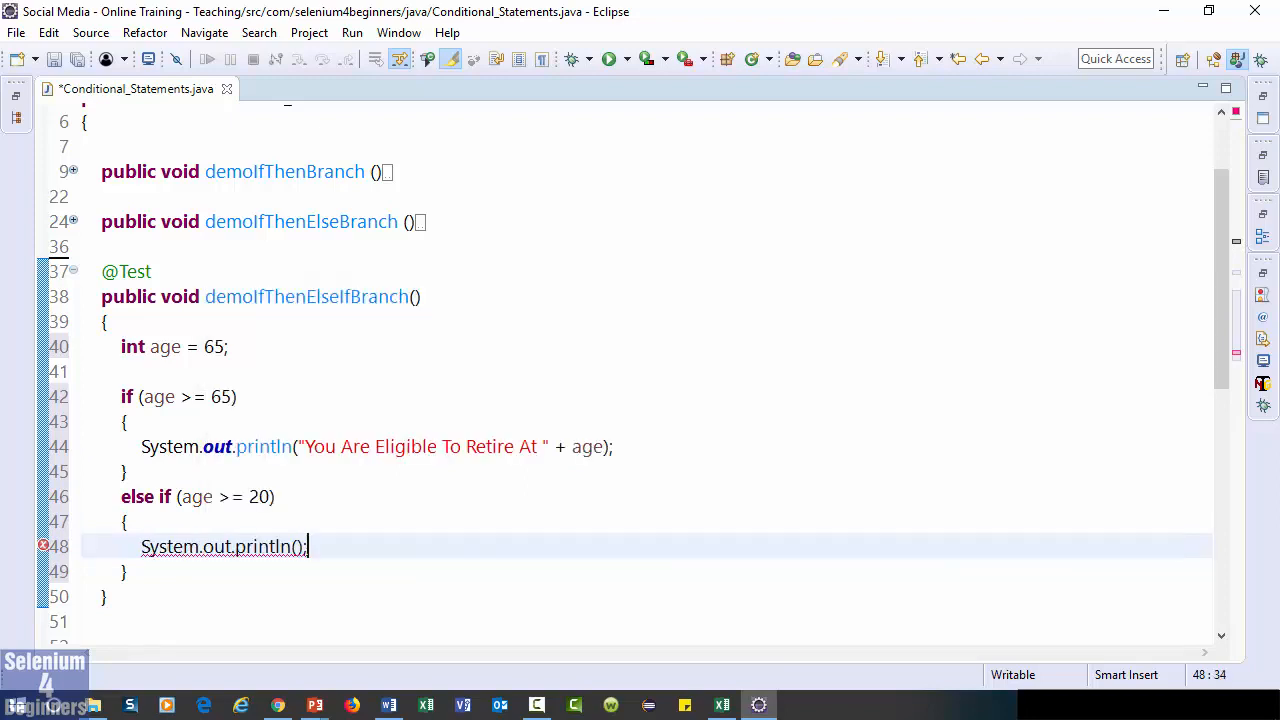
text("")
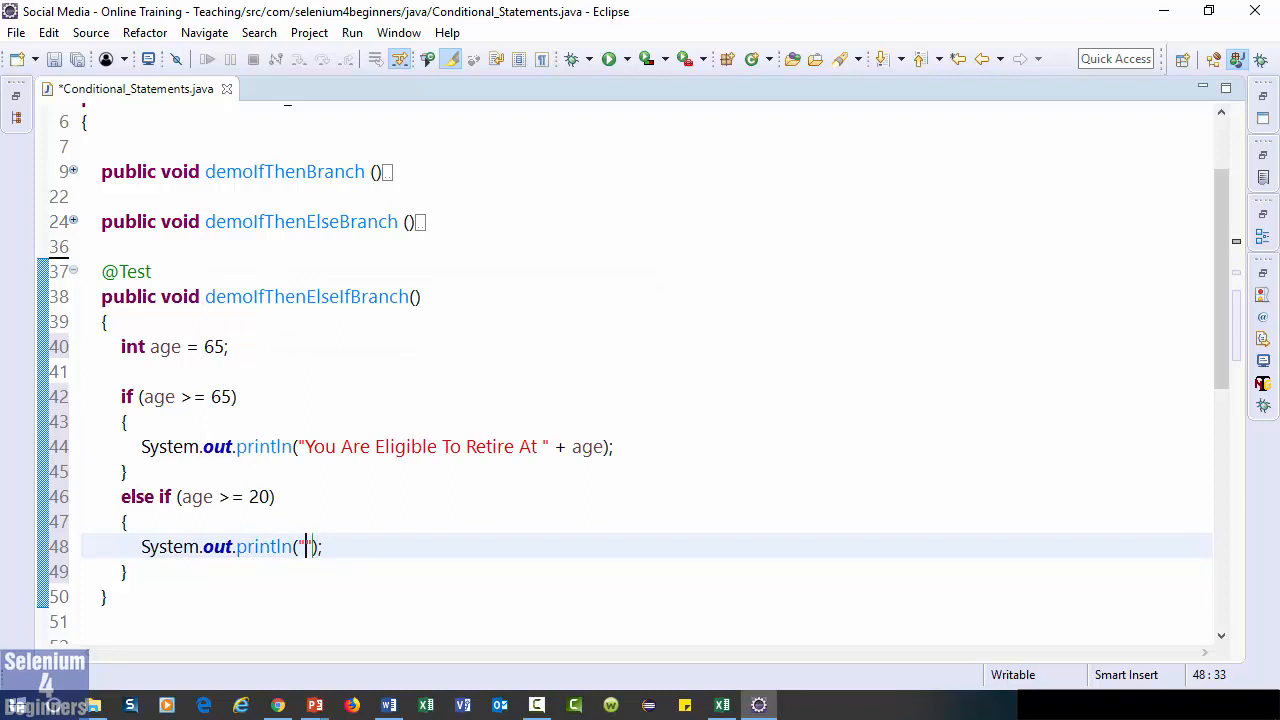
text(You Are Not El)
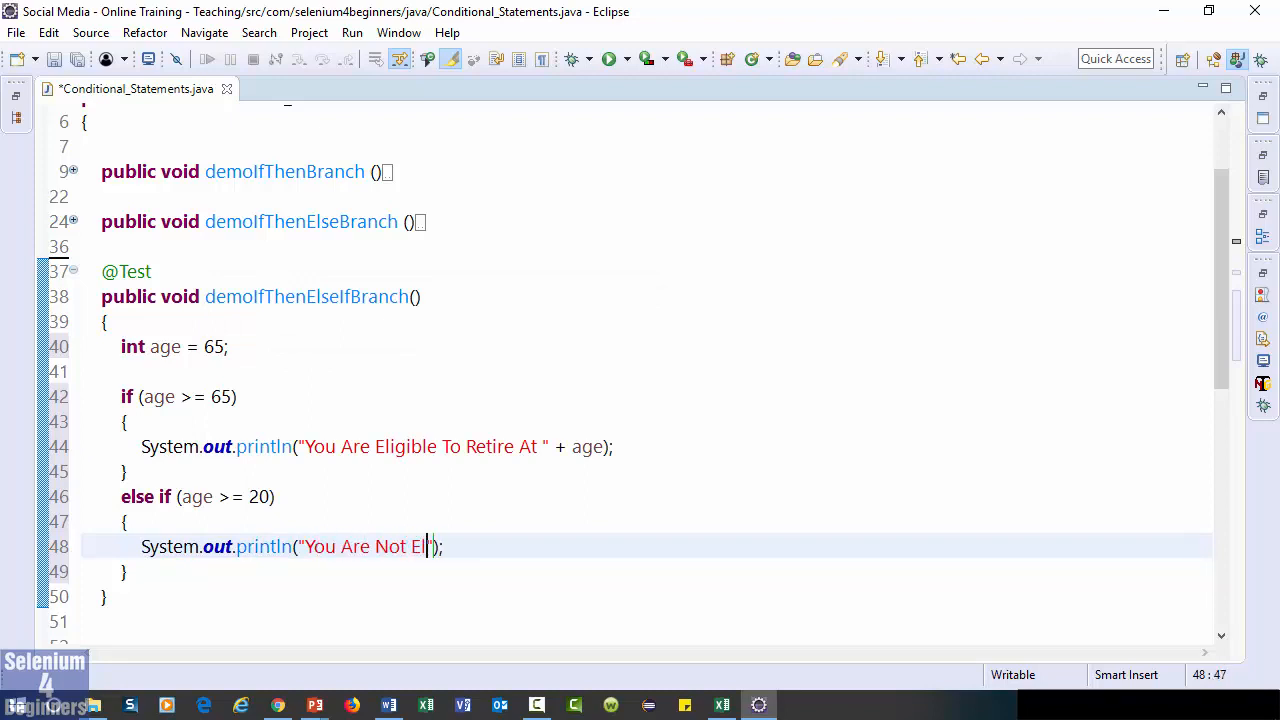
text(igible To Reit)
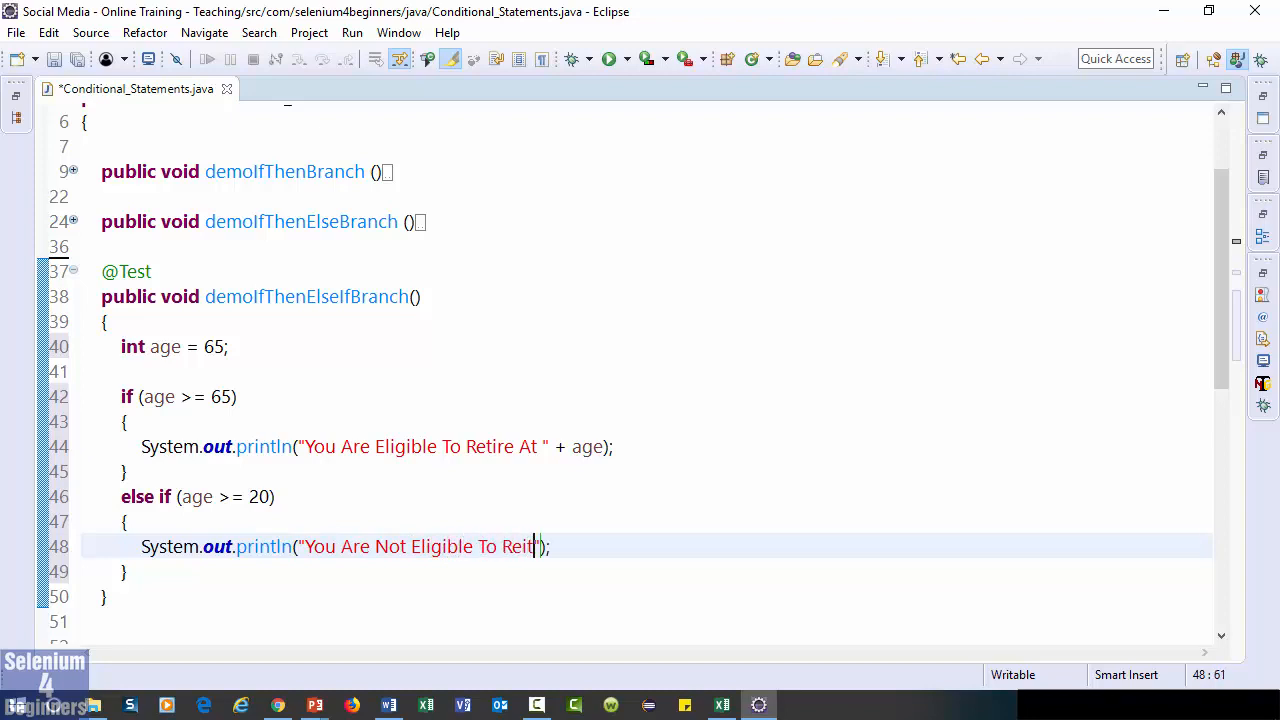
text(ire At)
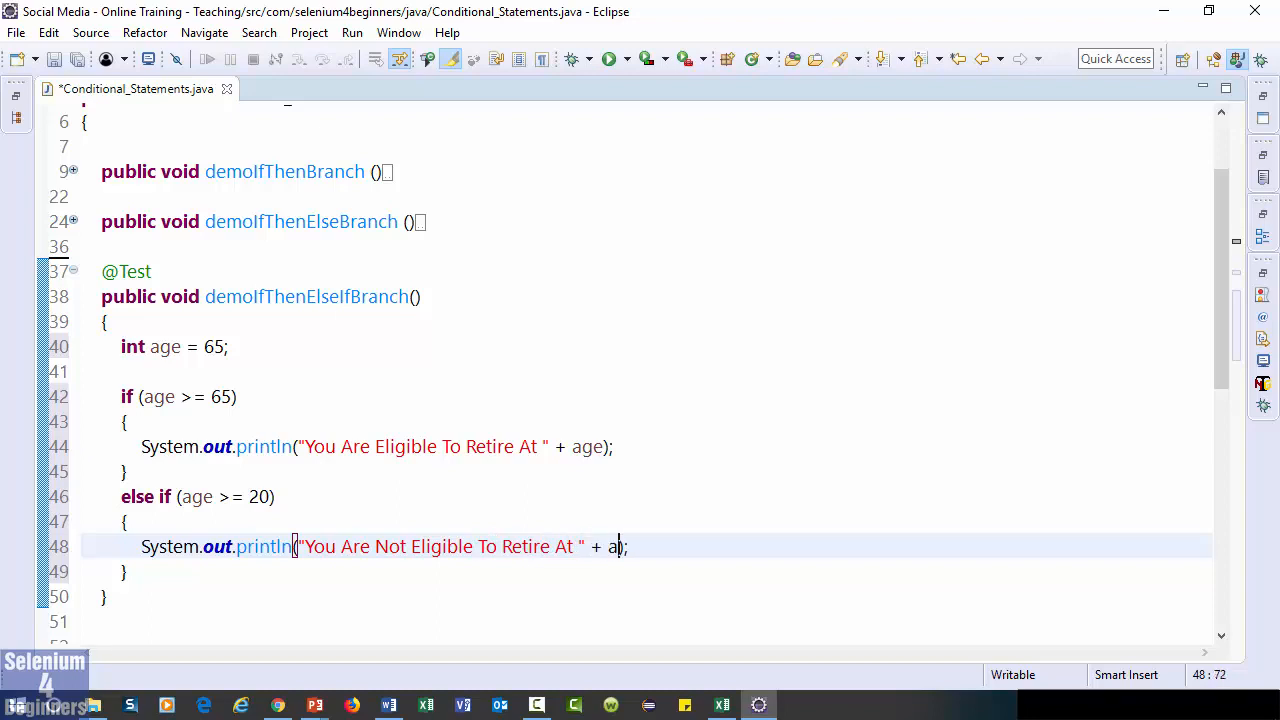
text(ge)
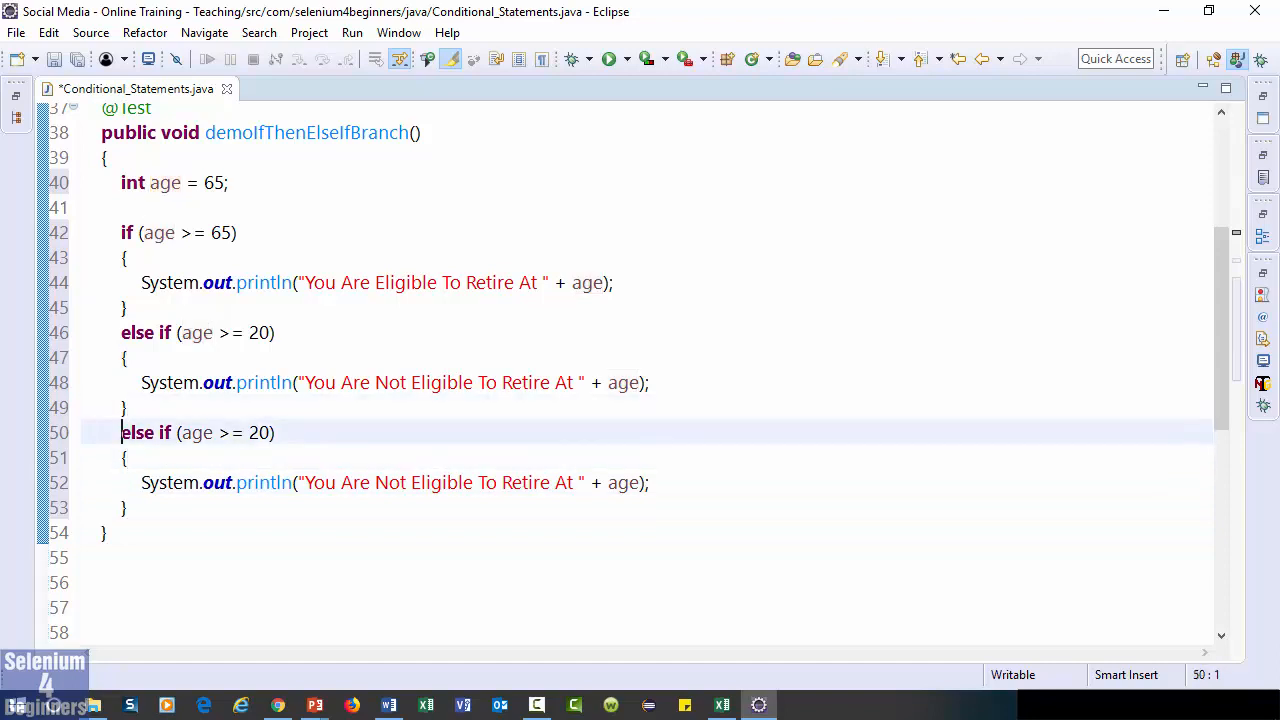
Change the copied branch to age >= 13 && age <= 19 printing "You Are A Teenager " + age
click(251, 432)
text(1)
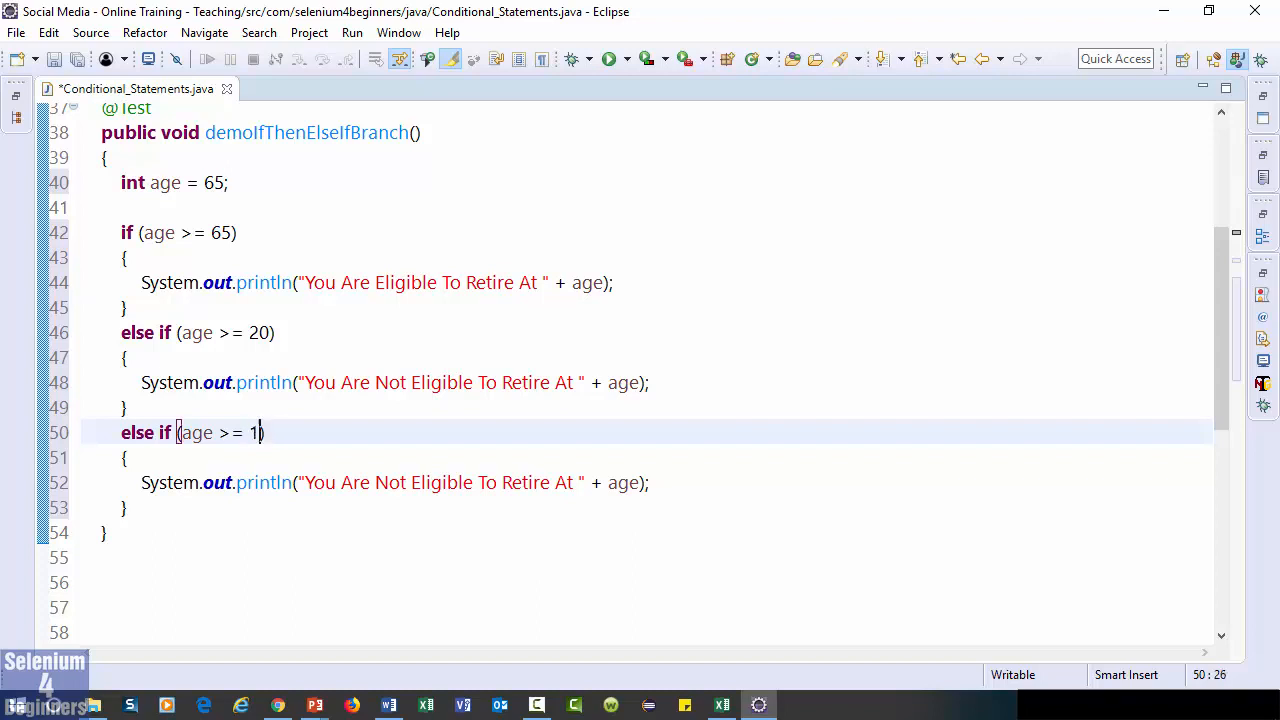
text(3 && age <= 19)
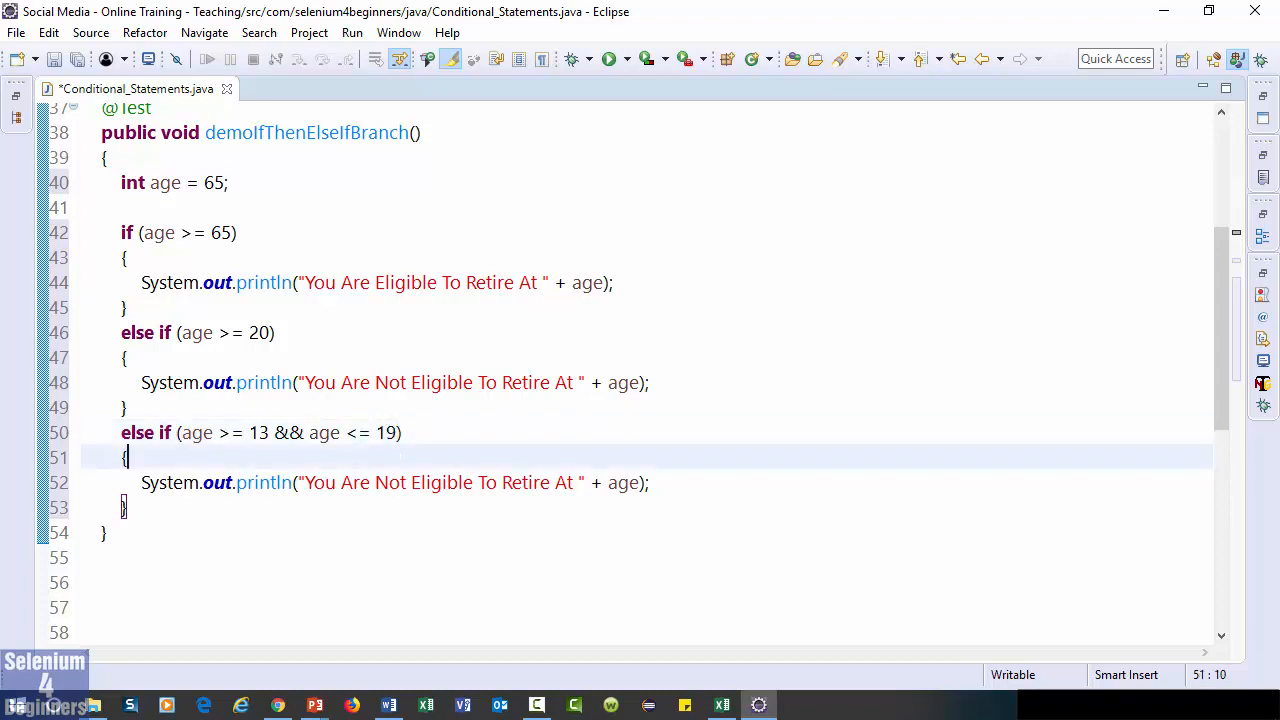
double_click(423, 482)
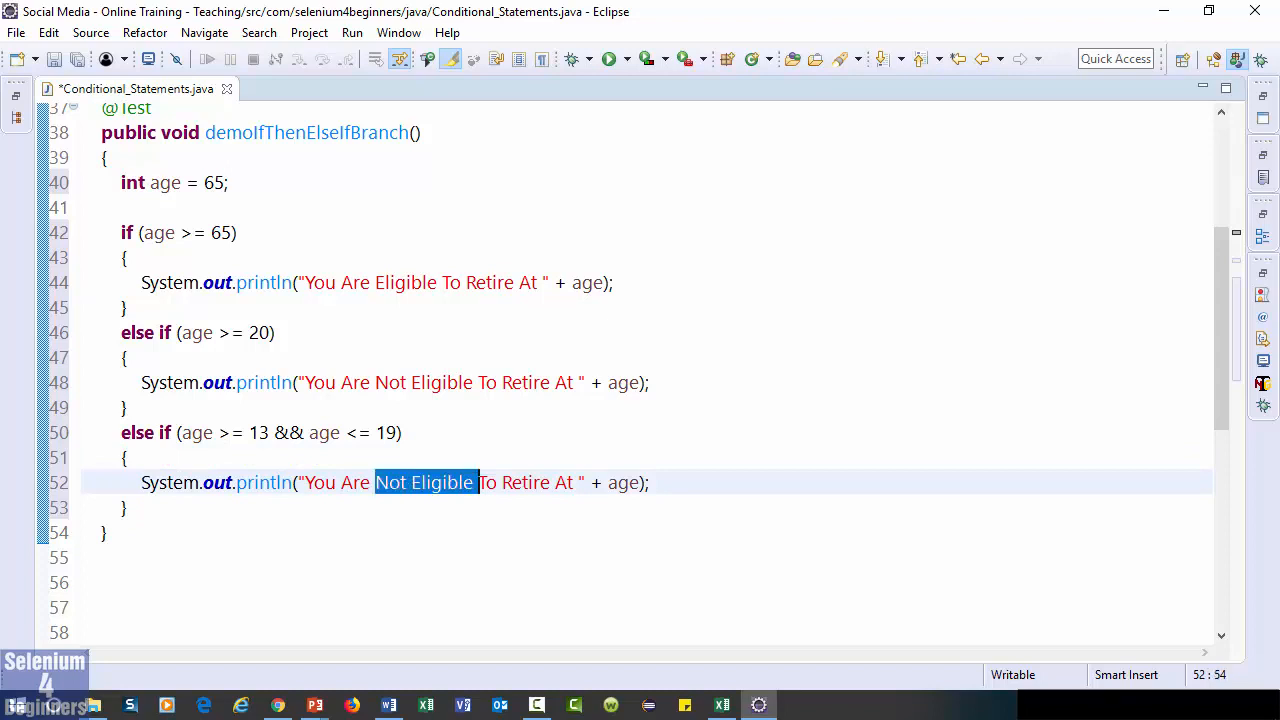
drag(478, 482, 577, 482)
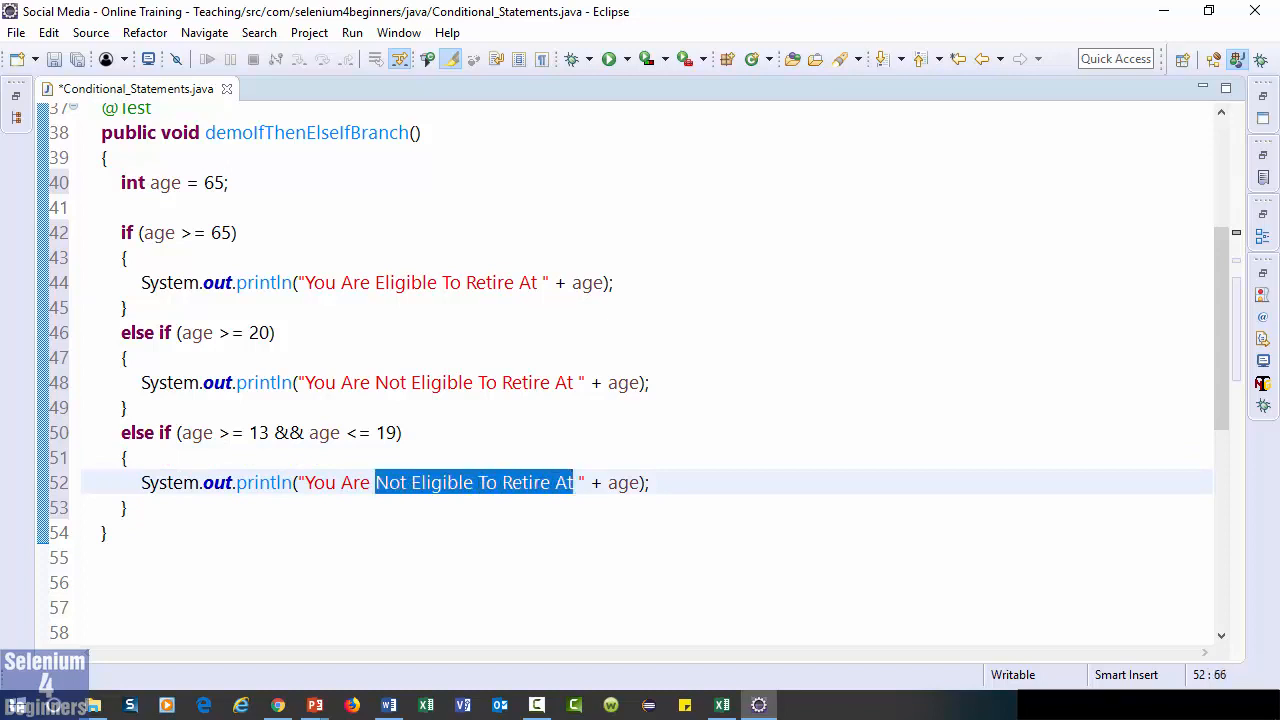
text(A Te)
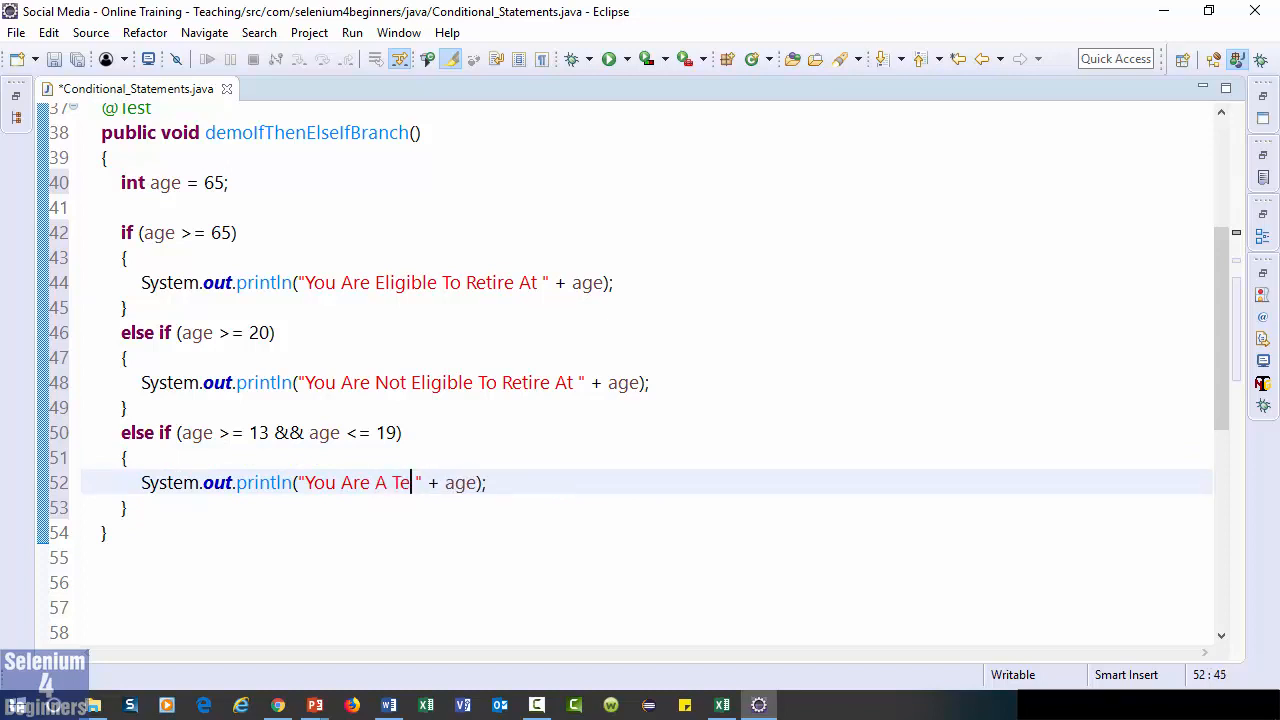
text(enagee)
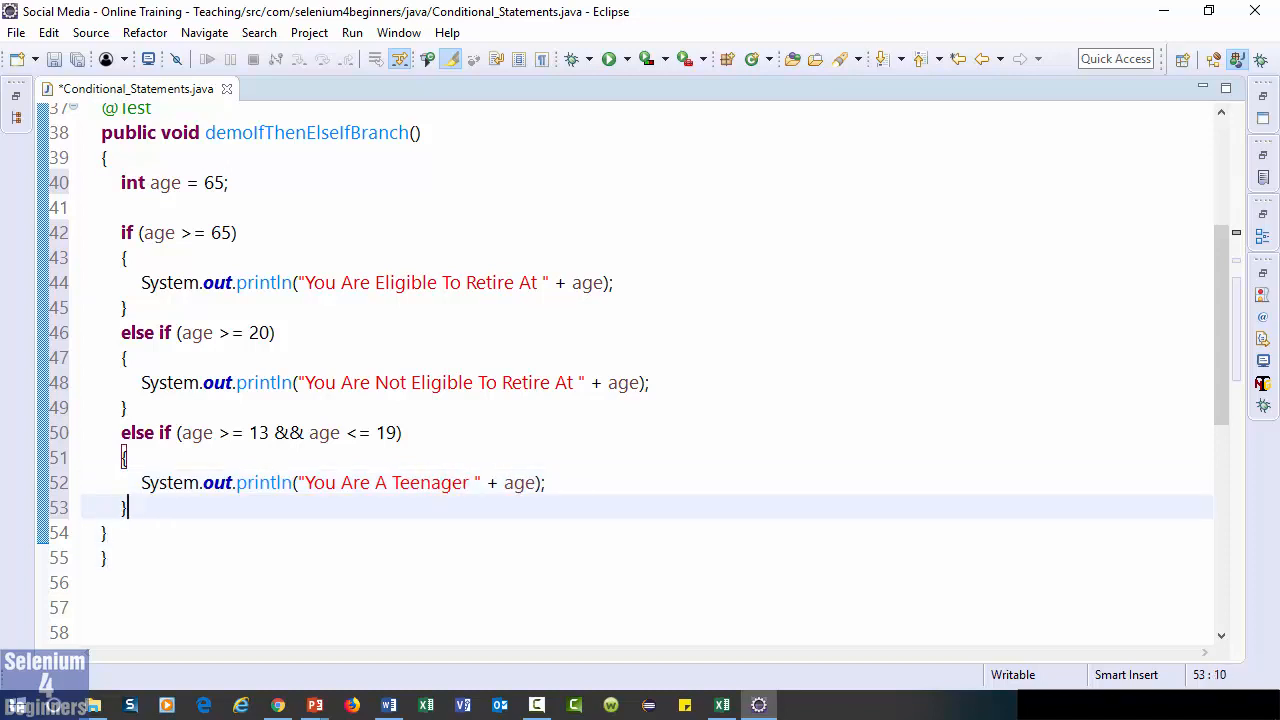
text(else)
text({)
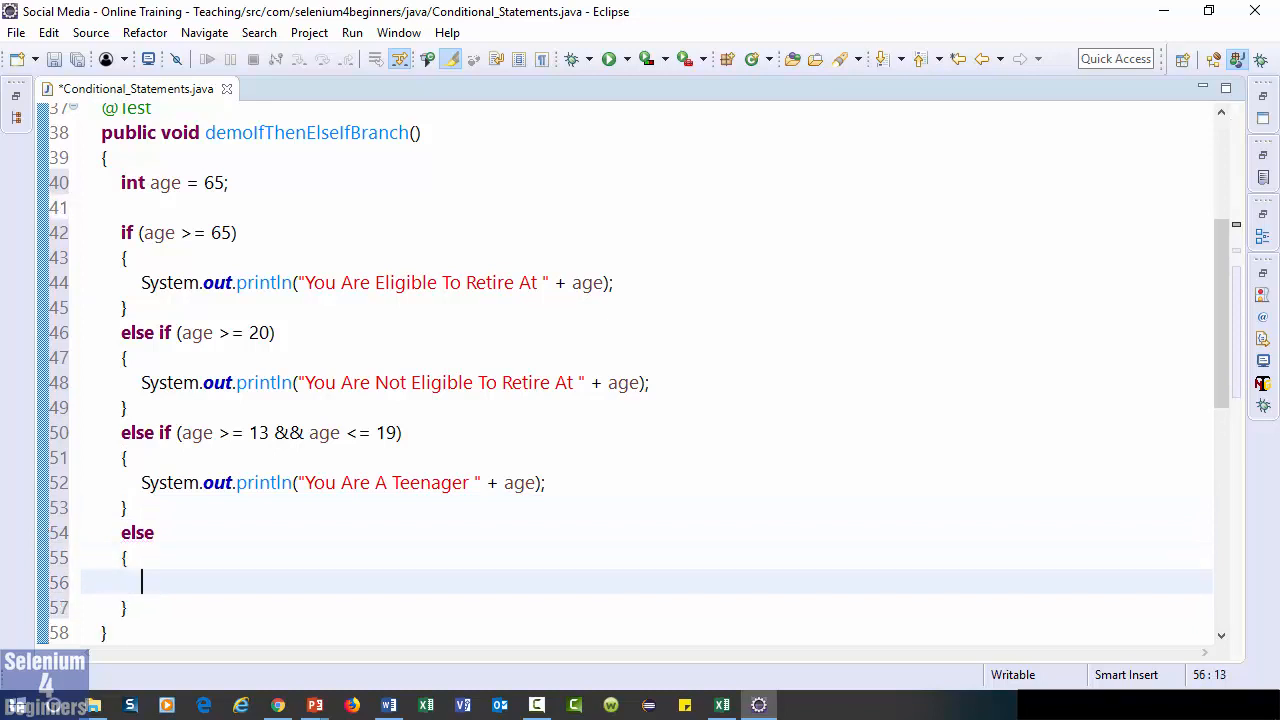
Make the else branch print "You Are Not Old Enough To Work At " + age
text(System.out.println();)
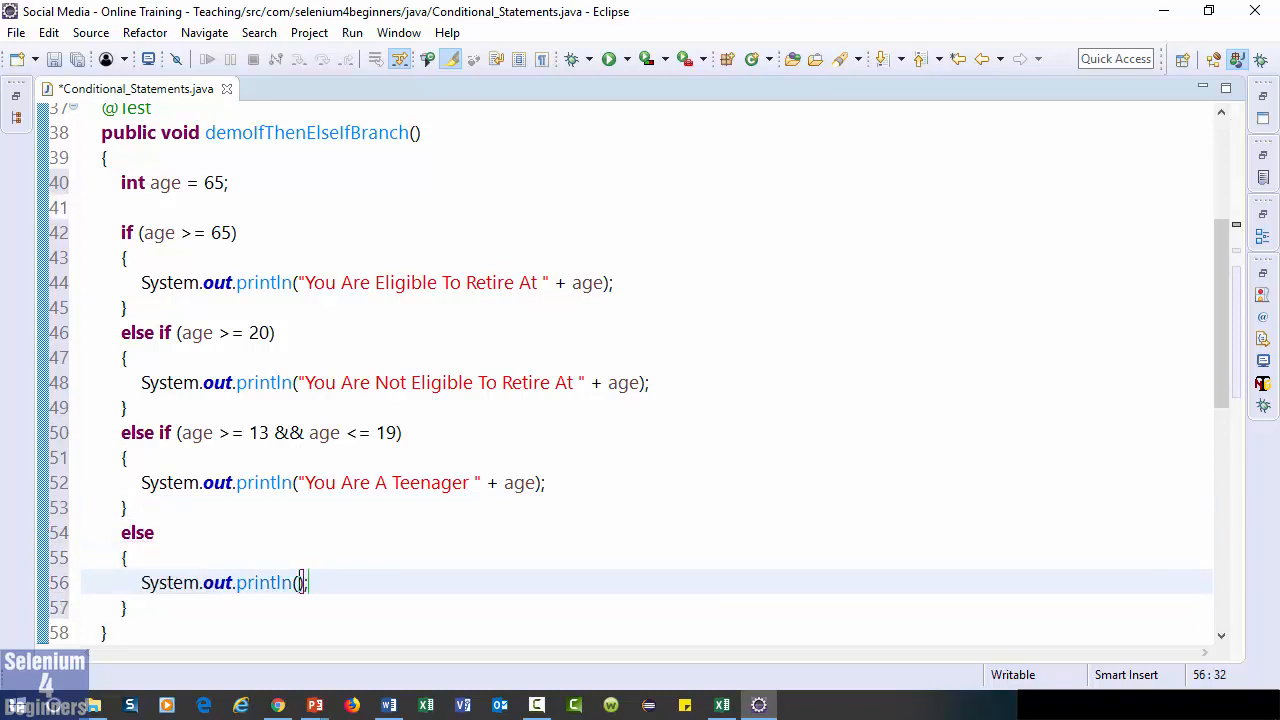
text("You Are Not O)
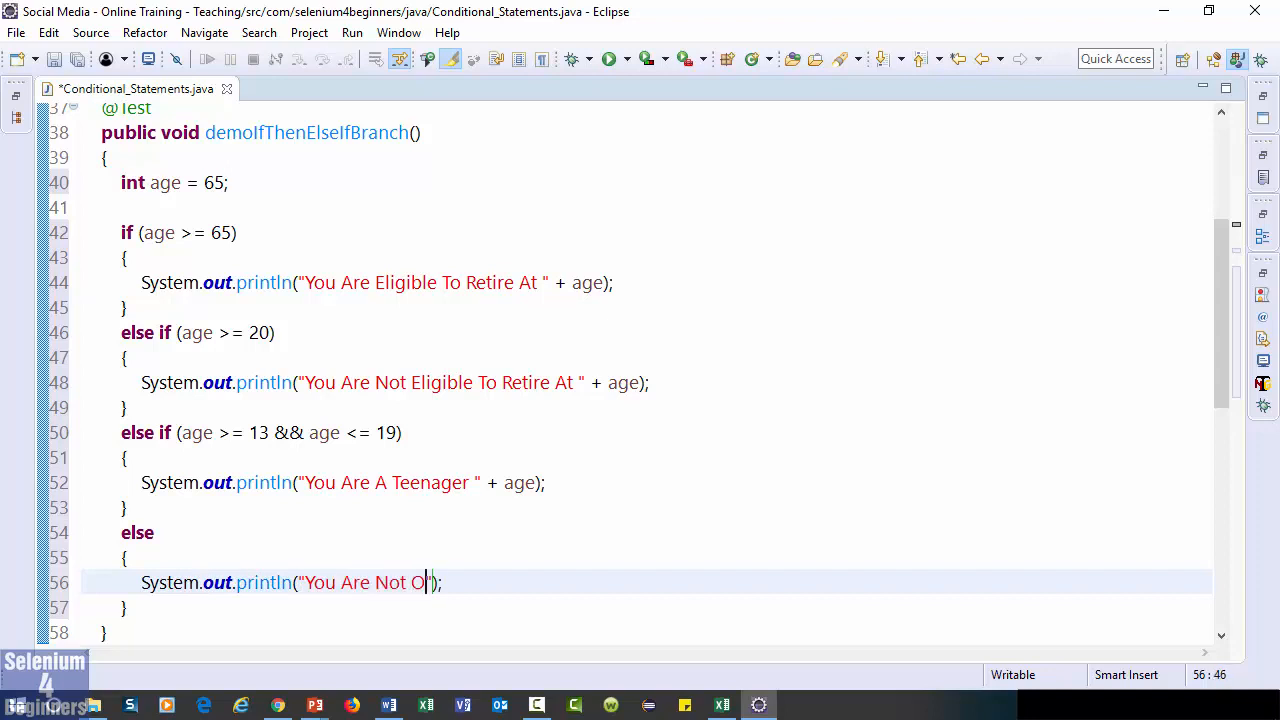
text(ld Enough To Work At)
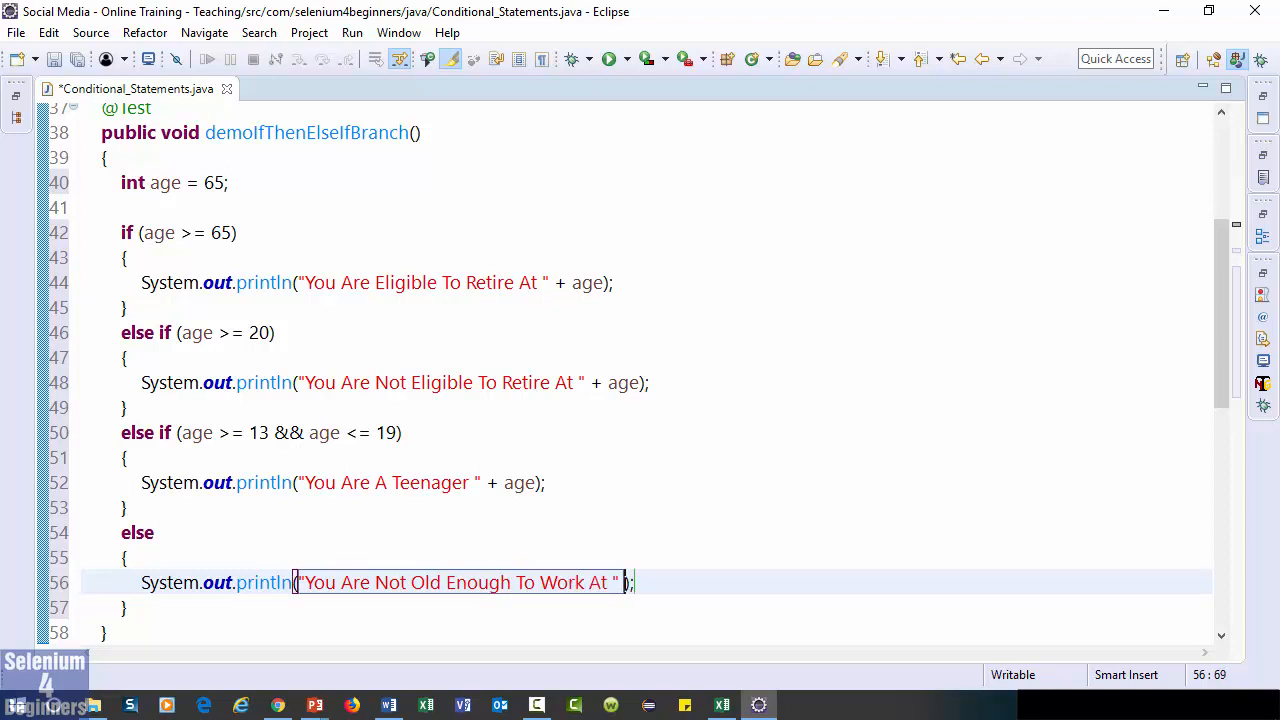
text(+ age)
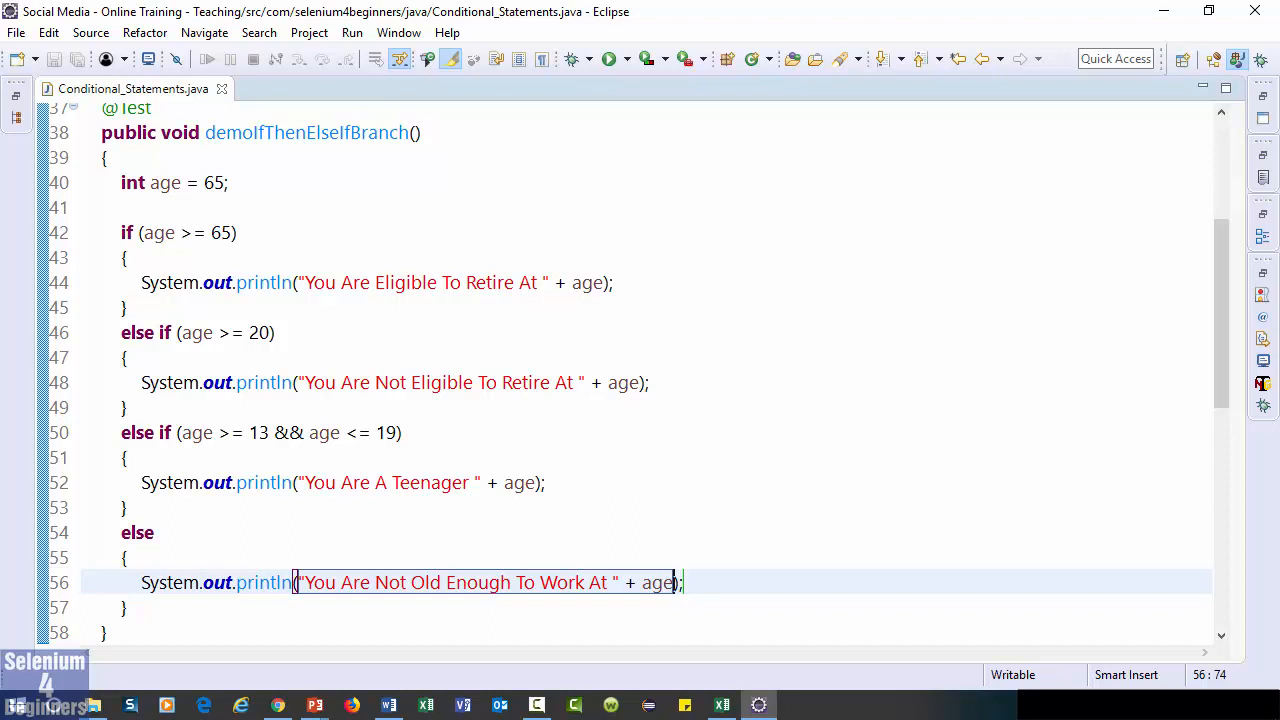
click(240, 333)
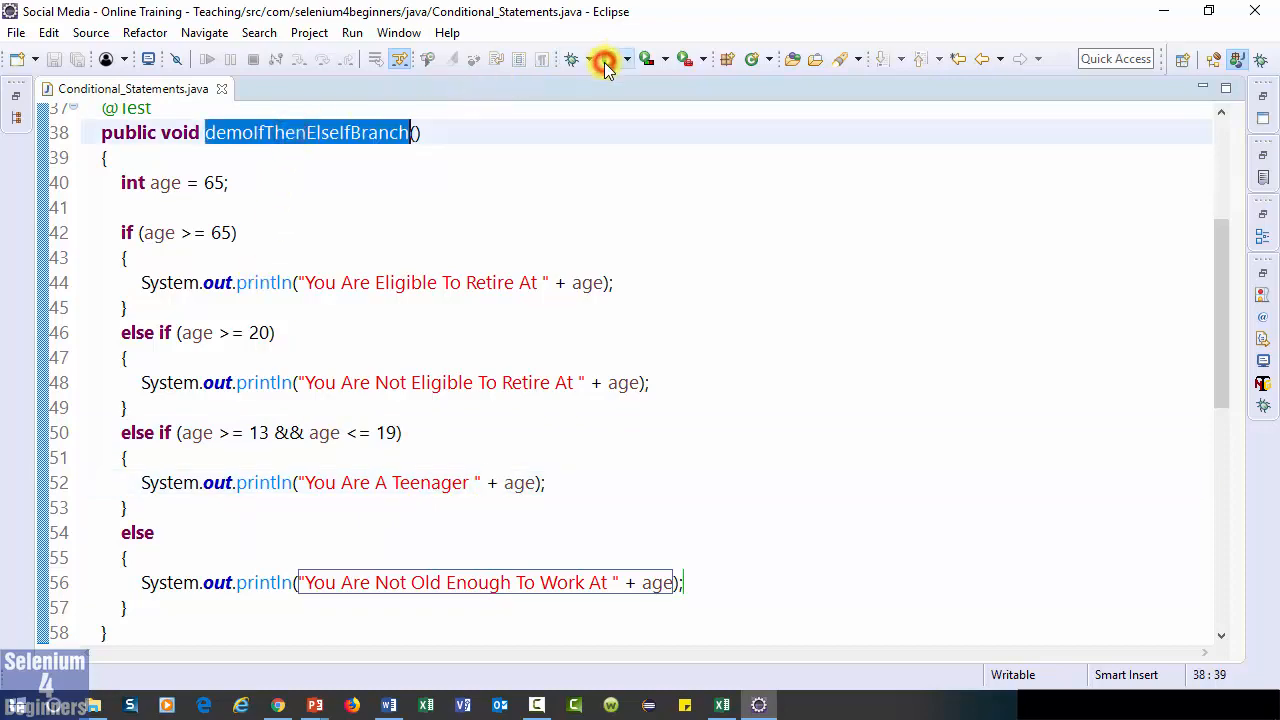
Run demoIfThenElseIfBranch with age 65, then rerun it with ages 40 and 16
click(609, 58)
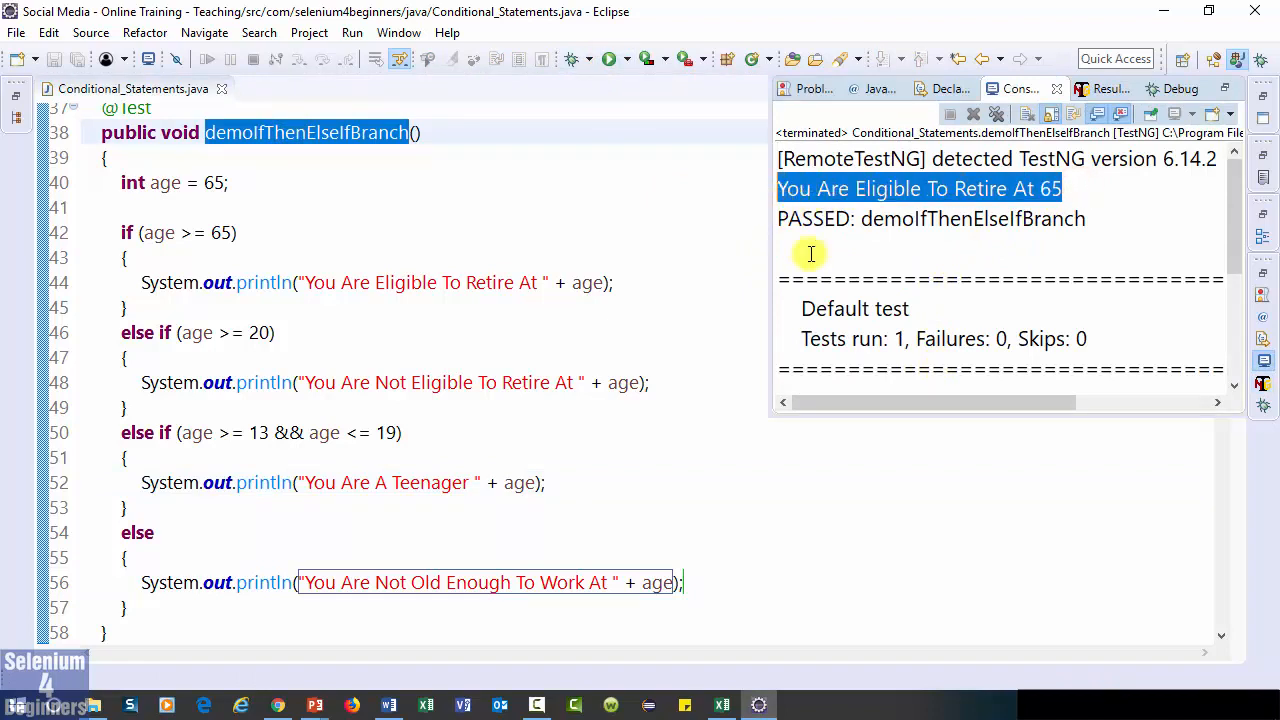
mouse_move(847, 275)
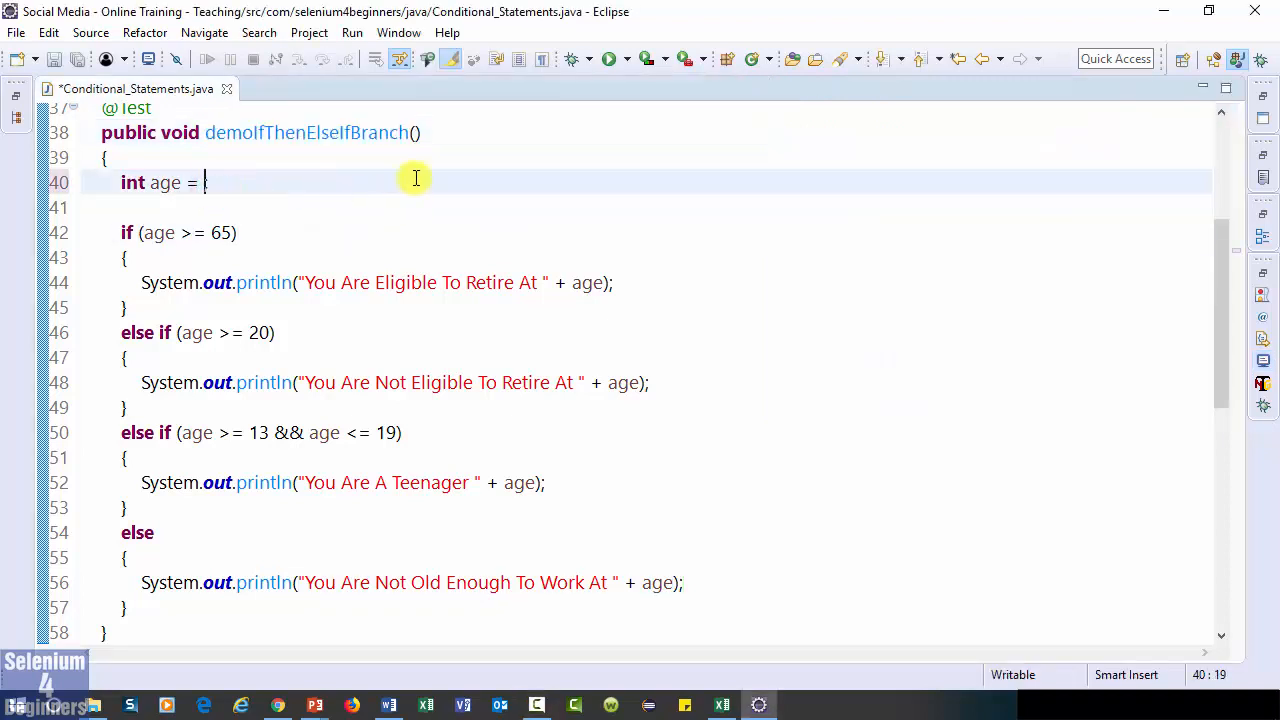
text(40;)
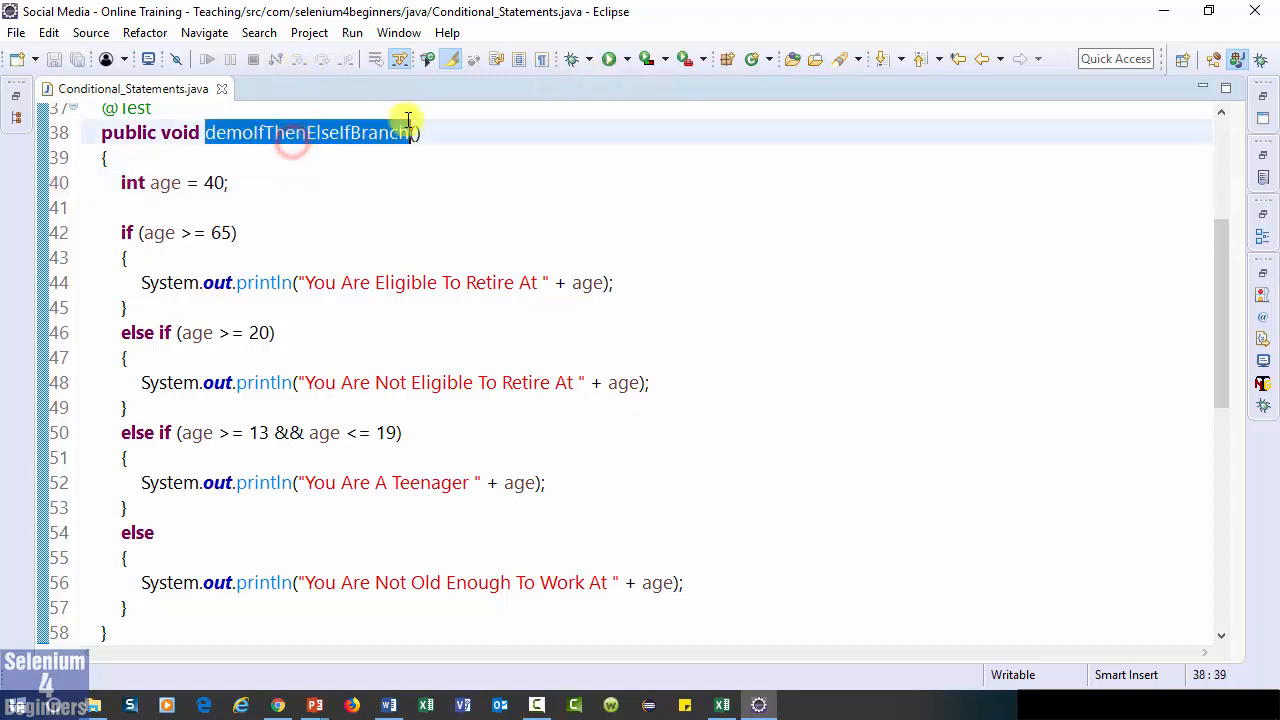
click(609, 58)
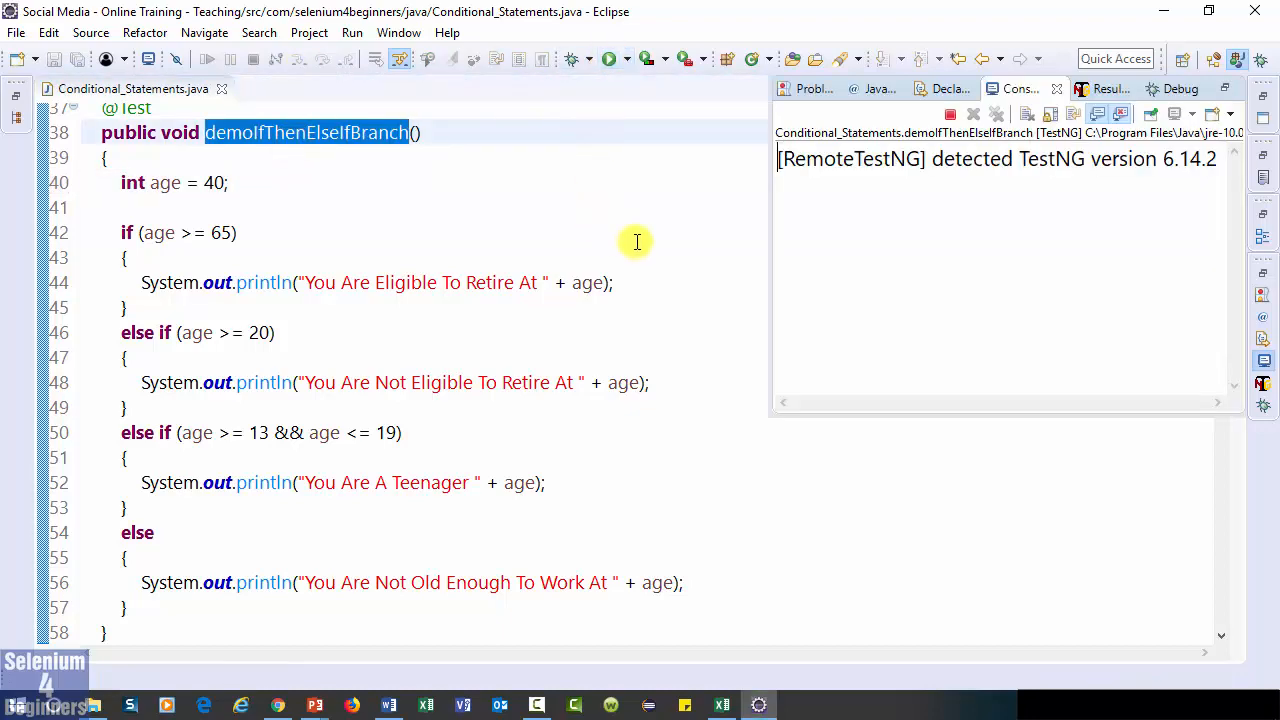
click(609, 58)
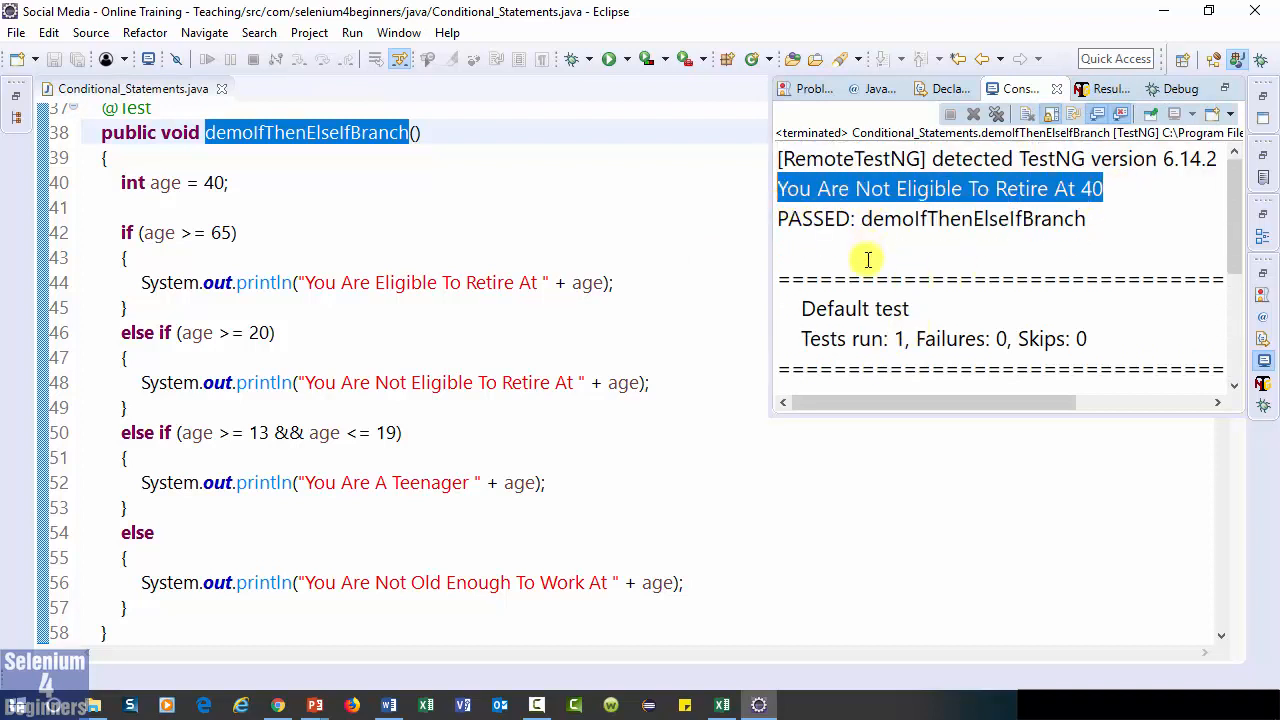
mouse_move(269, 237)
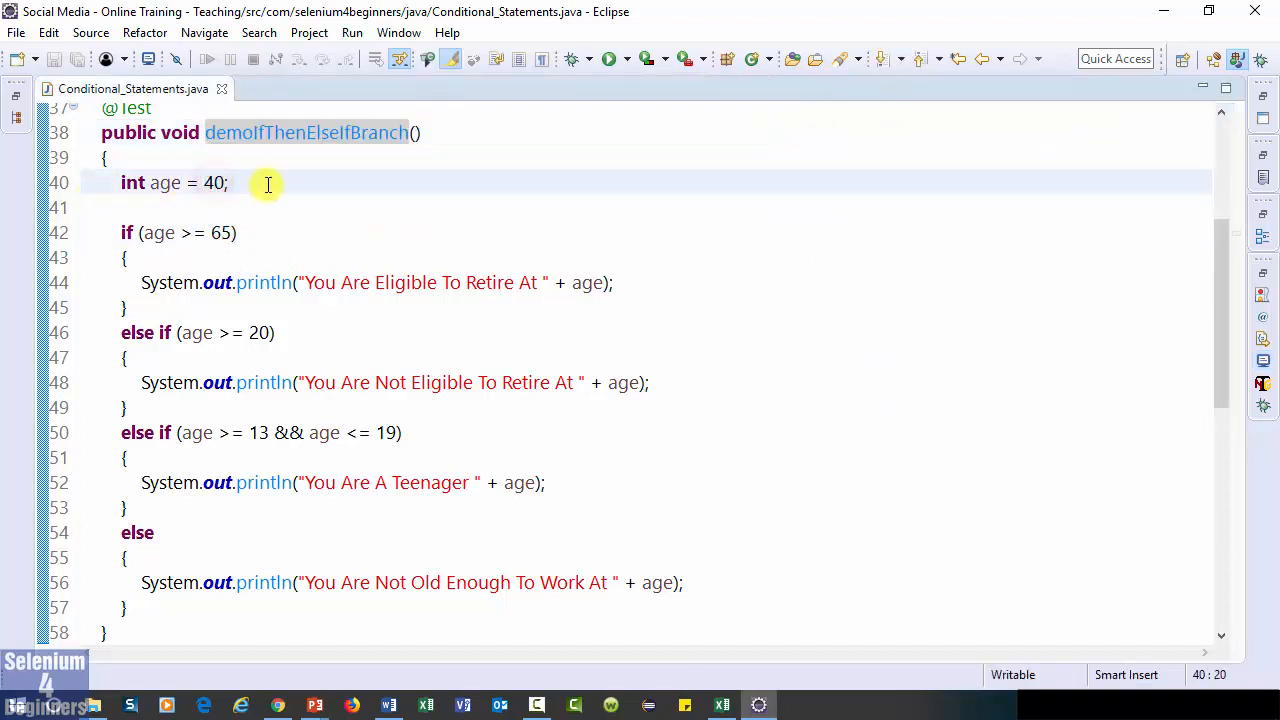
text(16)
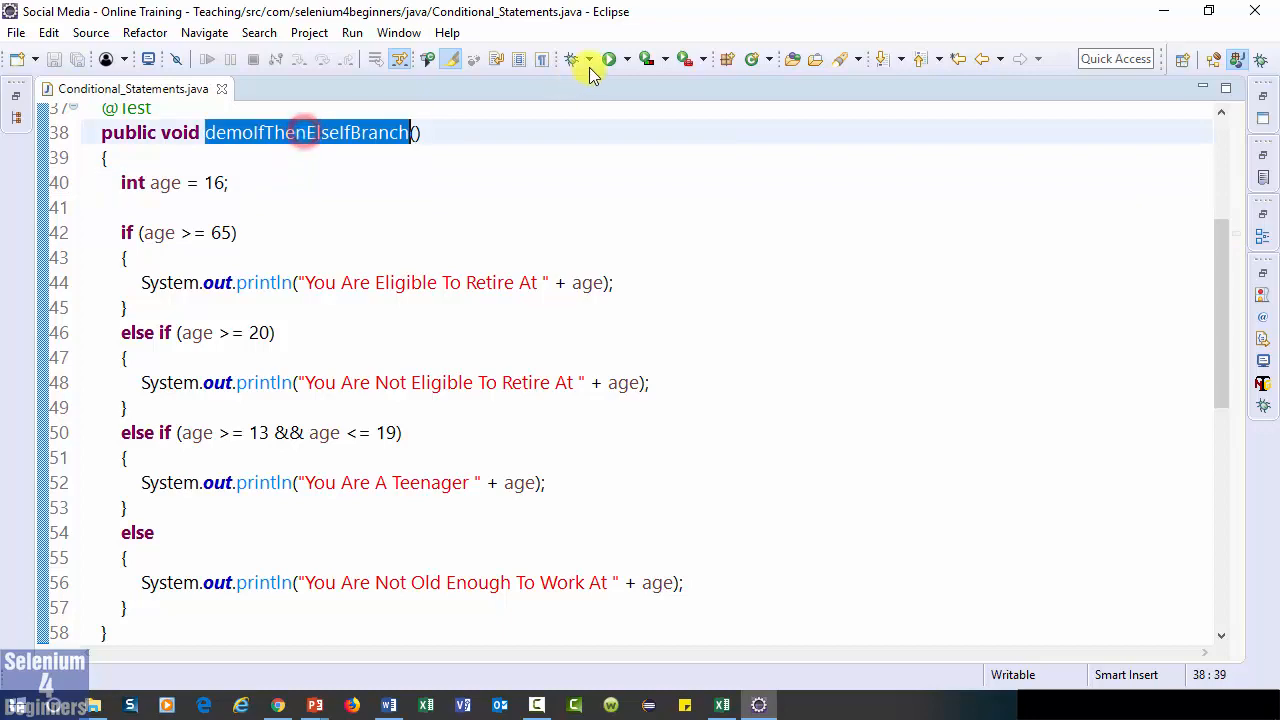
click(610, 58)
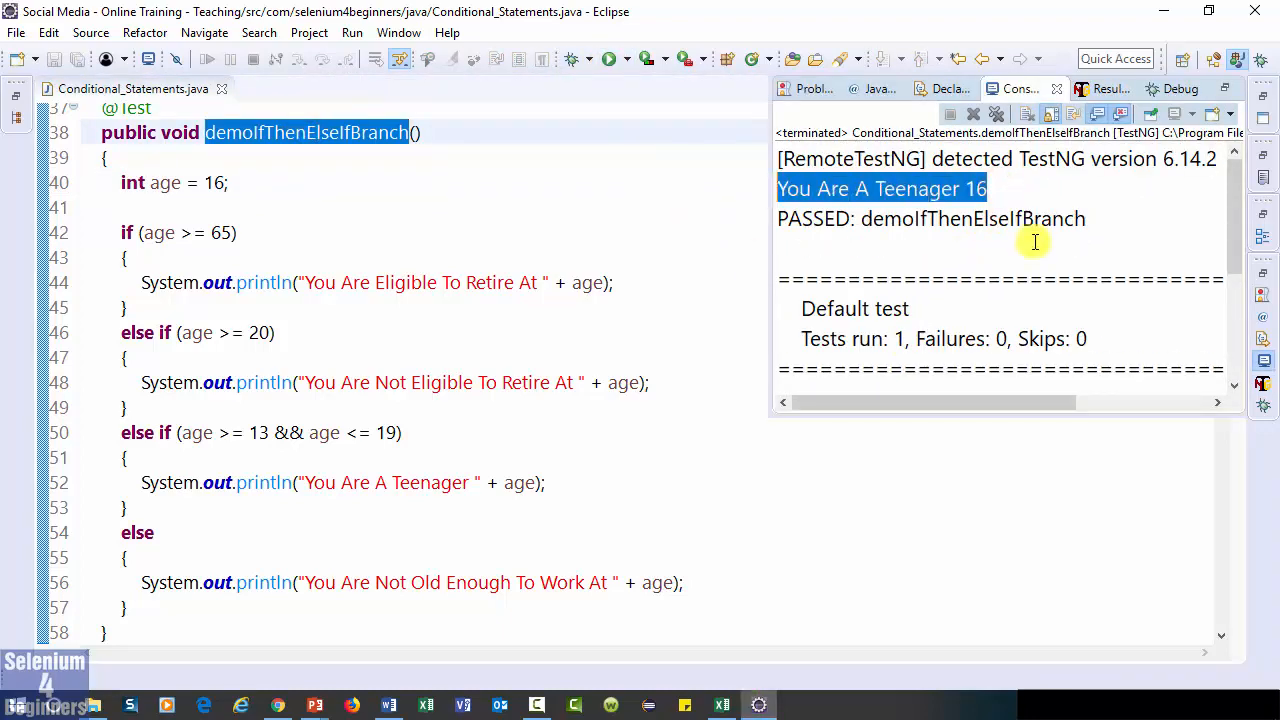
mouse_move(1034, 258)
text(At )
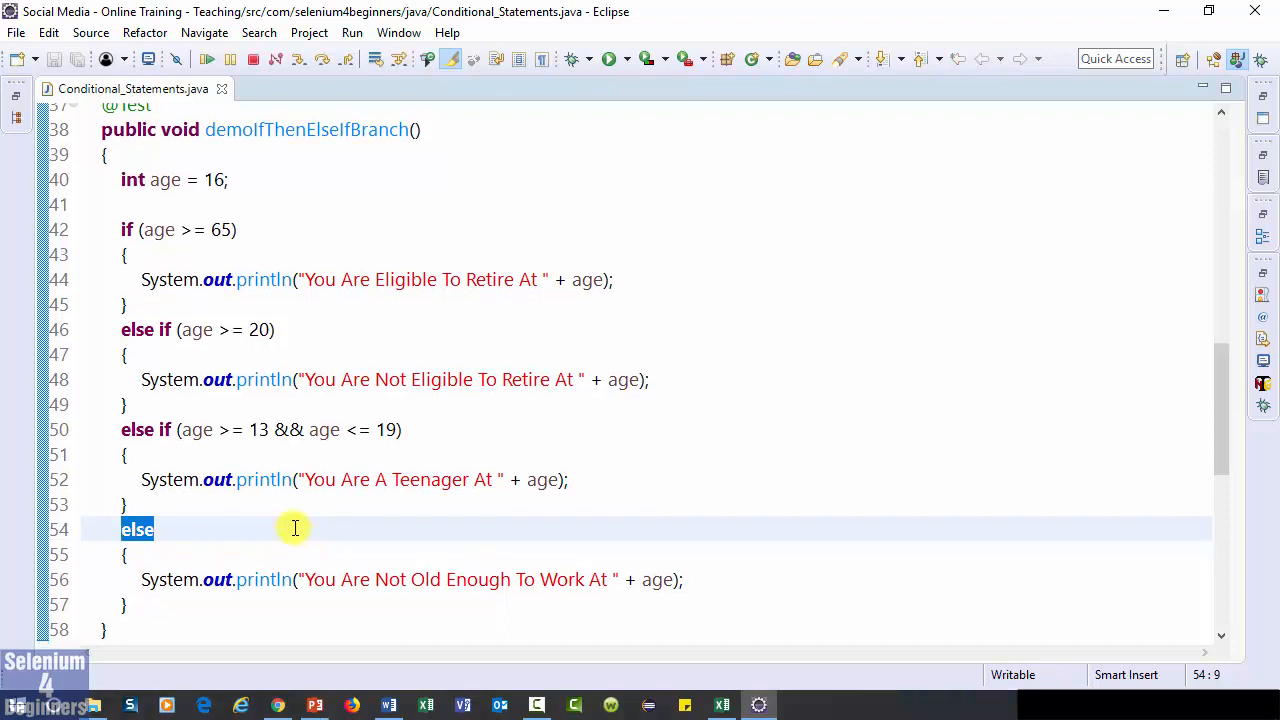
Set age to 1, start debugging in the Debug perspective, and step into the method
click(215, 179)
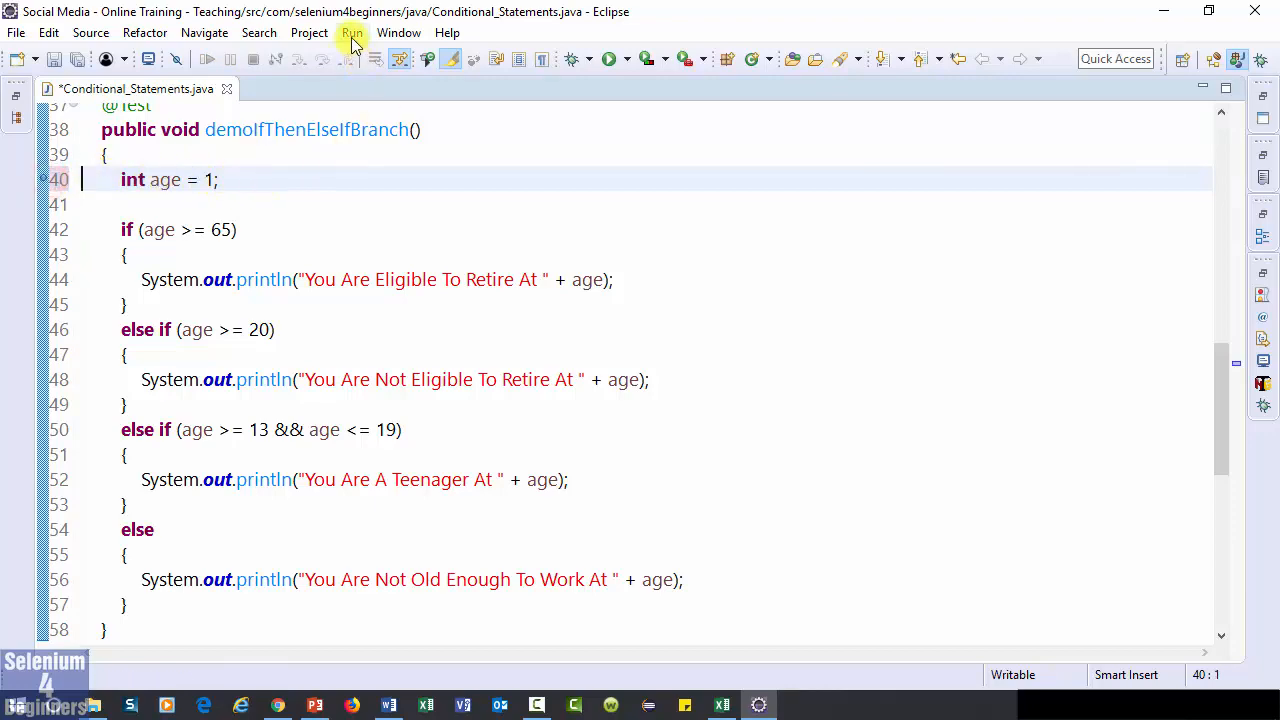
click(352, 32)
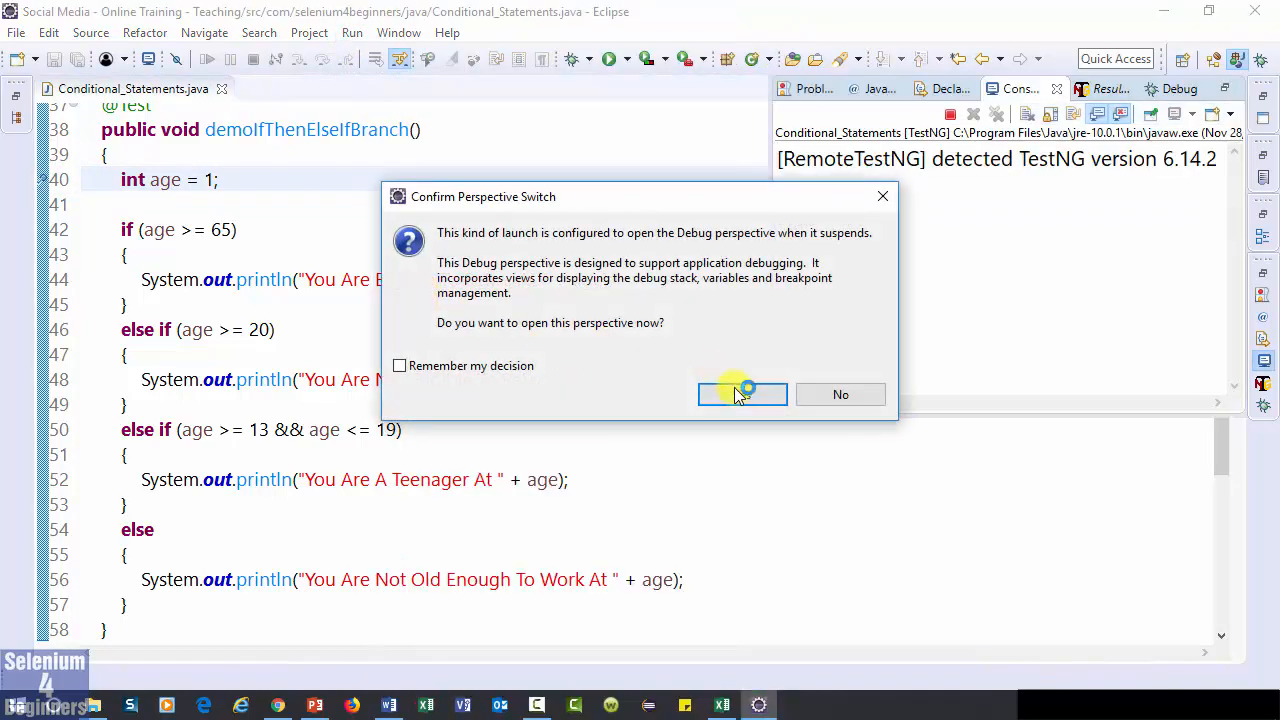
click(742, 394)
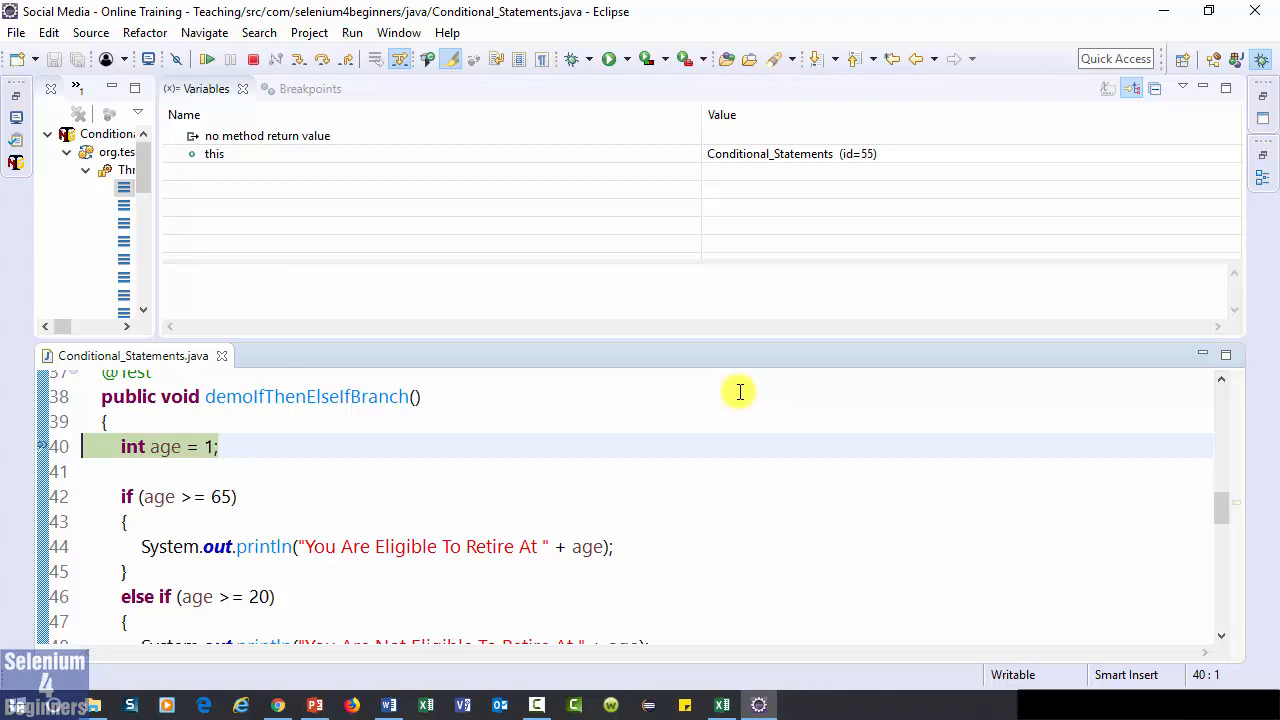
mouse_move(338, 32)
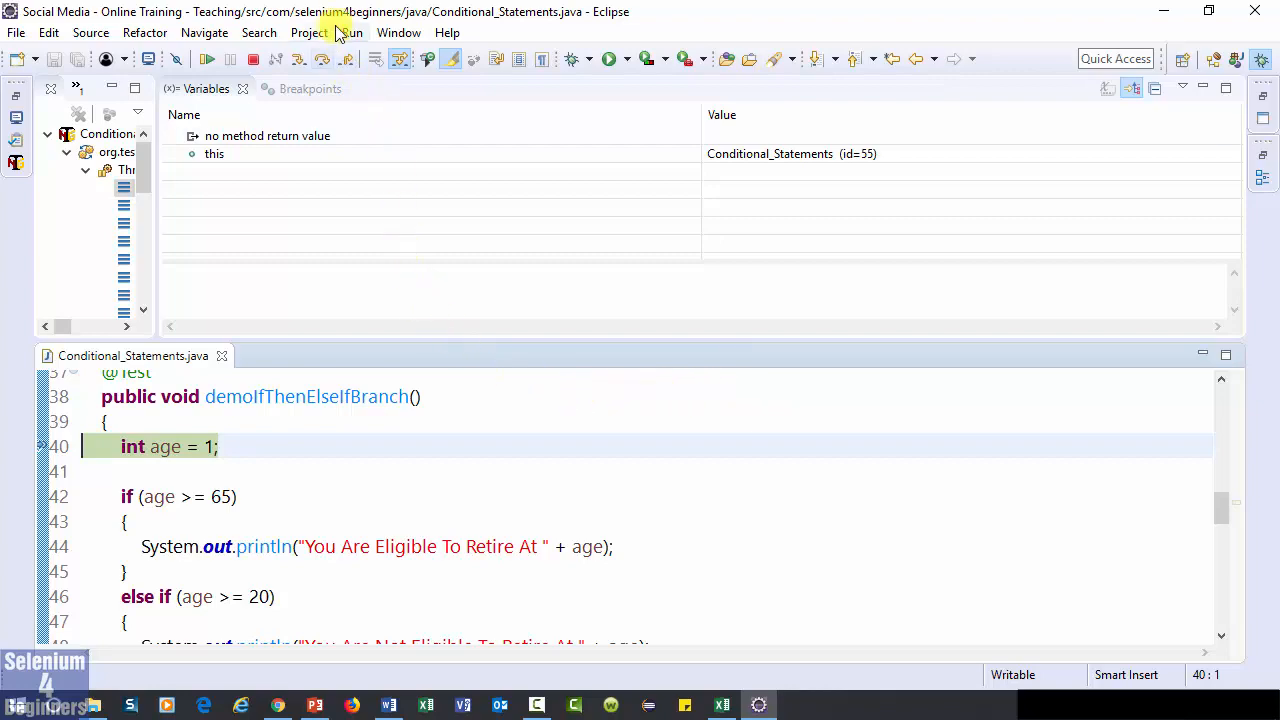
click(351, 32)
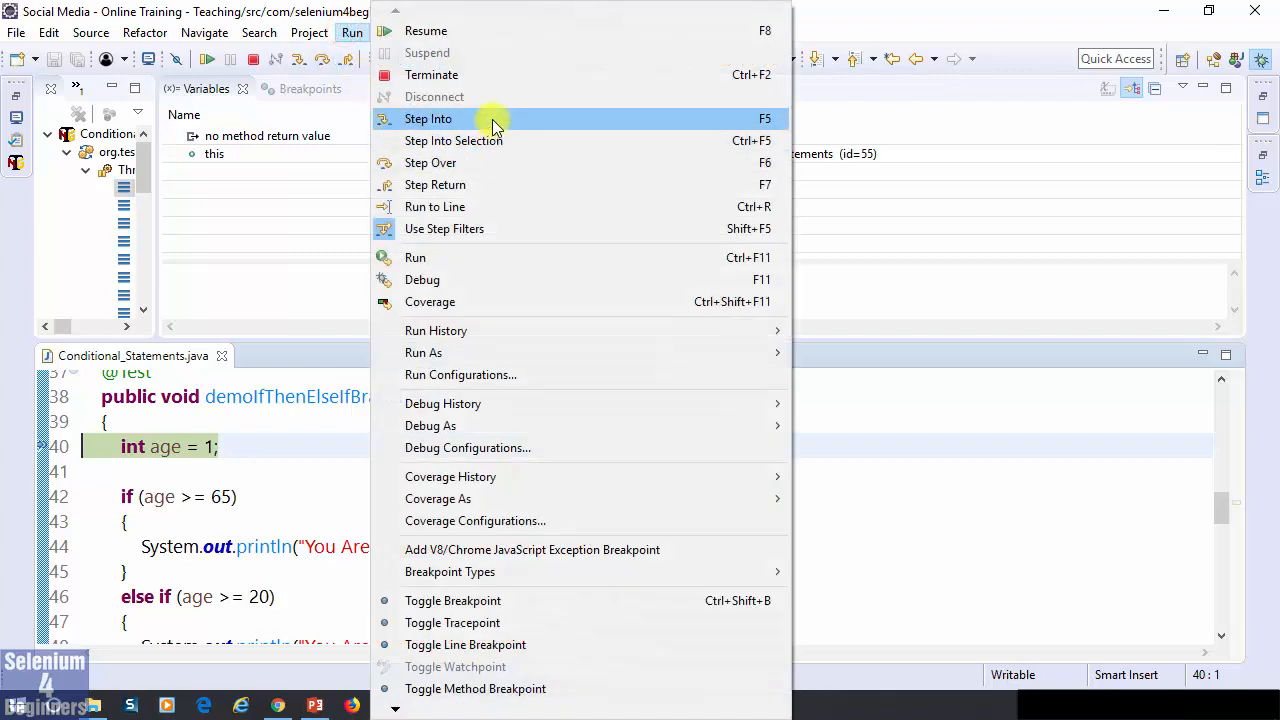
click(428, 118)
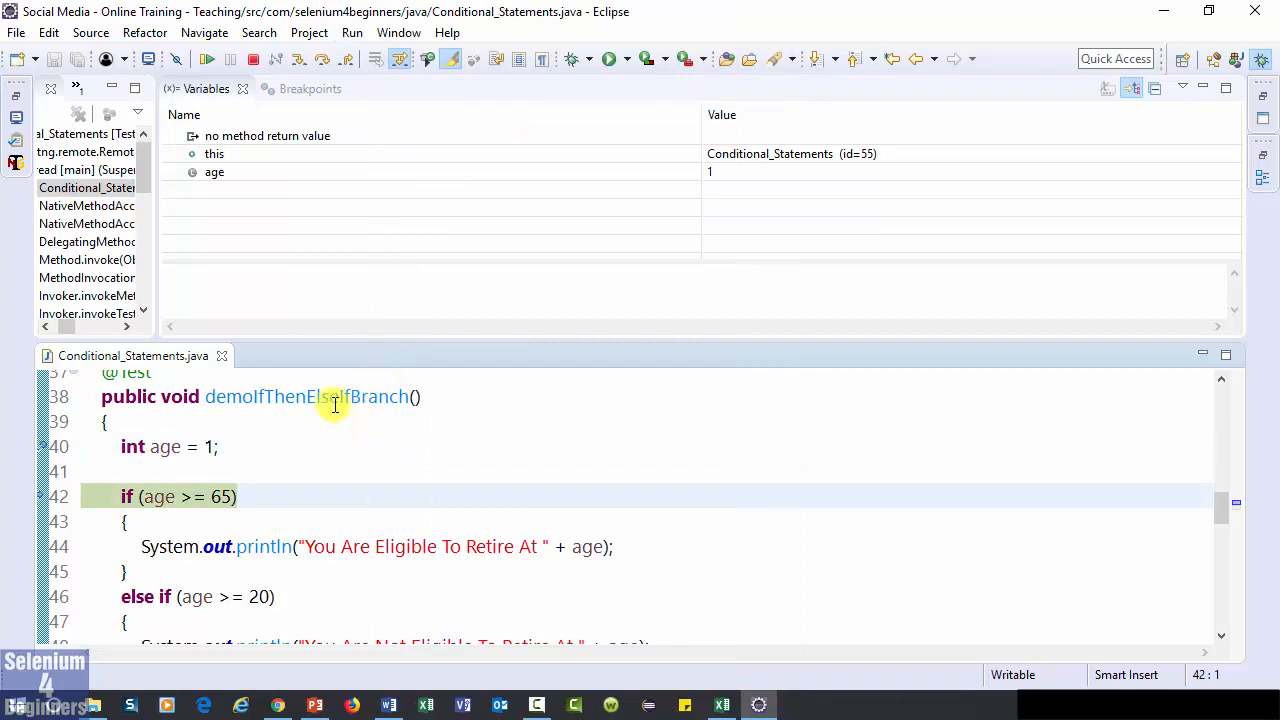
Inspect age = 1 in the Variables view and step through each condition
click(214, 171)
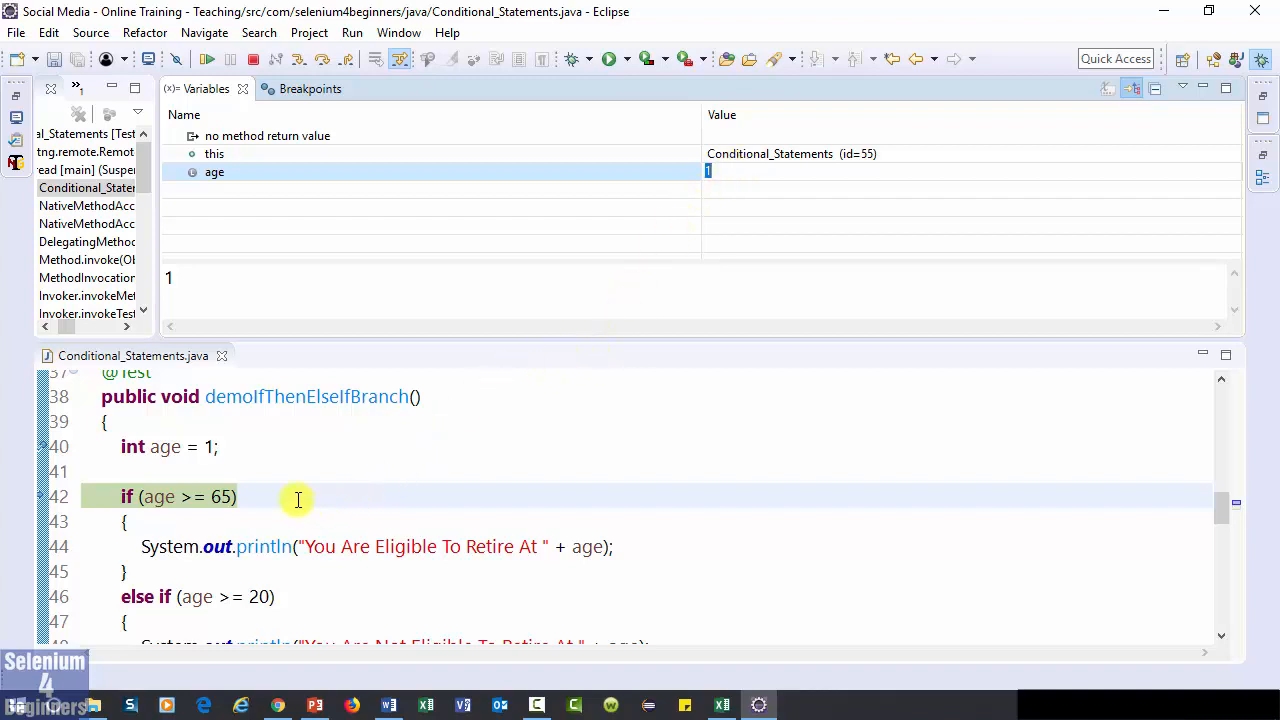
click(143, 497)
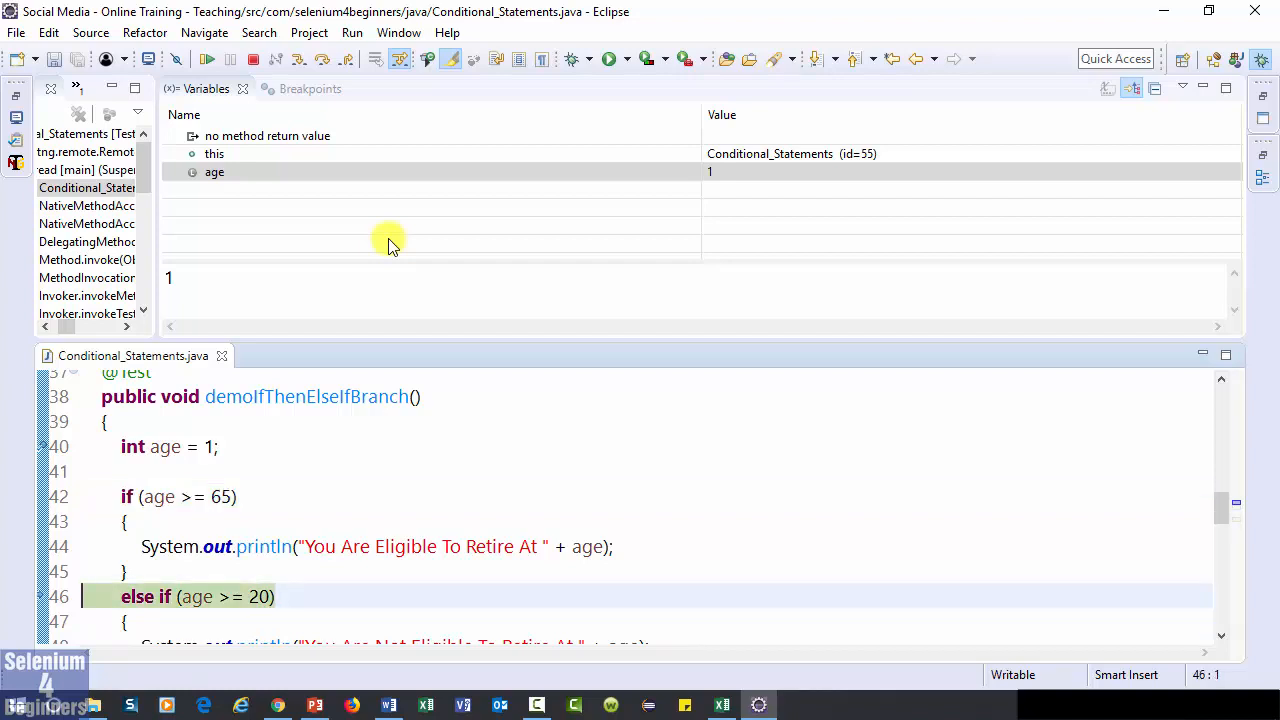
mouse_move(315, 619)
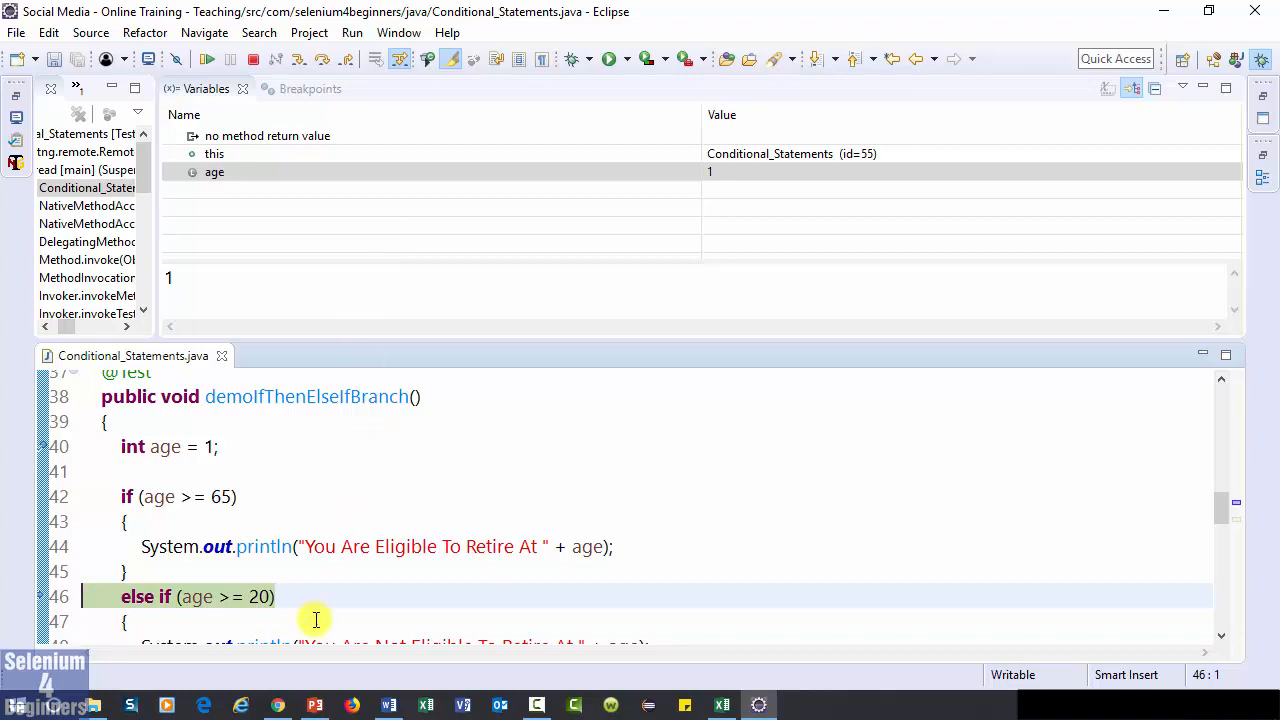
scroll(down, 3)
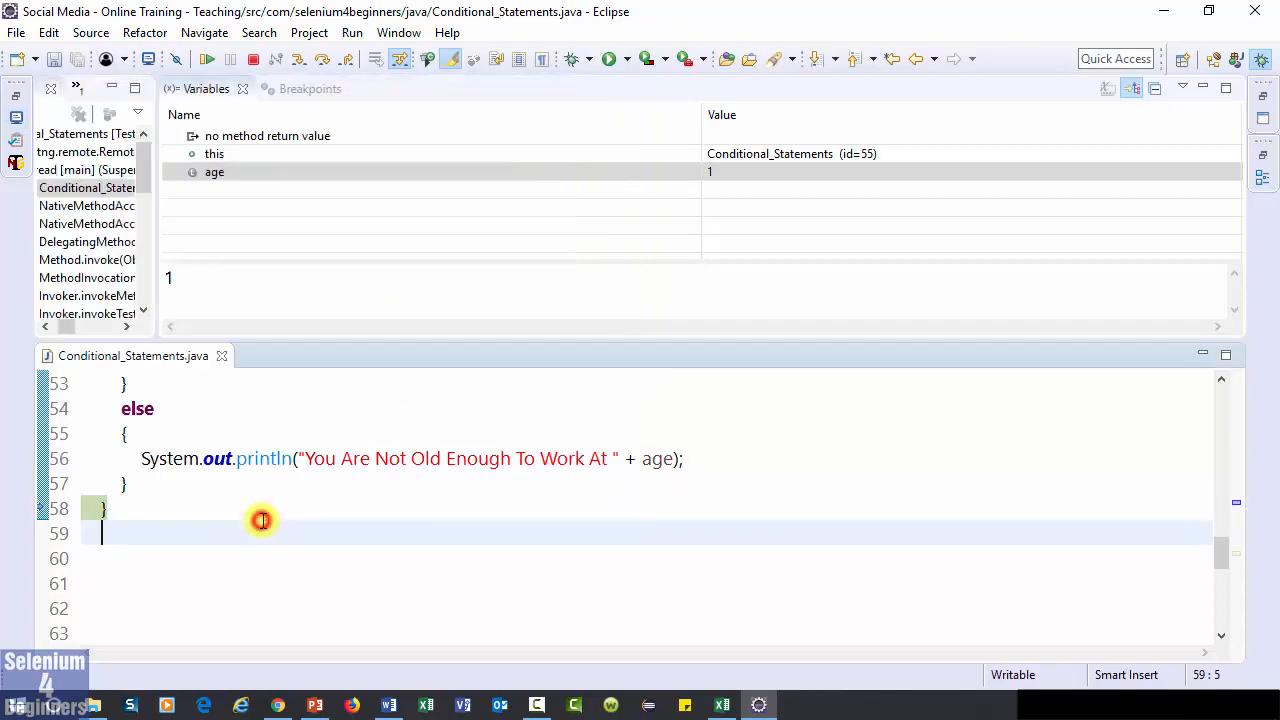
mouse_move(719, 280)
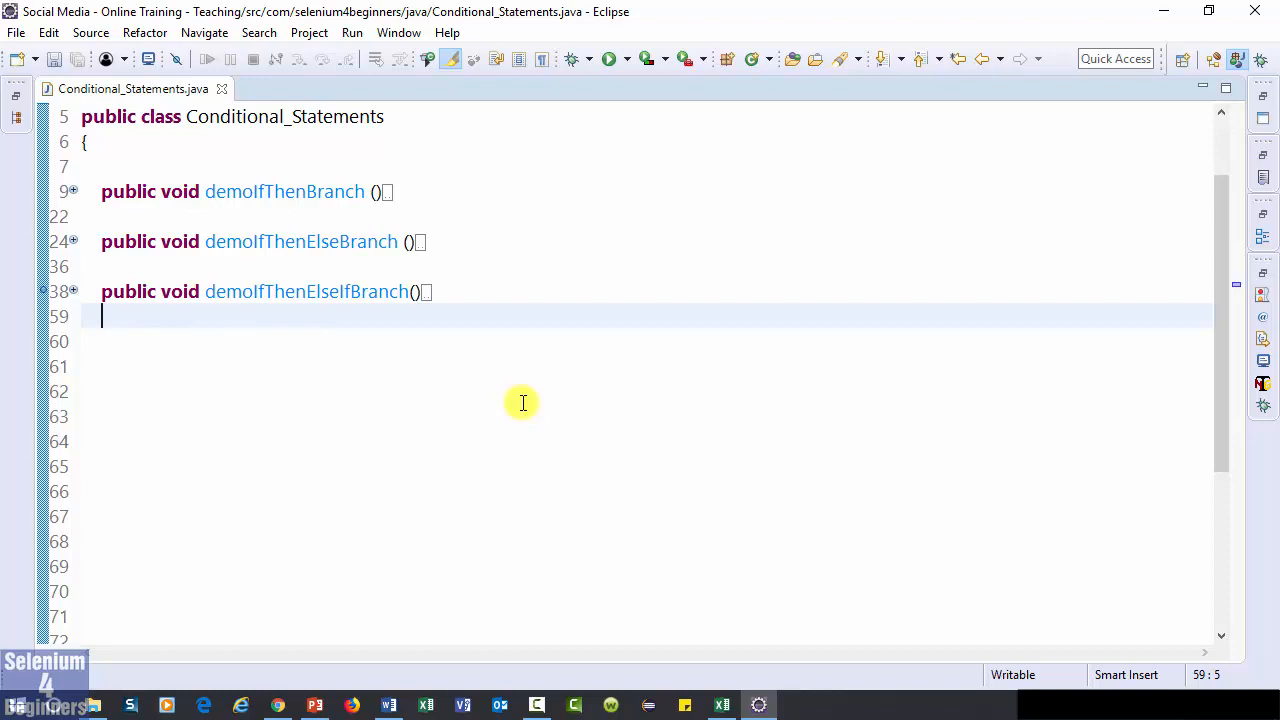
mouse_move(457, 223)
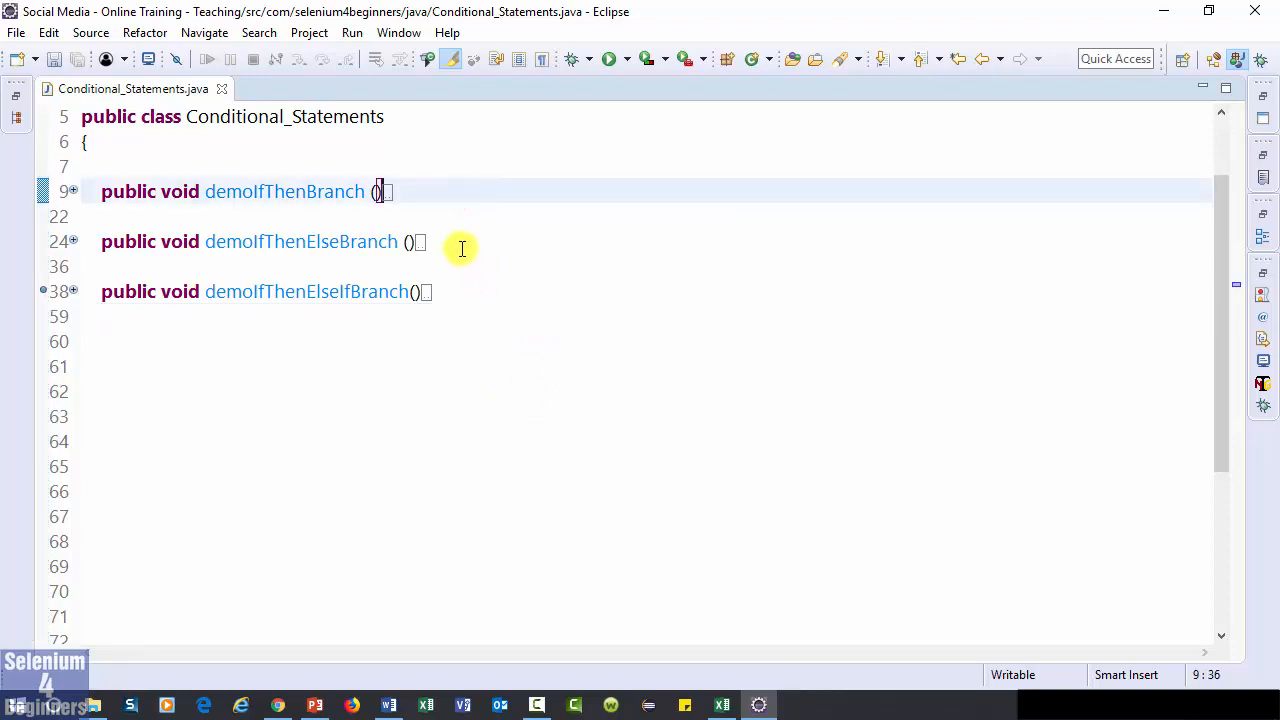
Fold the three test methods in the Java editor and switch to a new Firefox tab
click(413, 241)
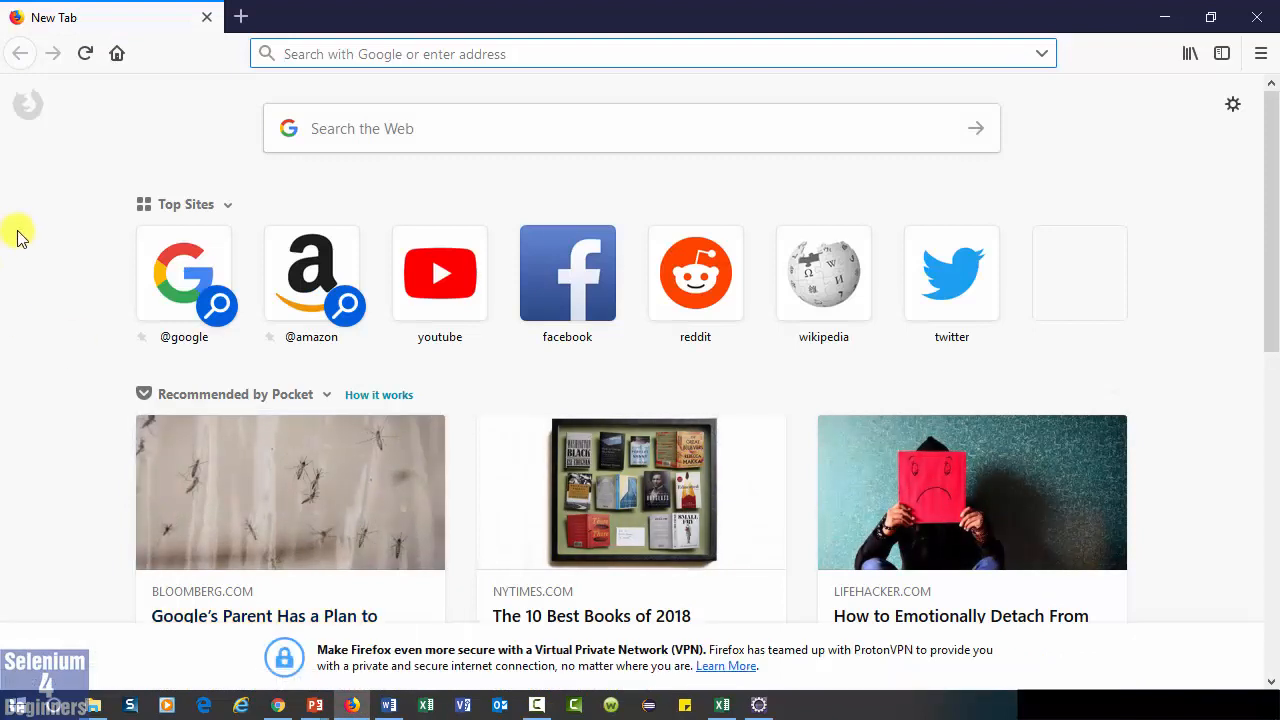
text(ht)
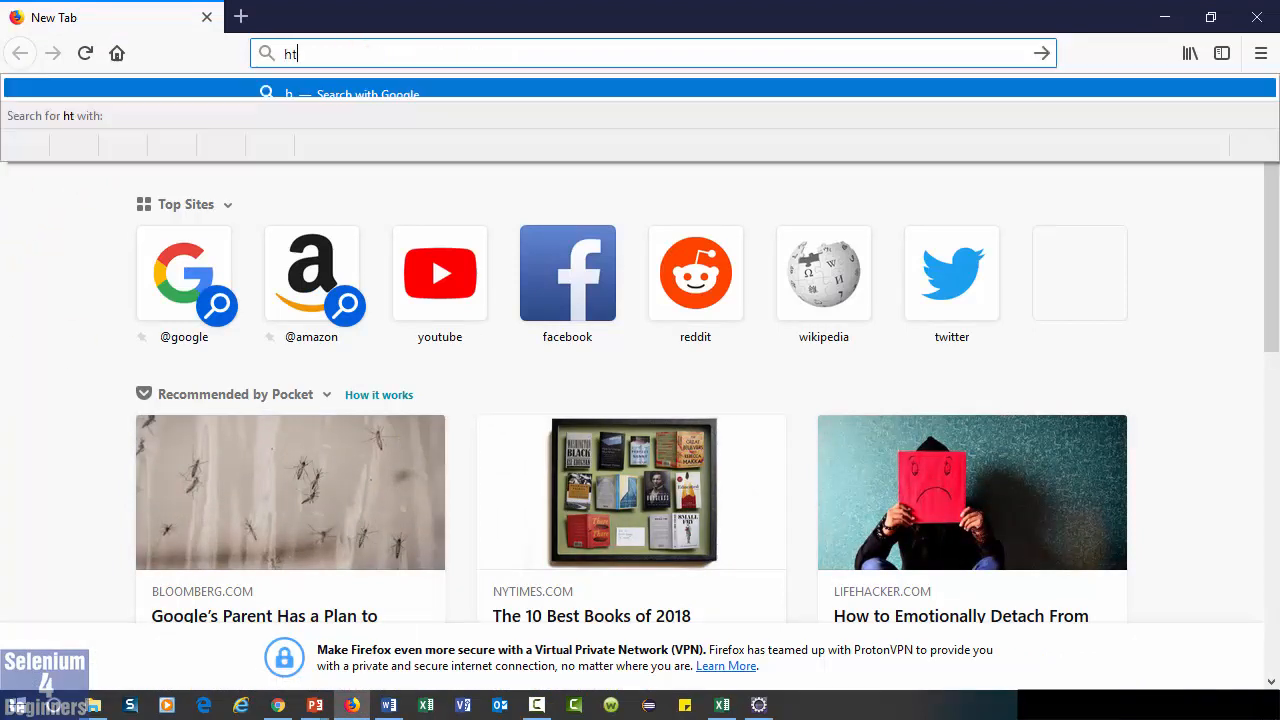
text(https://)
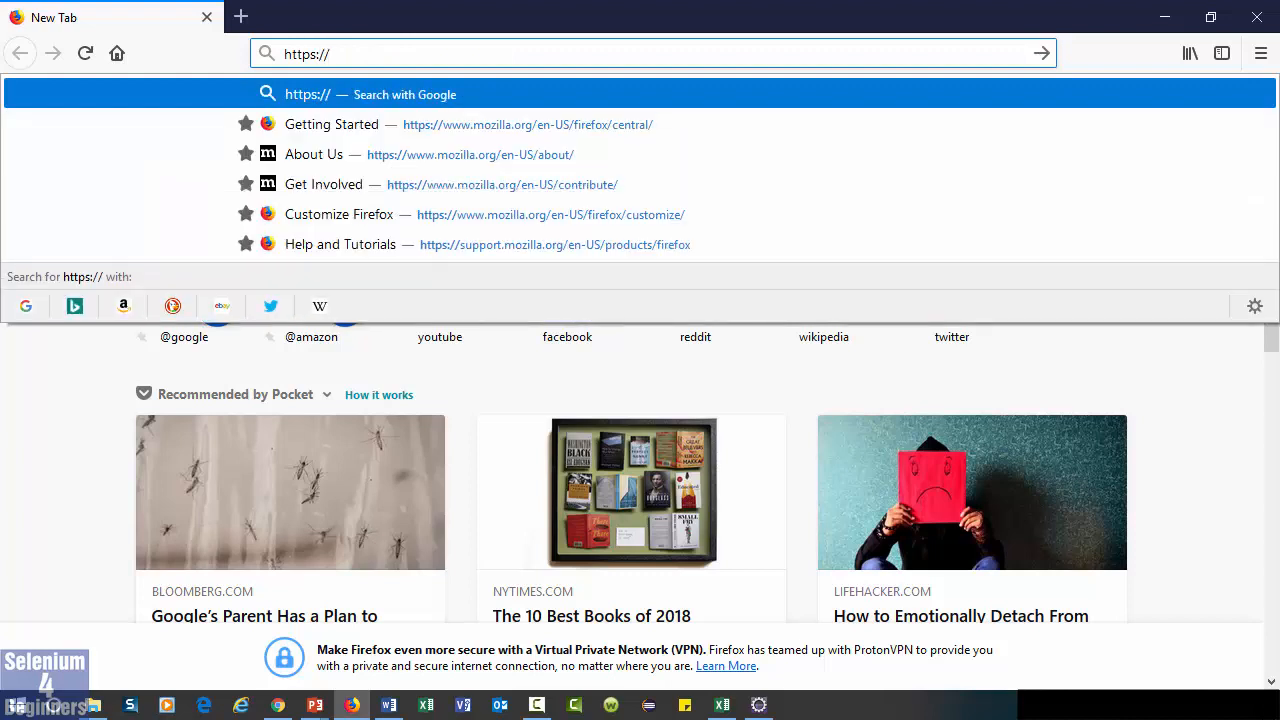
text(tin)
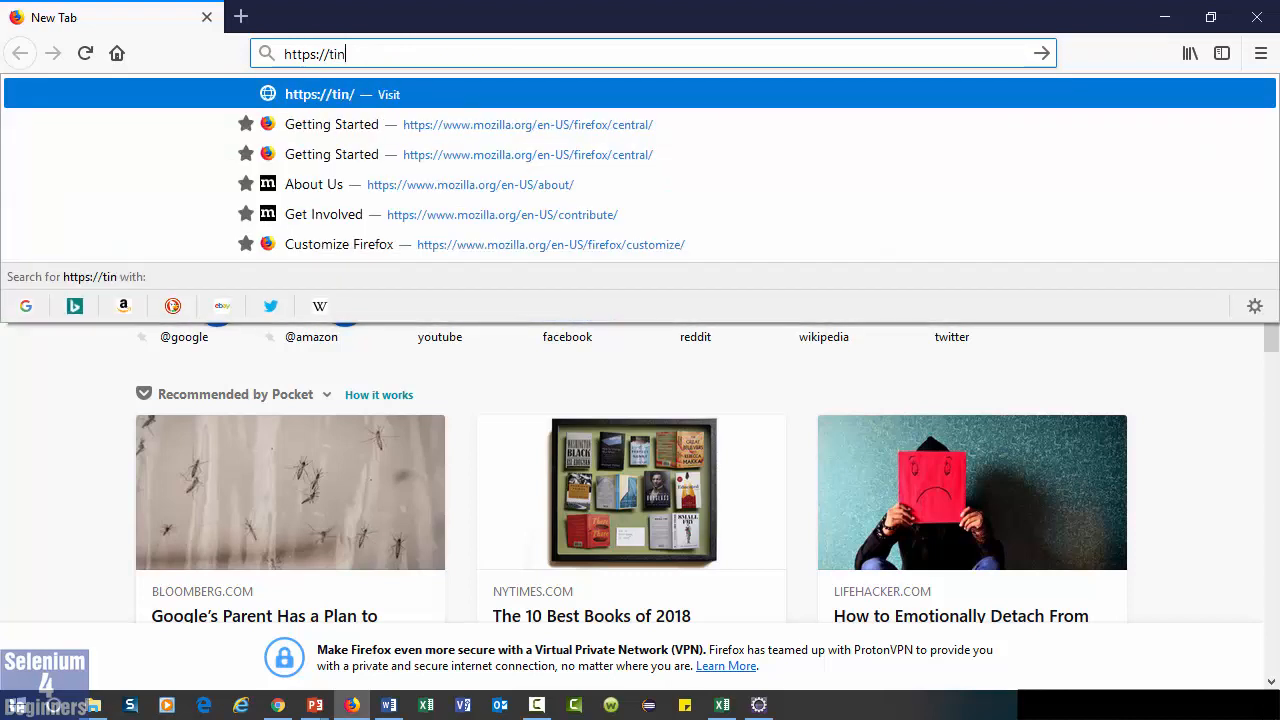
text(yurl.c)
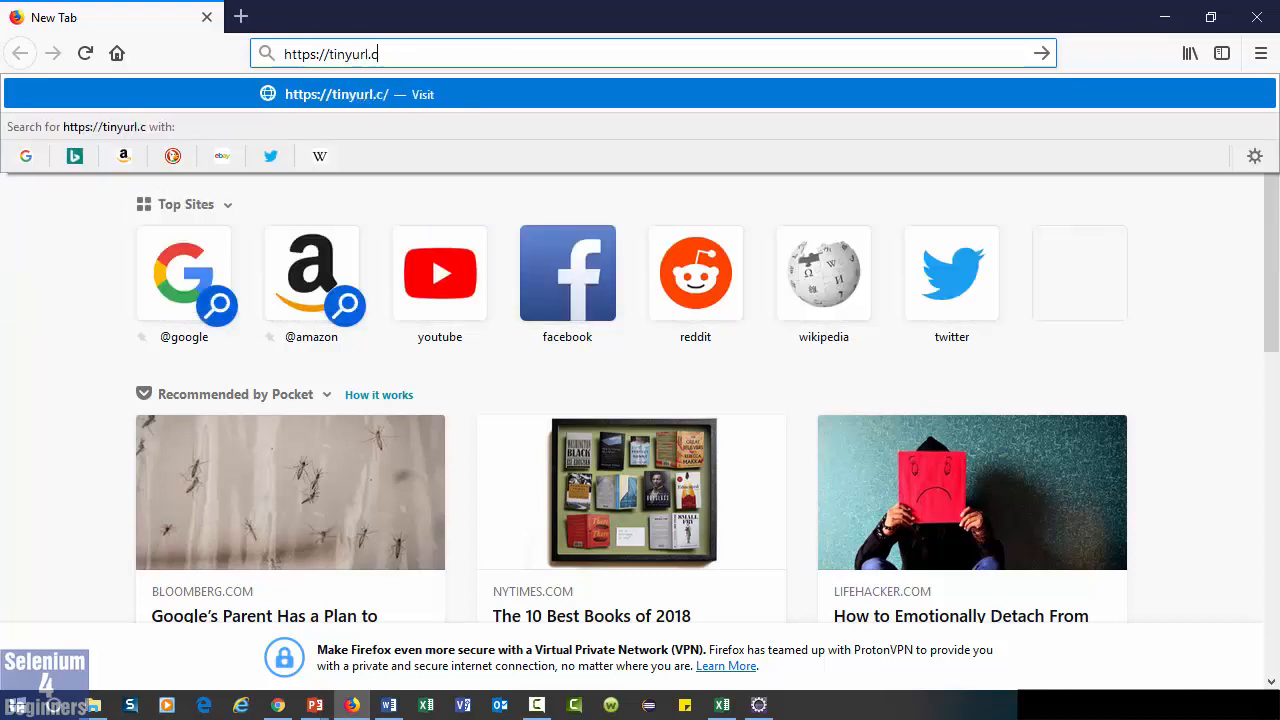
text(om/)
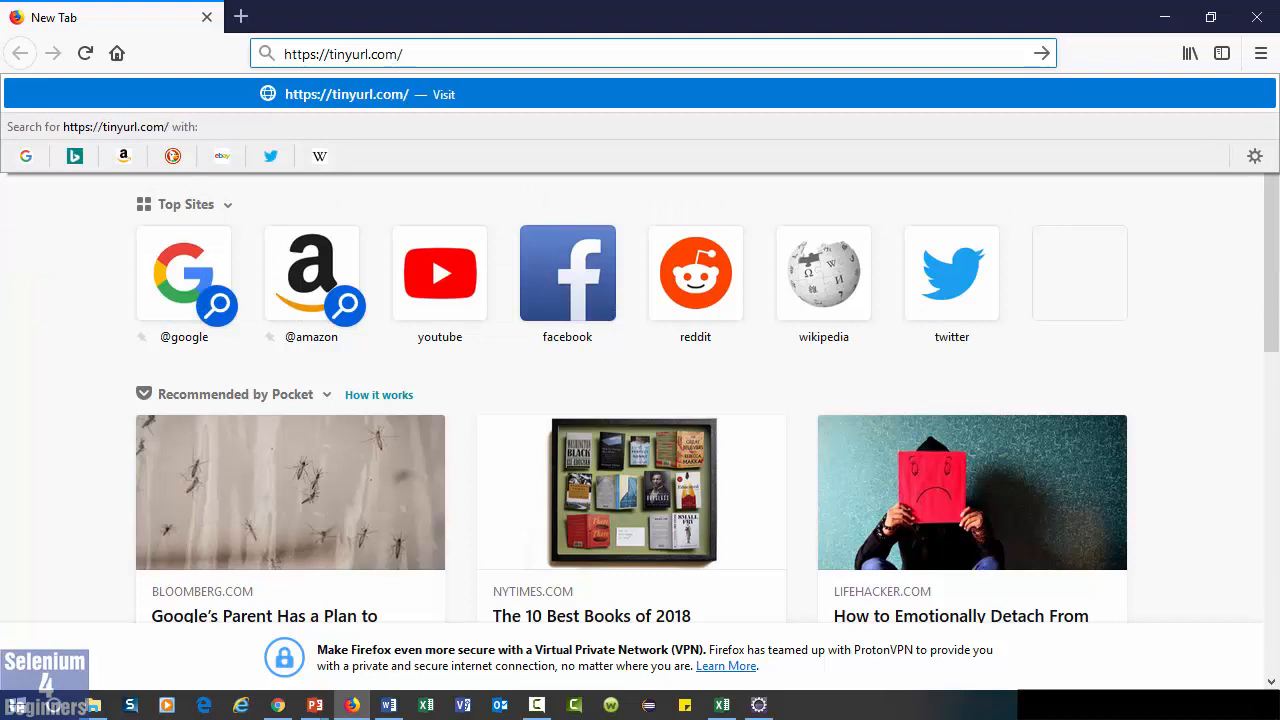
text(/Java)
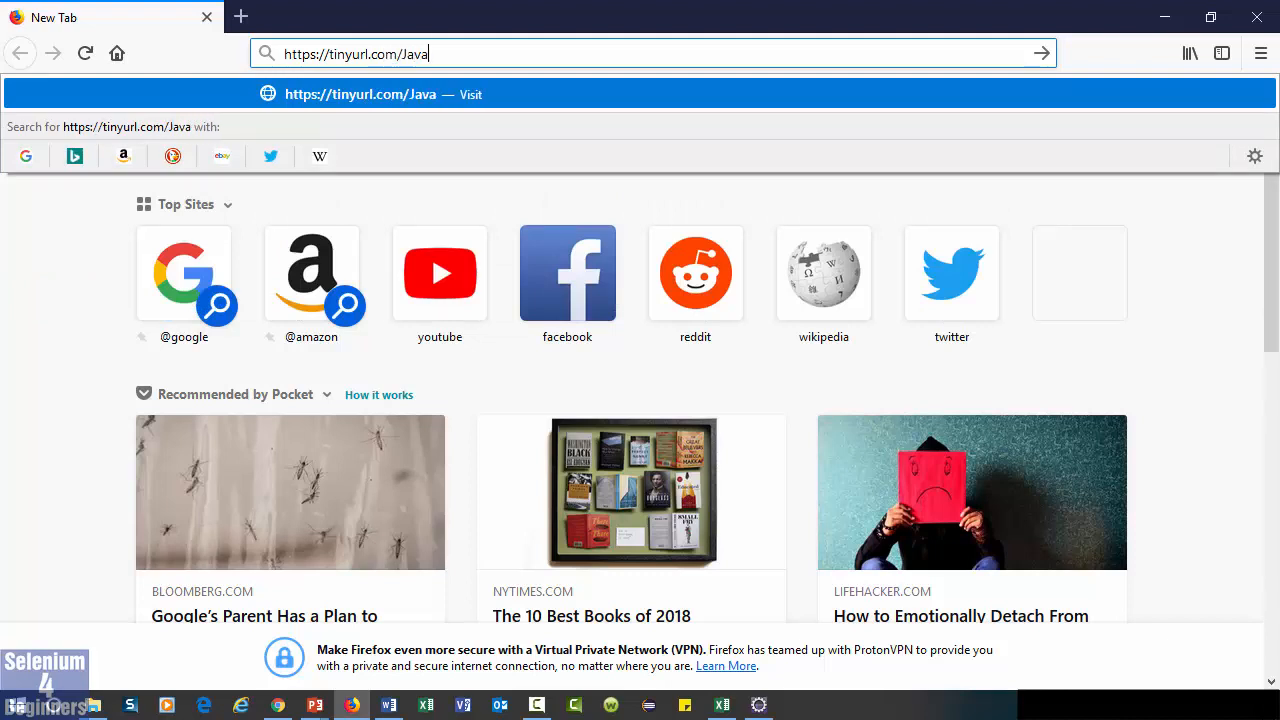
text(-lf)
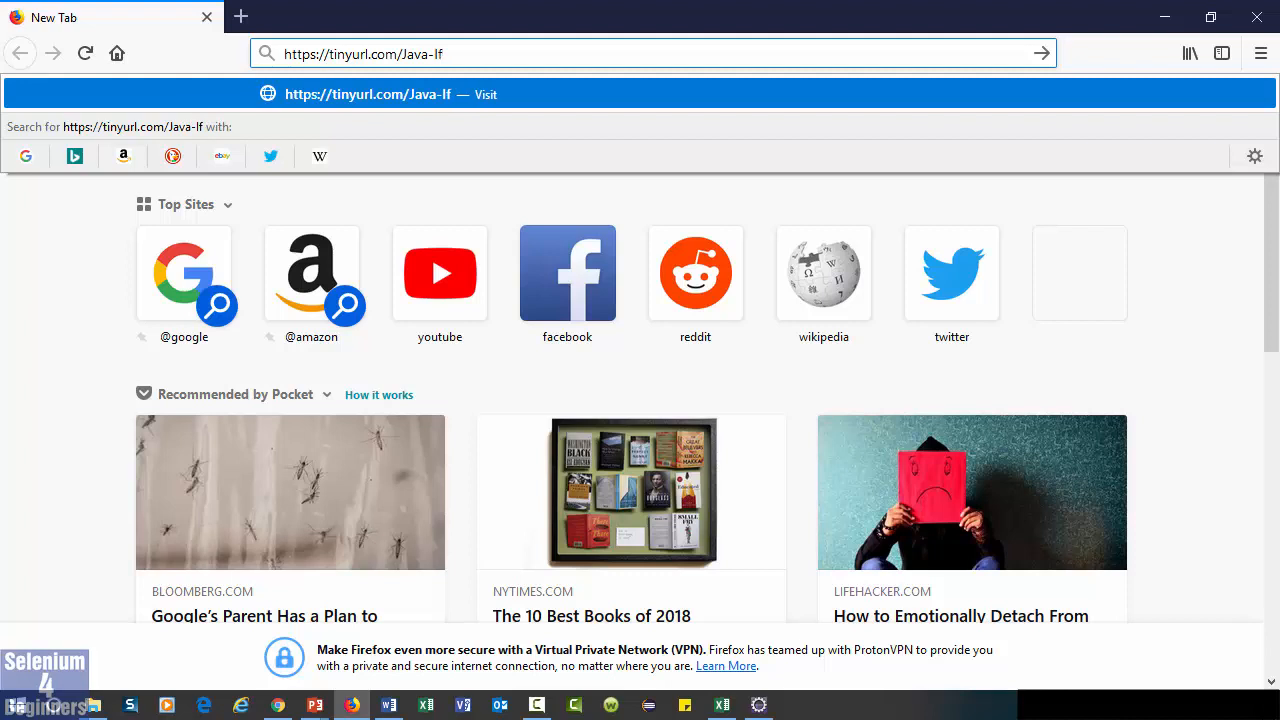
text(-Stat)
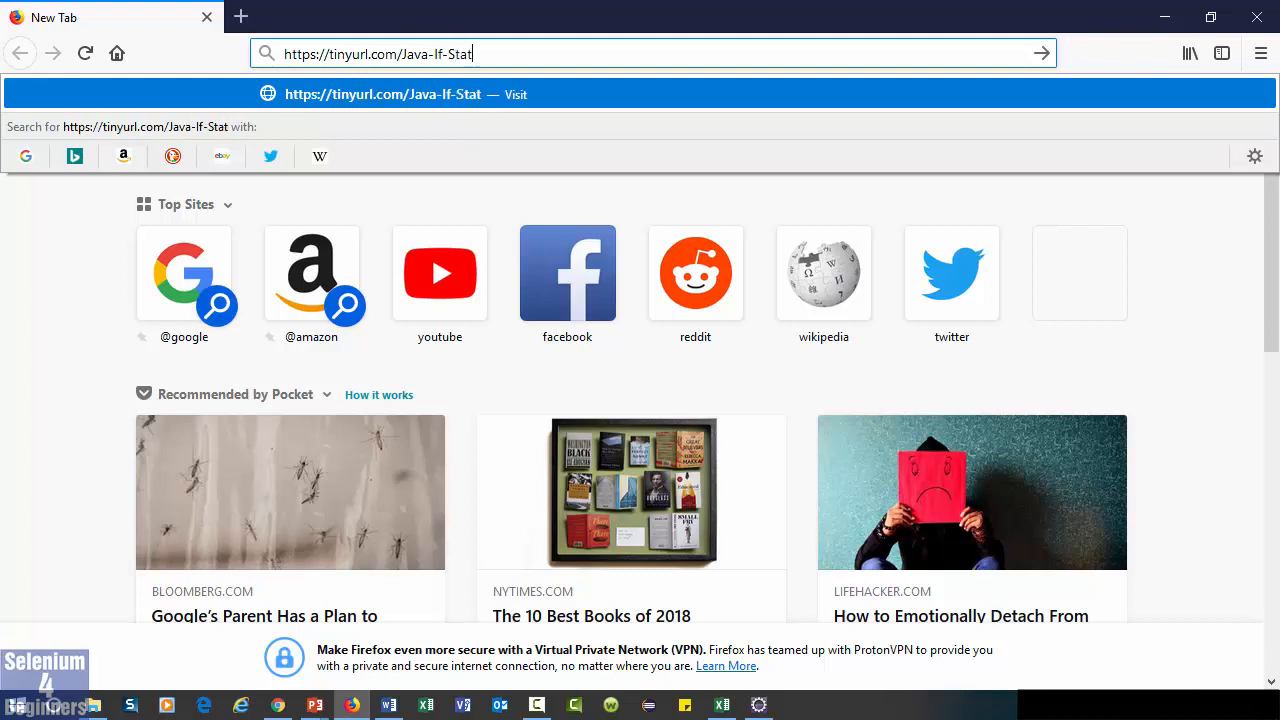